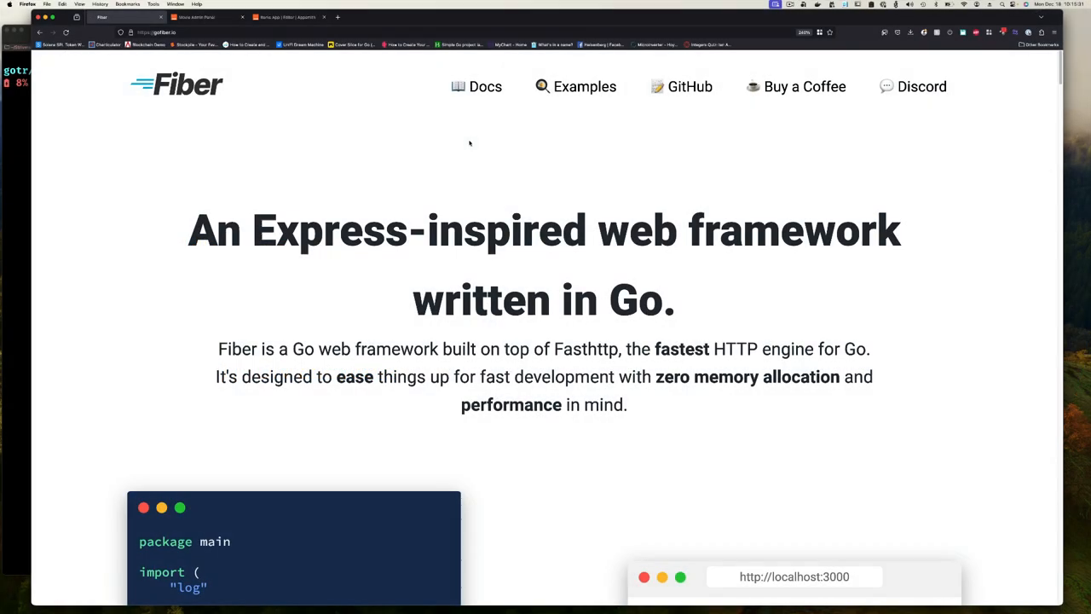
mouse_move(368, 126)
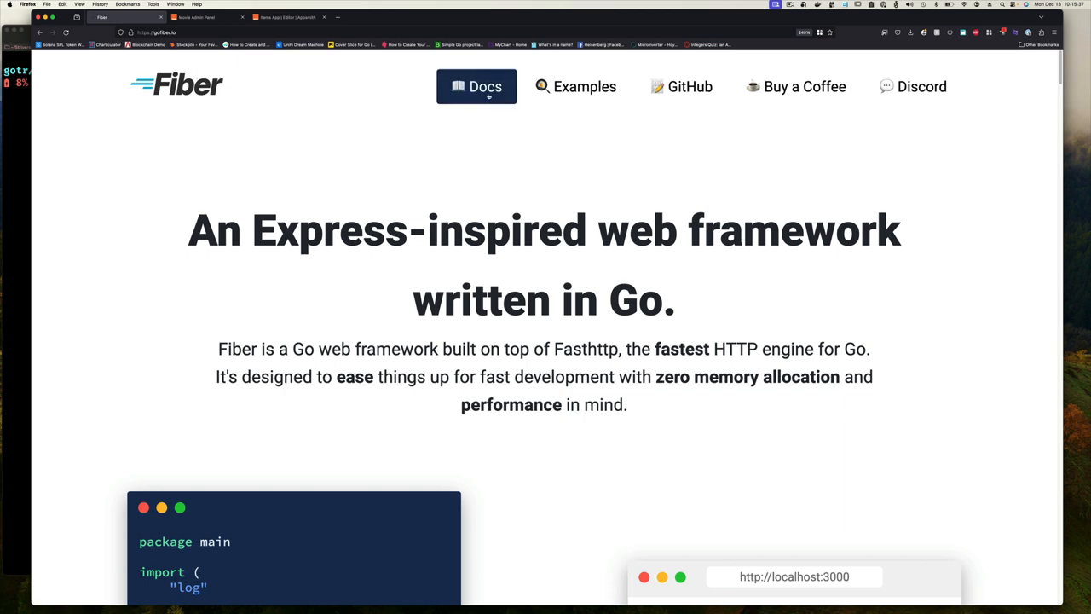
- Go from the Fiber homepage into the documentation Welcome page via Docs
left_click(478, 85)
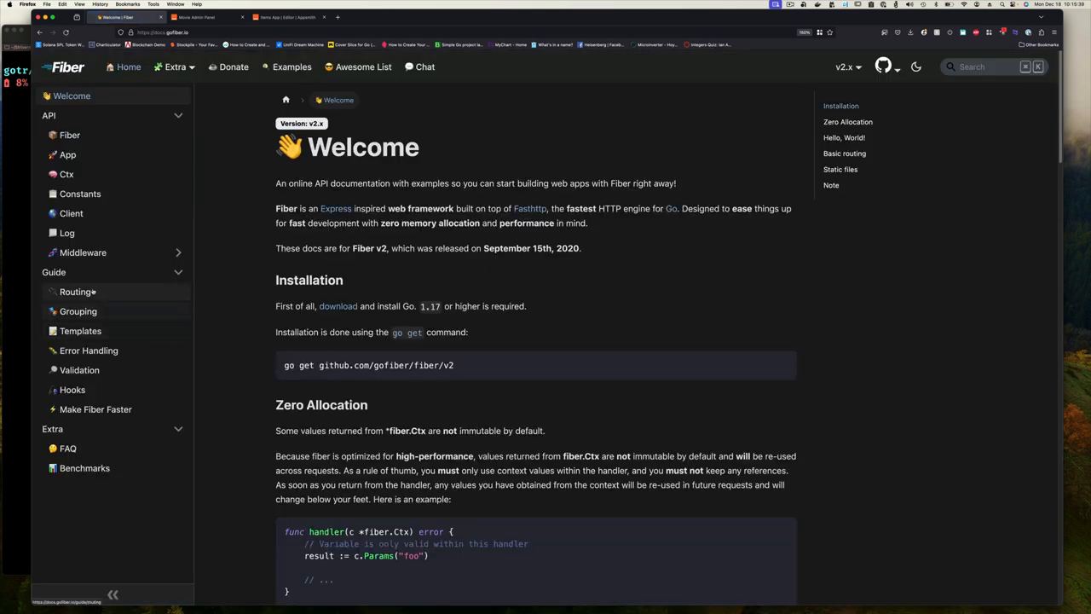
- Show the Middleware overview and skim its cards from Adaptor down to Timeout and back up
left_click(82, 253)
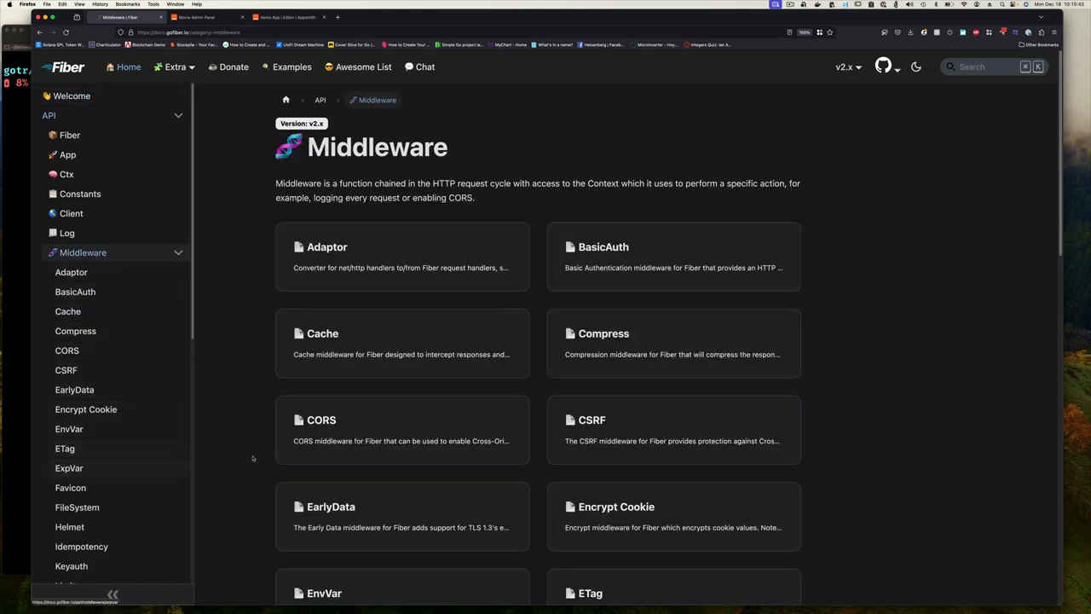
scroll("down", 3)
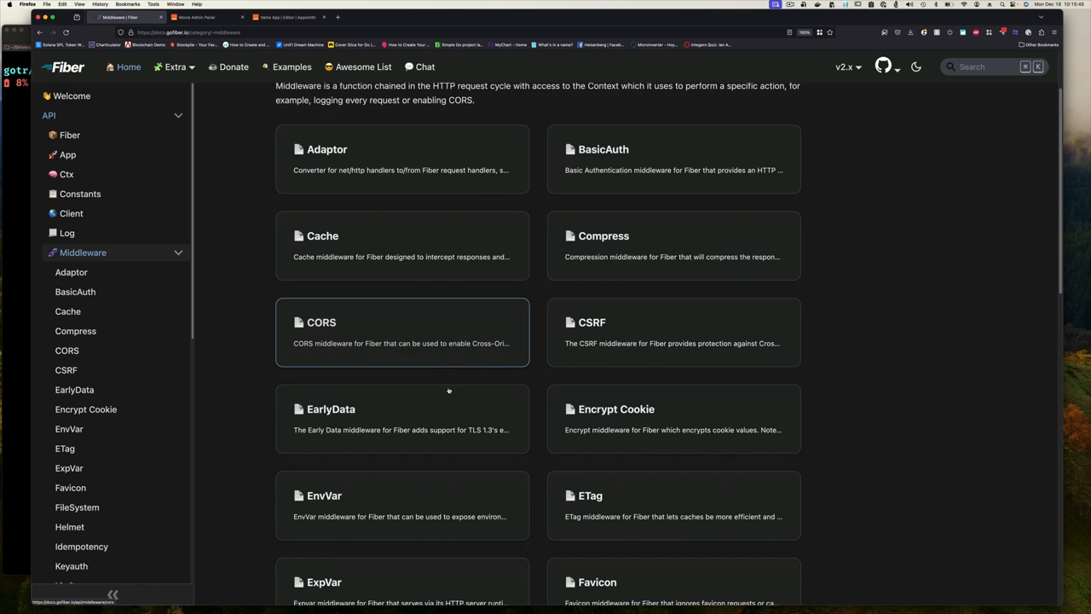
scroll("down", 3)
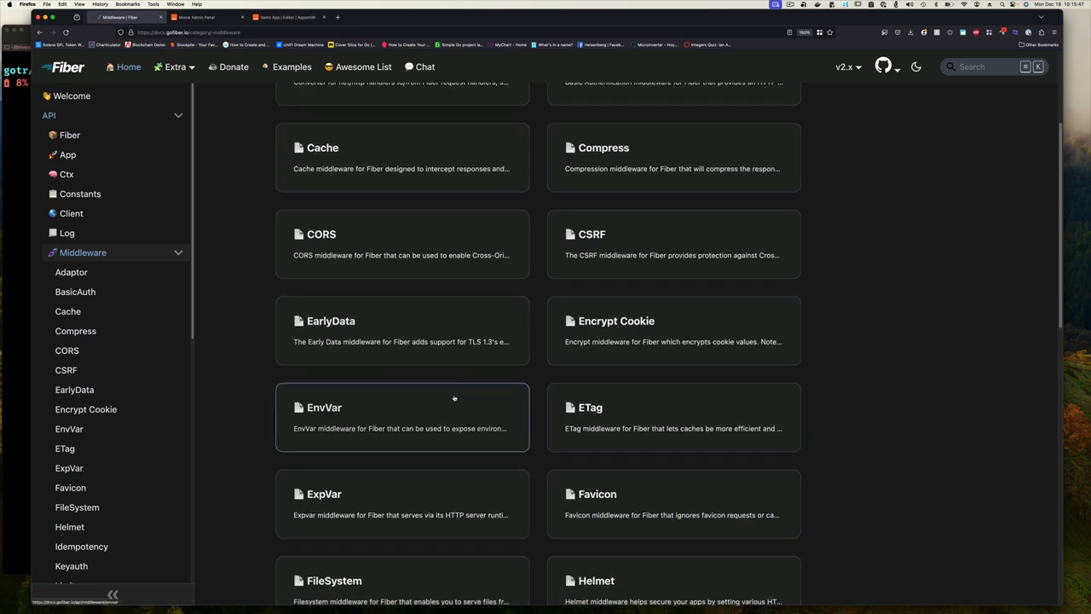
scroll("down", 3)
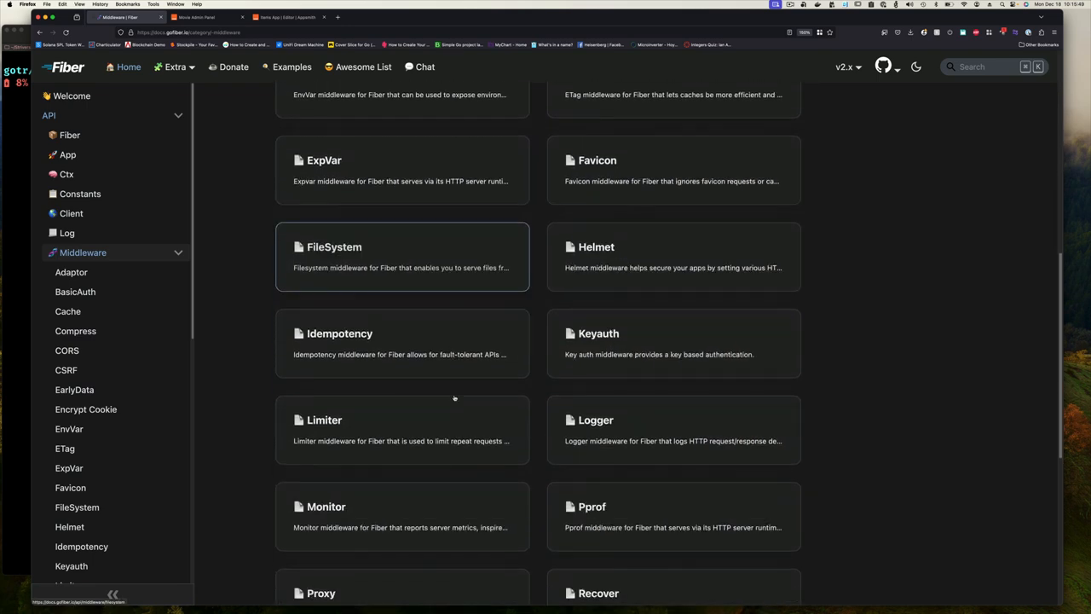
scroll("down", 3)
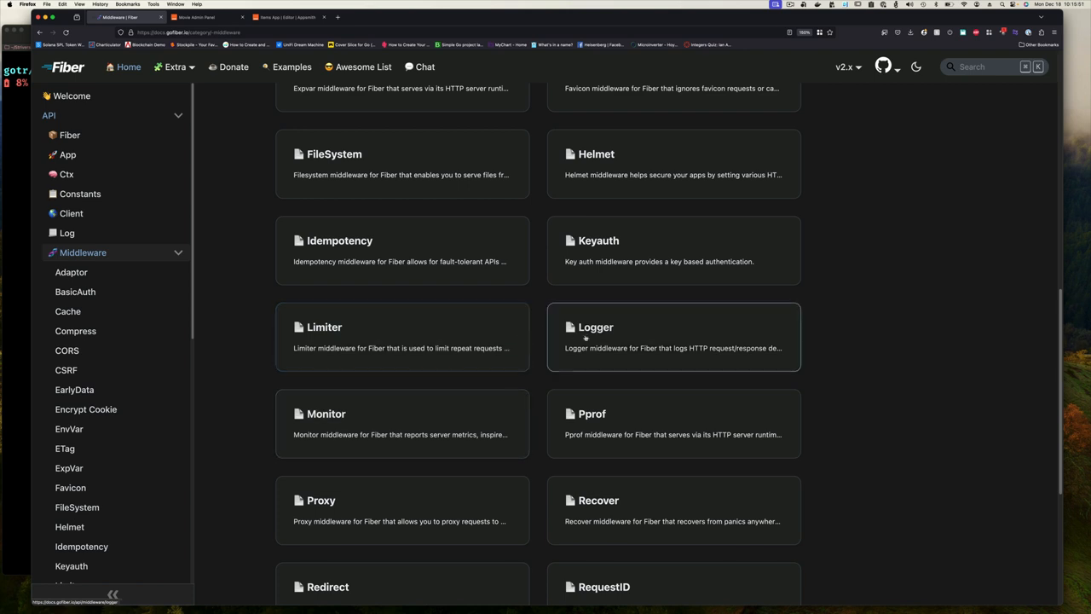
scroll("down", 3)
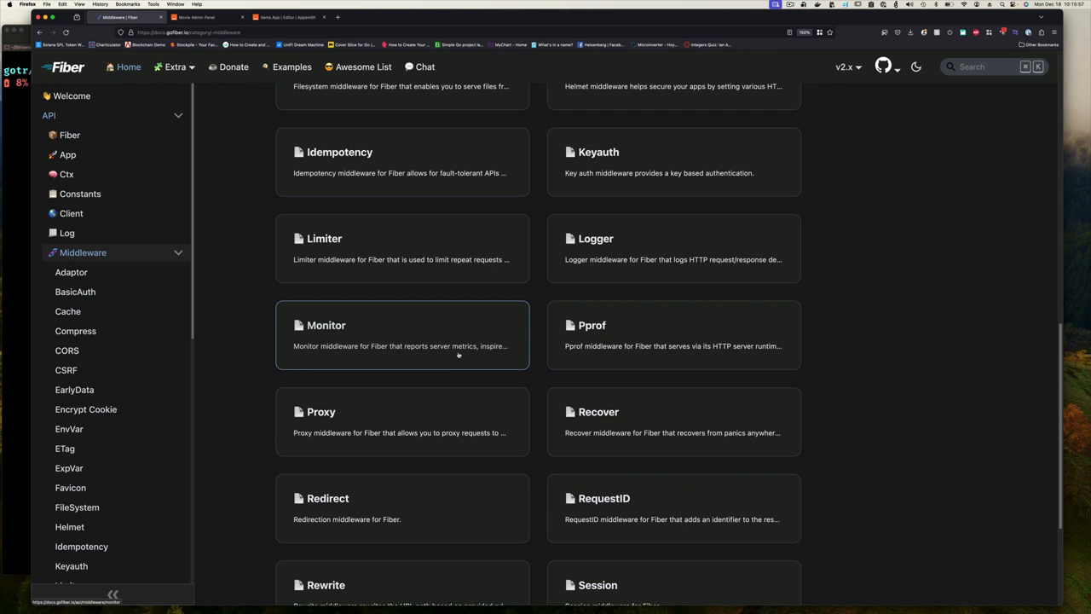
scroll("down", 3)
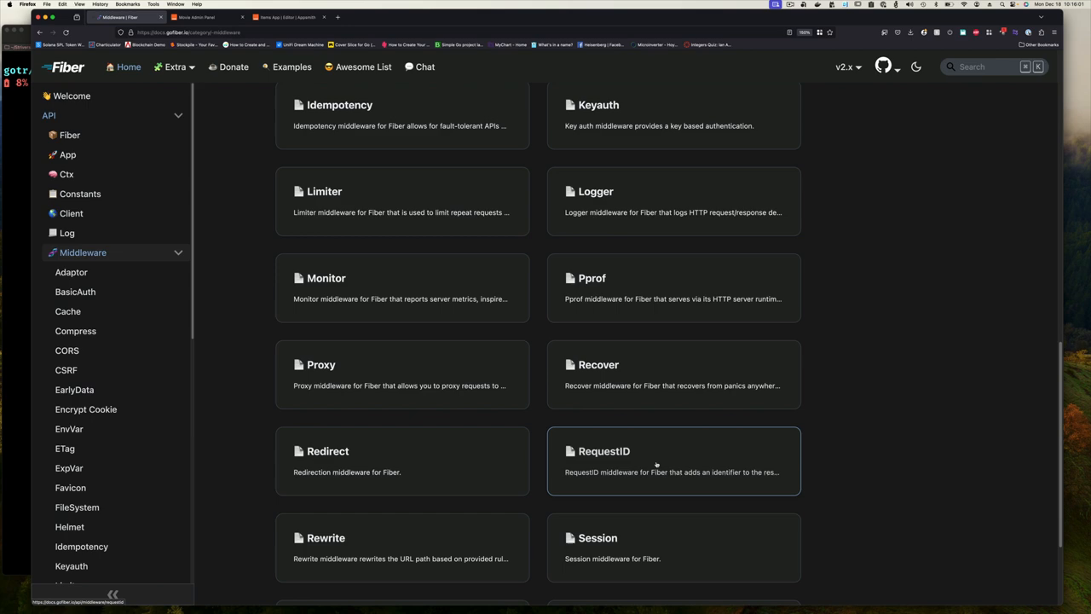
scroll("down", 3)
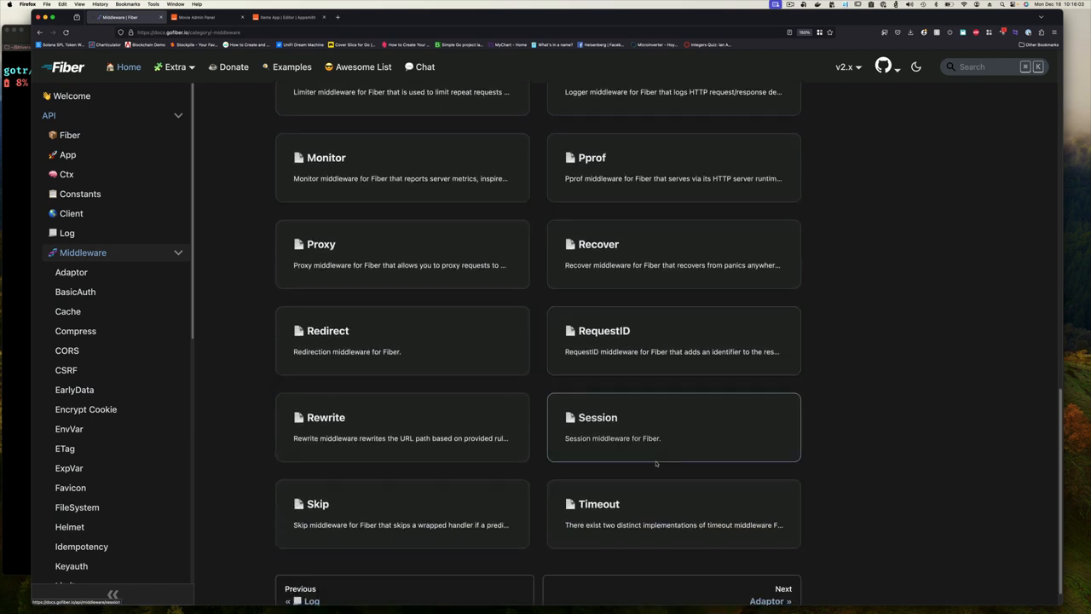
scroll("down", 3)
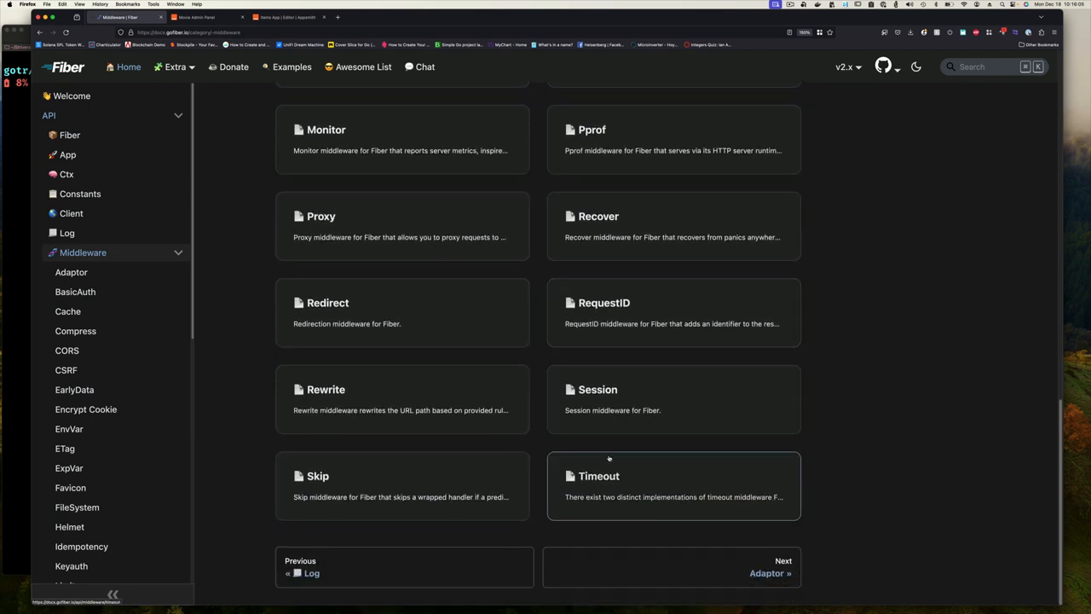
scroll("up", 3)
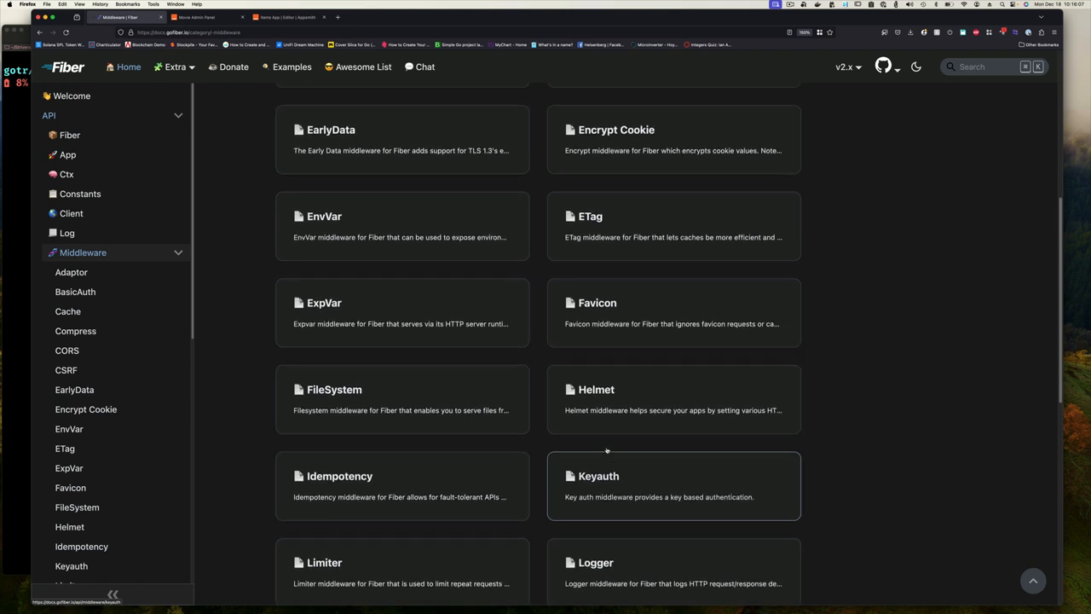
scroll("up", 3)
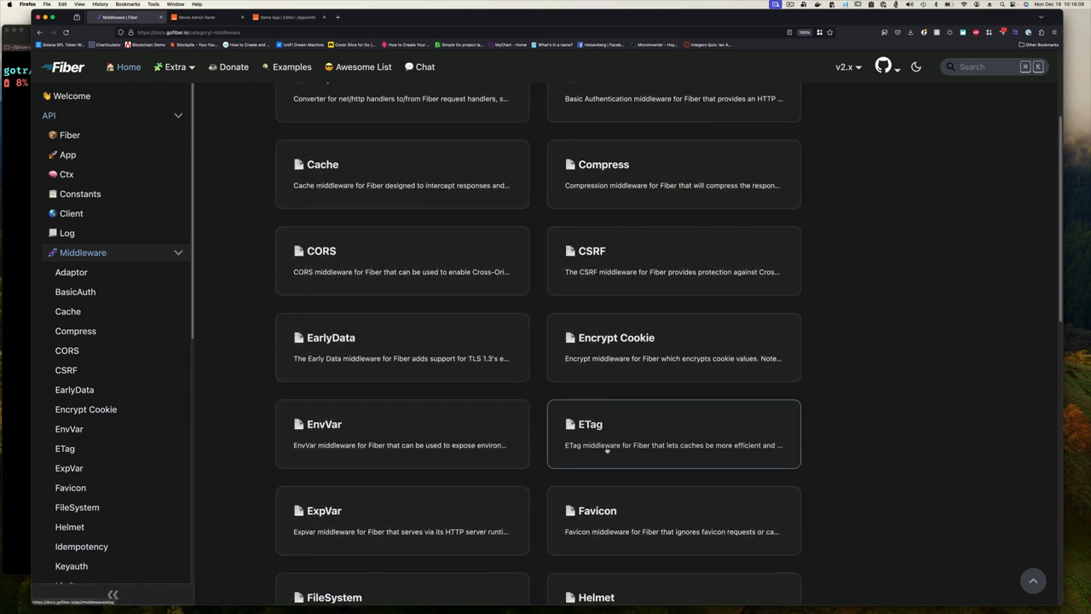
scroll("up", 3)
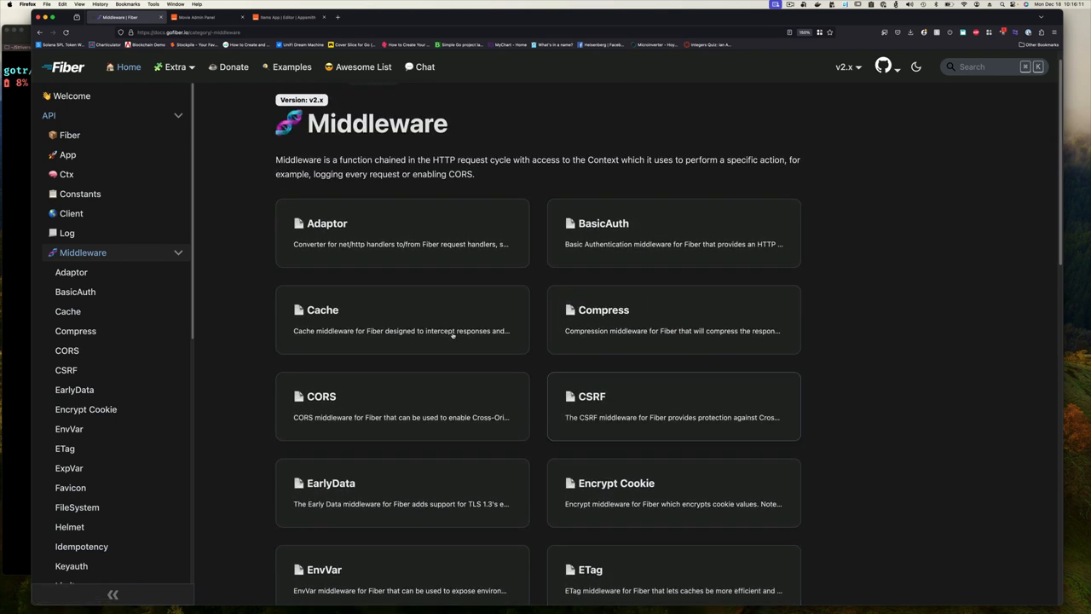
mouse_move(454, 256)
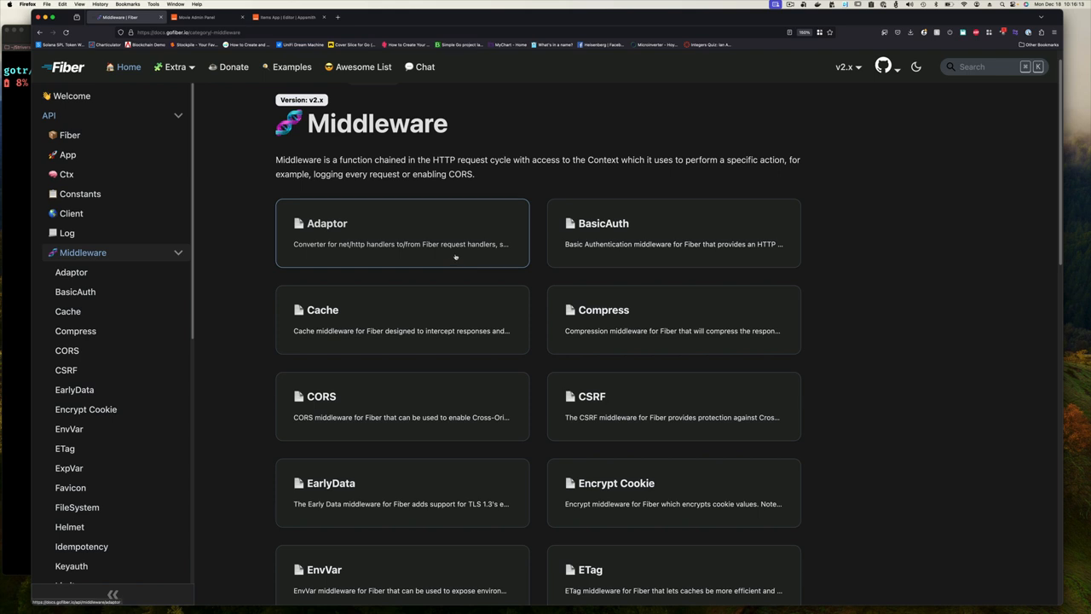
mouse_move(547, 254)
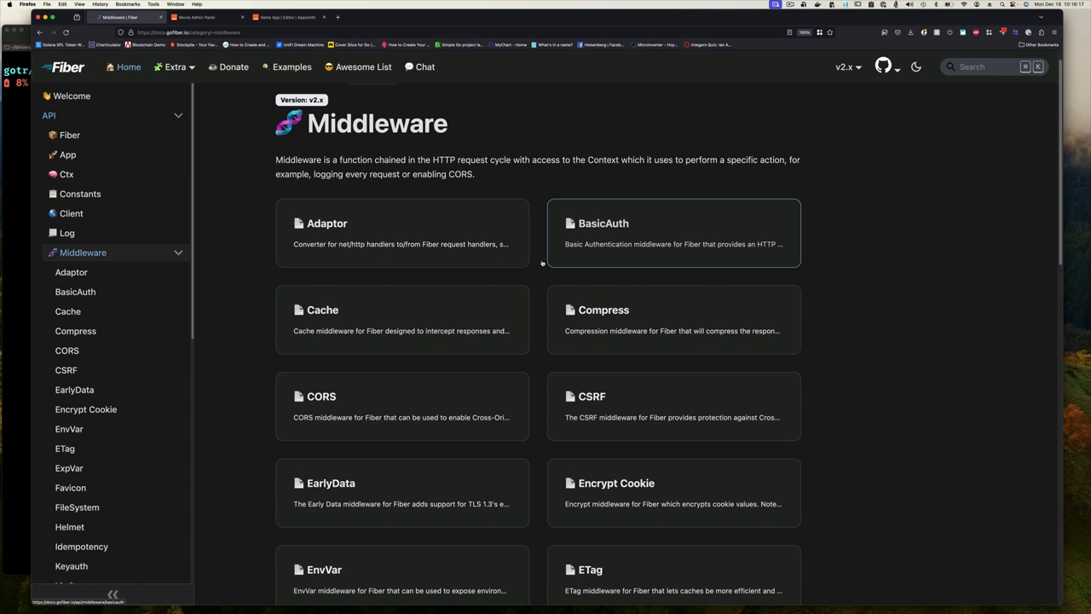
mouse_move(503, 334)
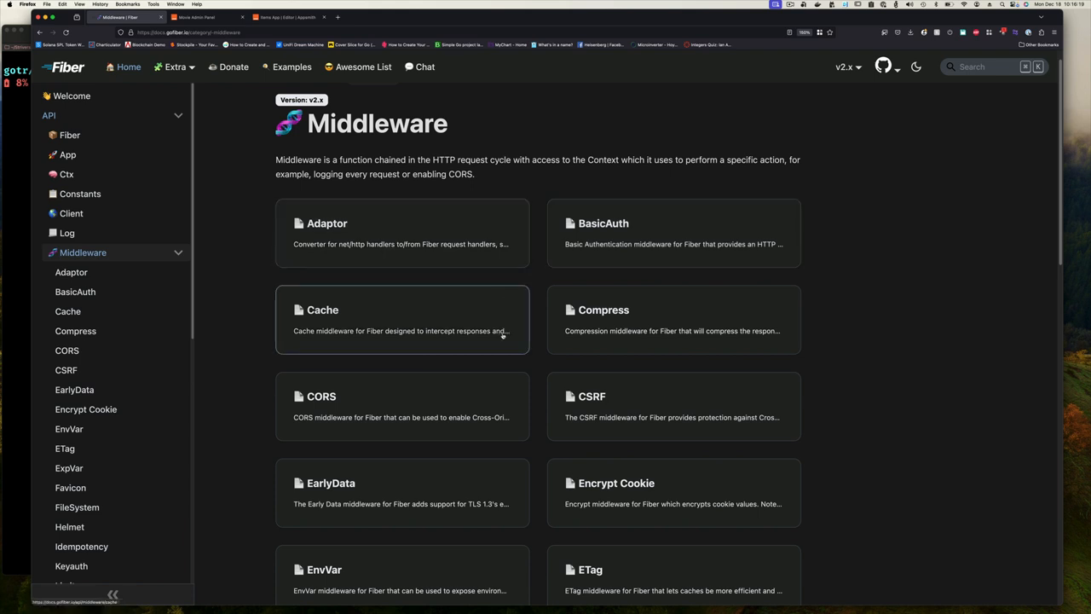
scroll("down", 3)
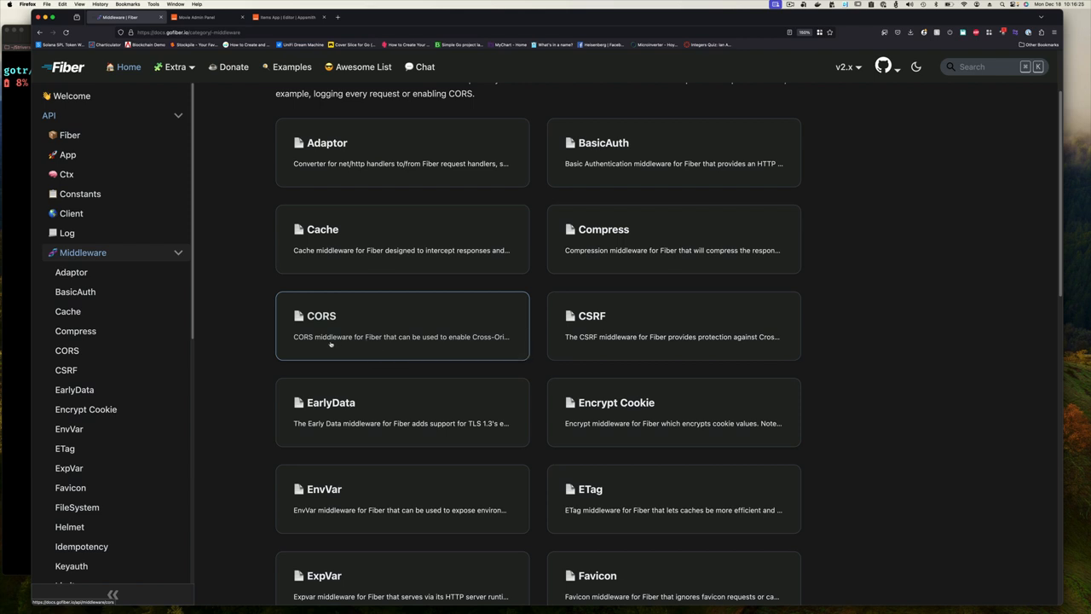
mouse_move(350, 344)
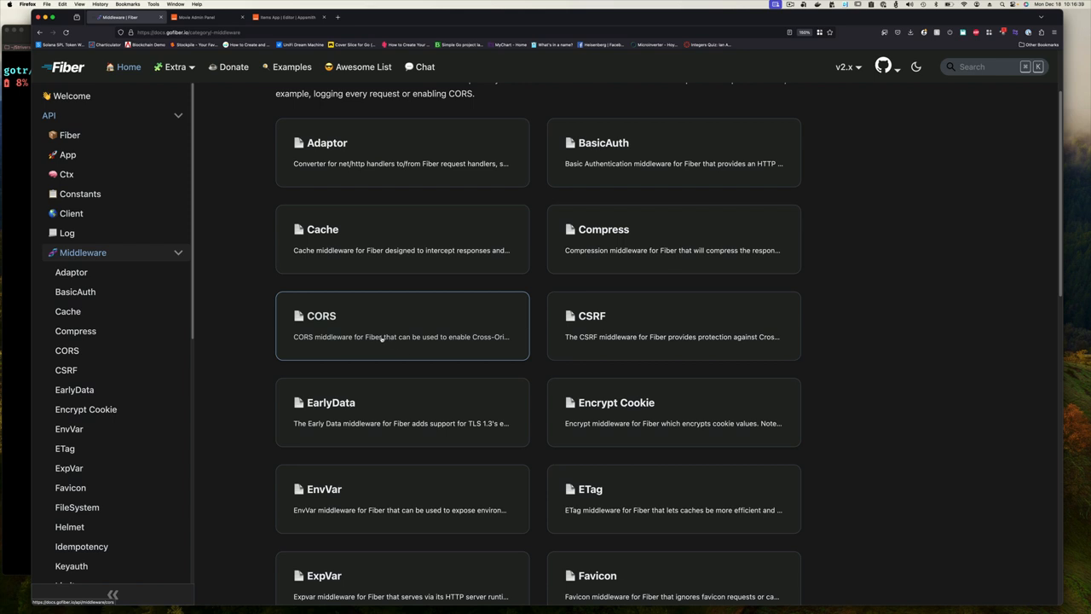
mouse_move(380, 347)
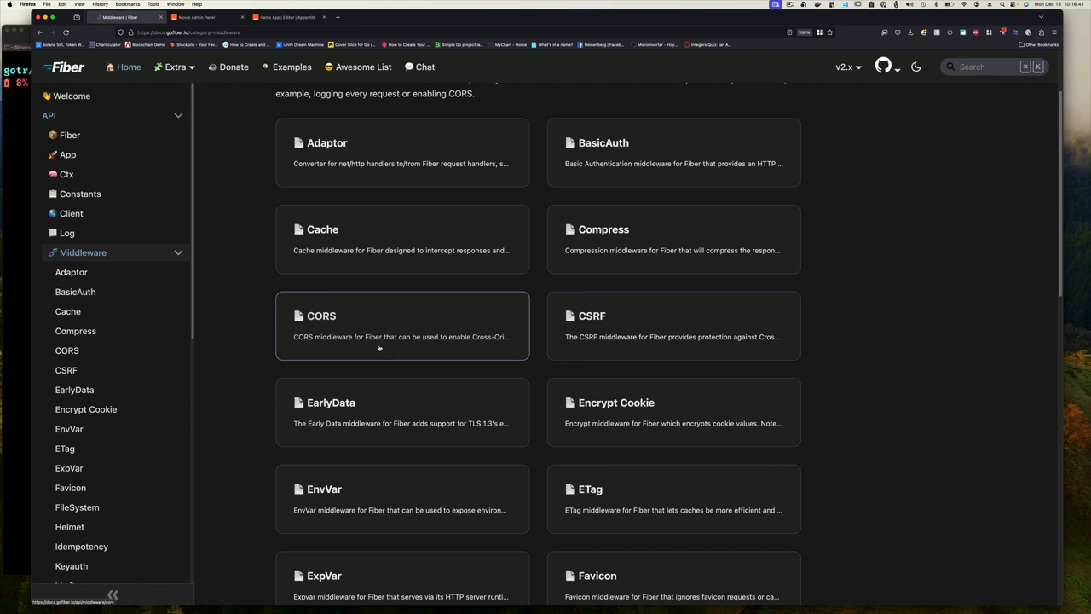
mouse_move(382, 339)
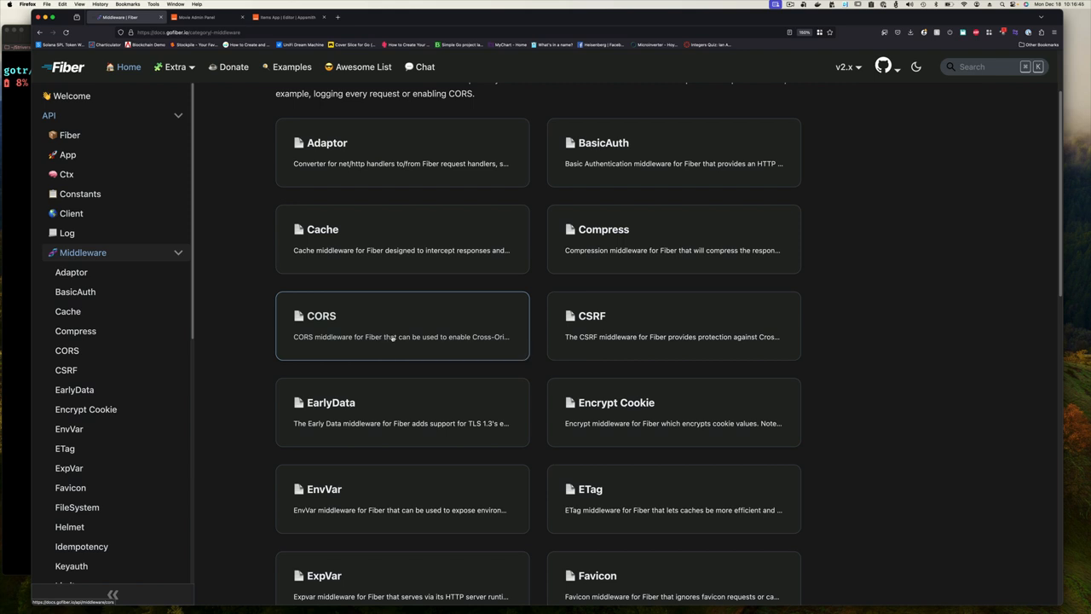
mouse_move(394, 335)
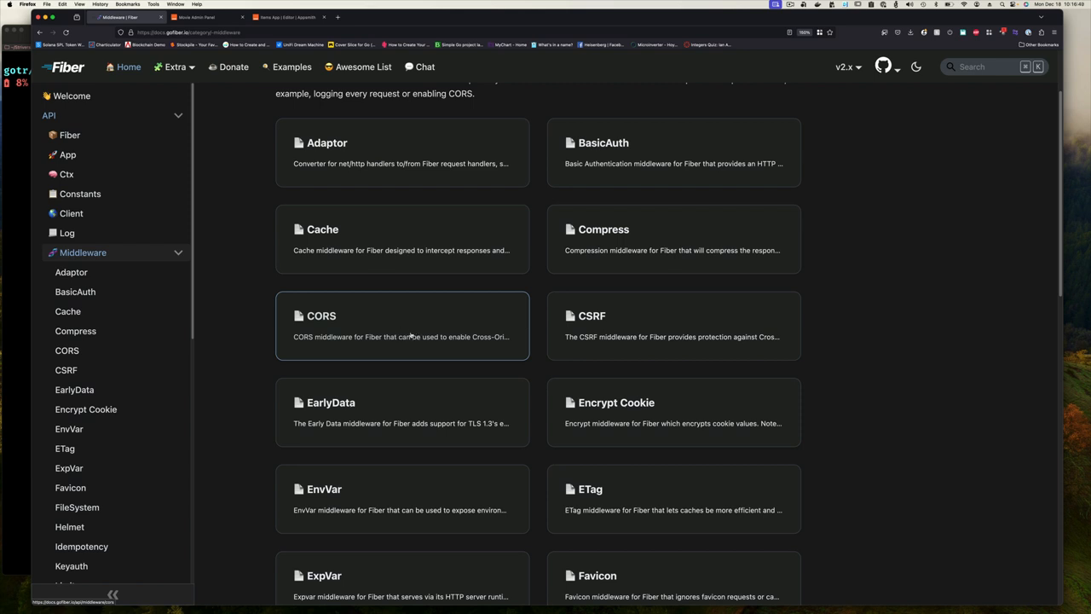
mouse_move(416, 337)
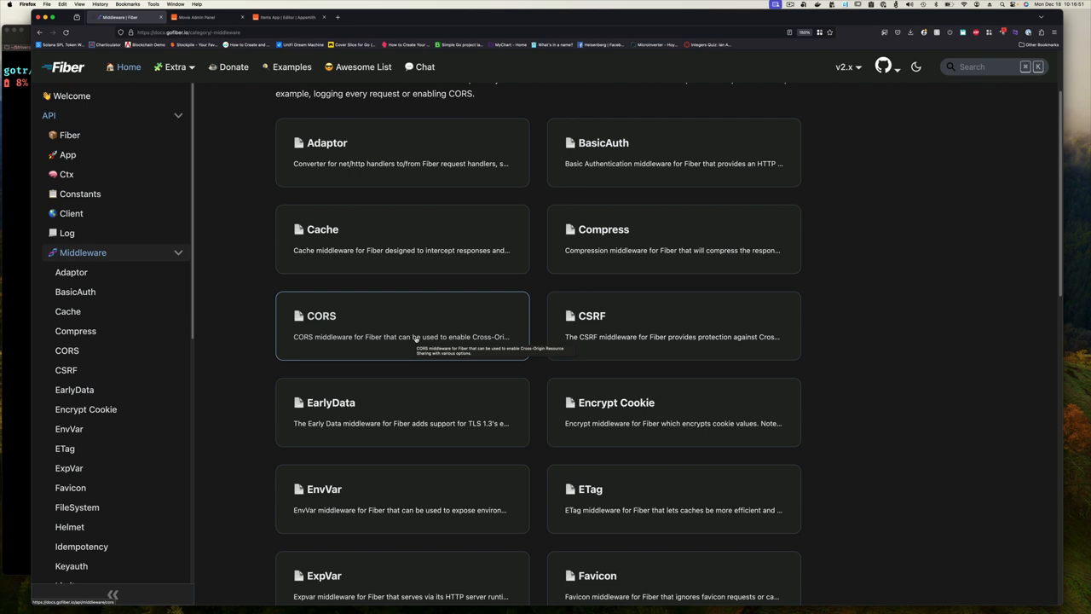
scroll("down", 3)
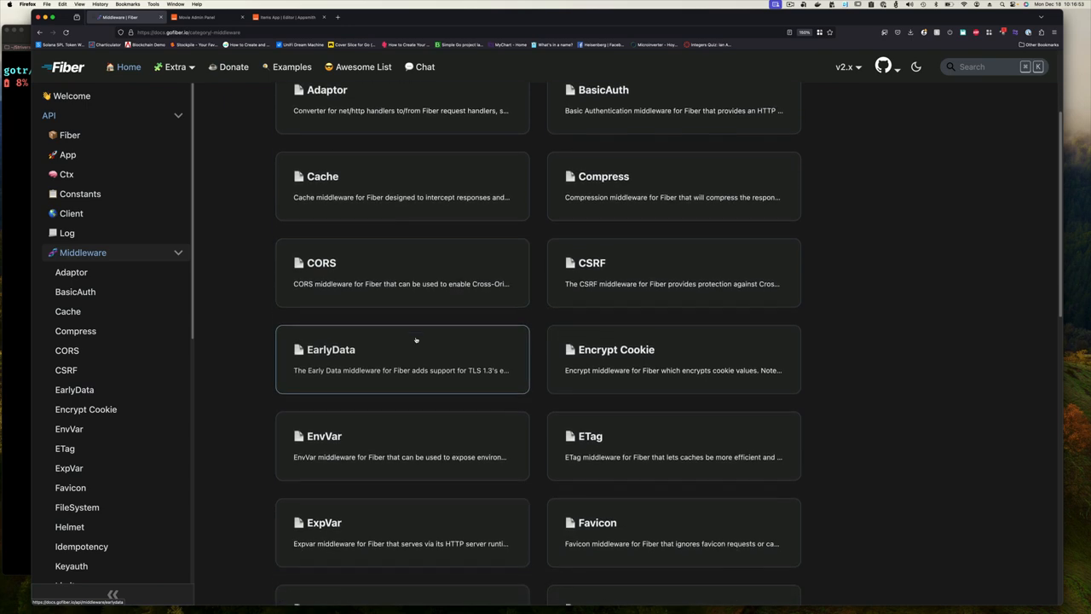
scroll("down", 3)
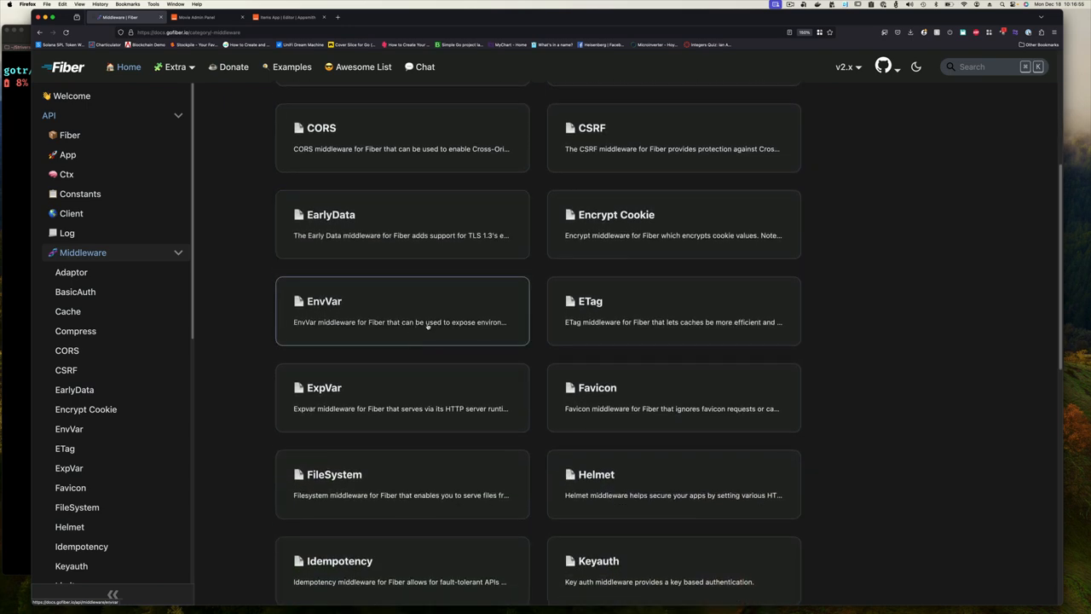
scroll("down", 3)
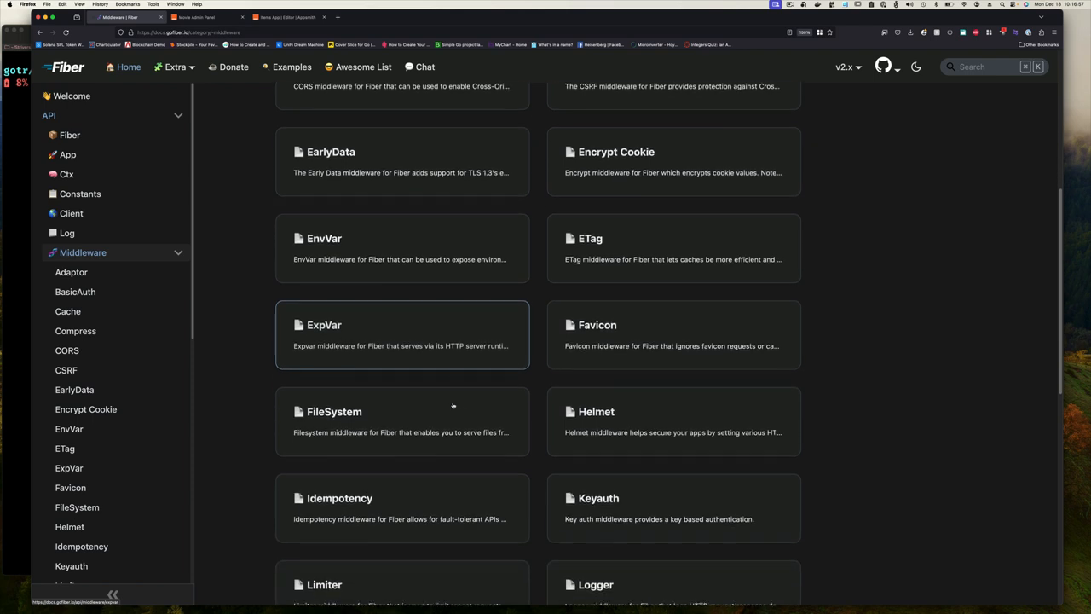
scroll("down", 3)
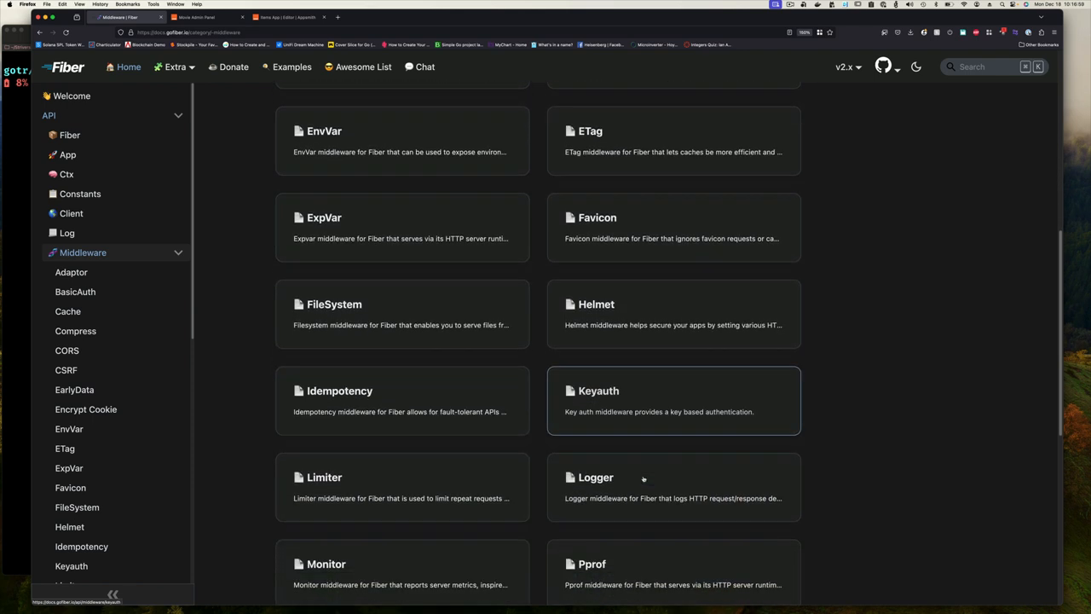
scroll("down", 3)
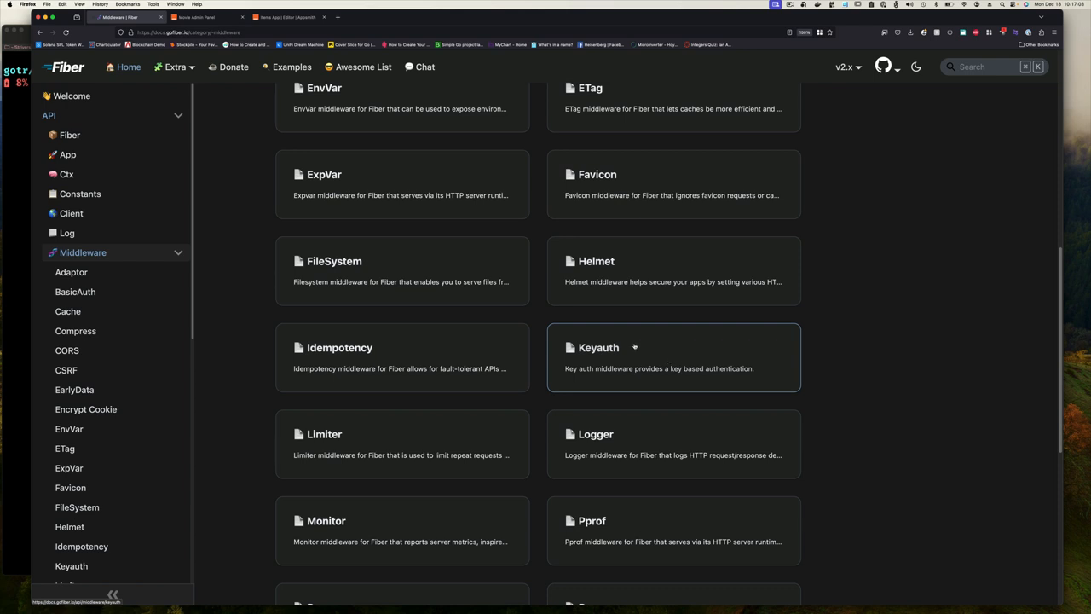
mouse_move(639, 368)
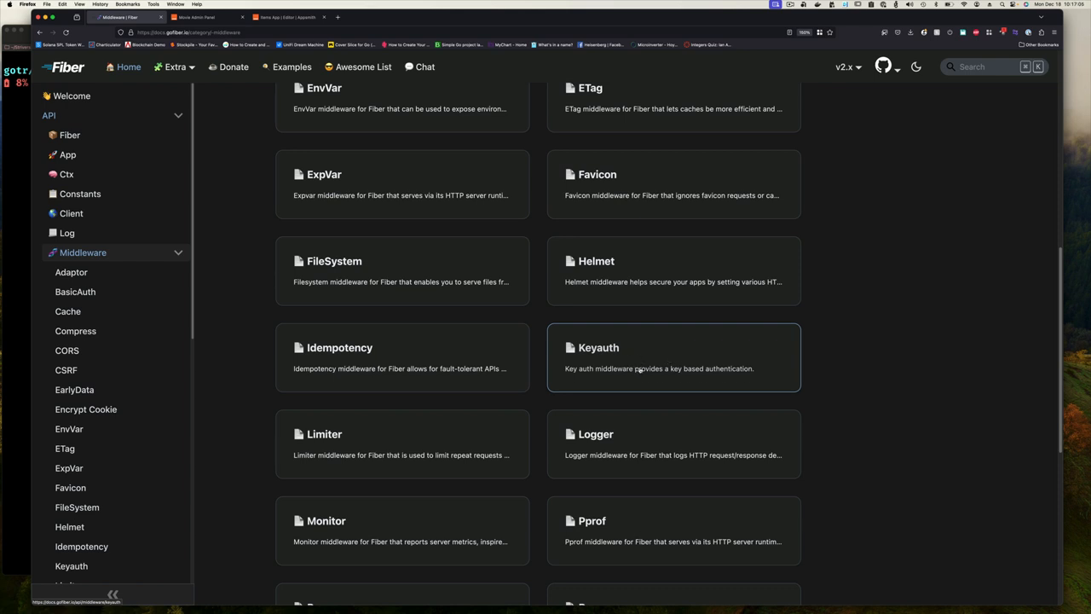
mouse_move(640, 369)
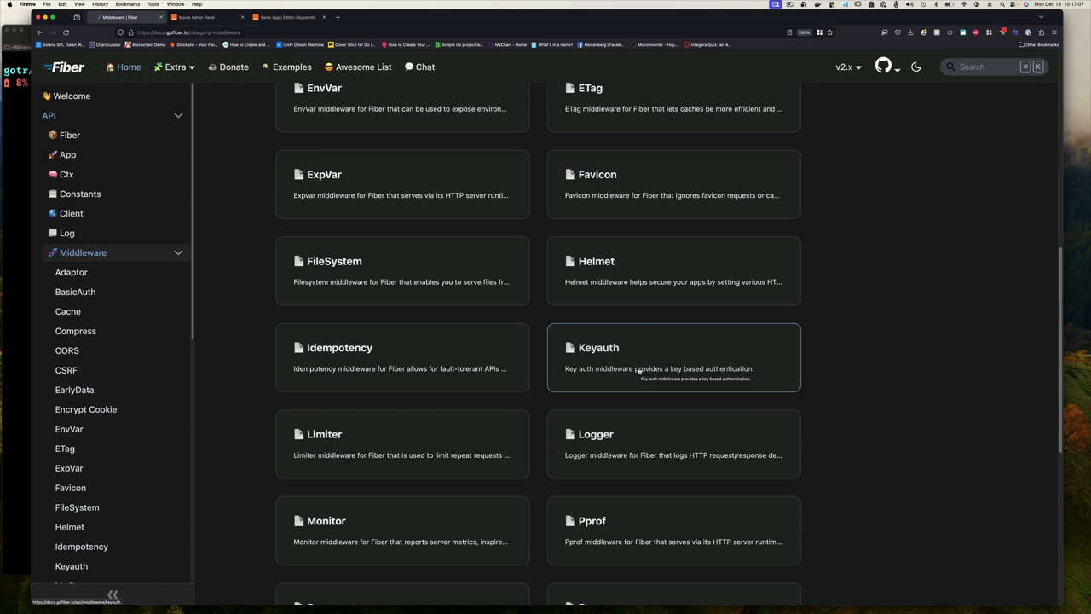
mouse_move(634, 368)
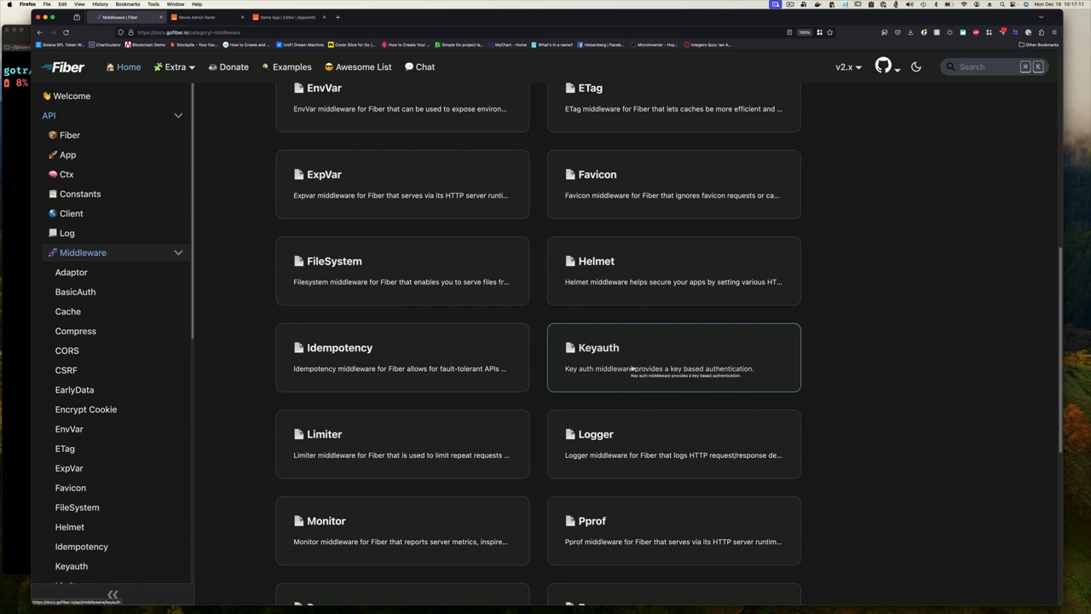
mouse_move(634, 368)
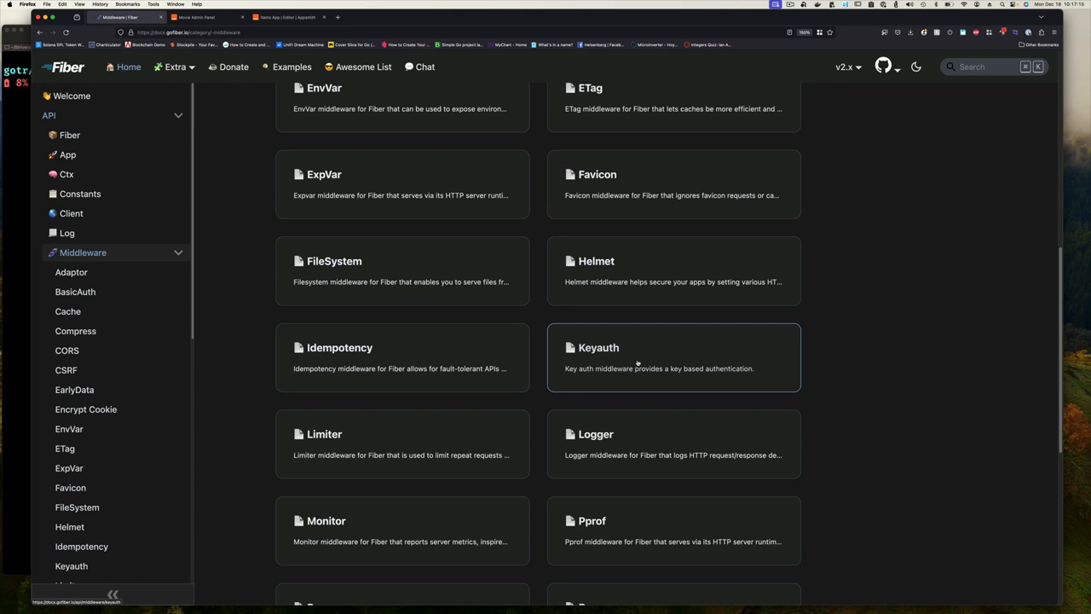
mouse_move(638, 368)
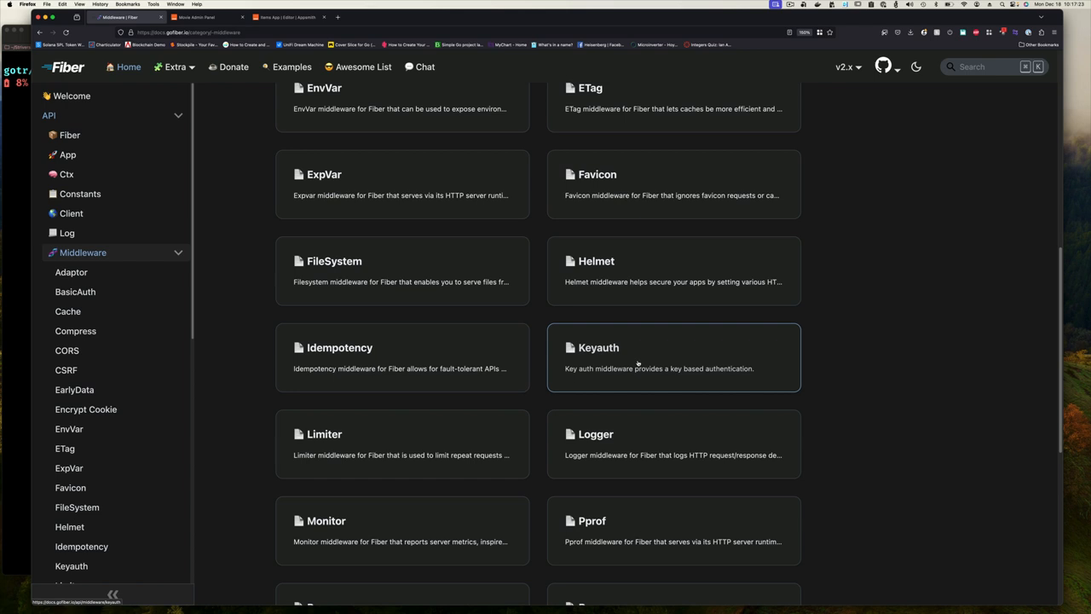
mouse_move(627, 379)
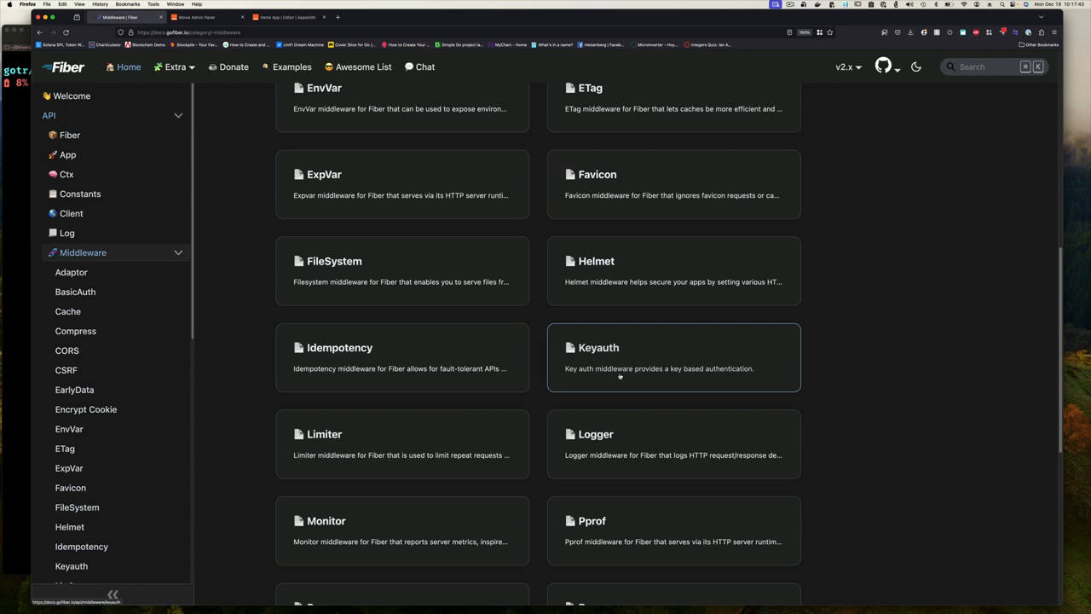
mouse_move(622, 375)
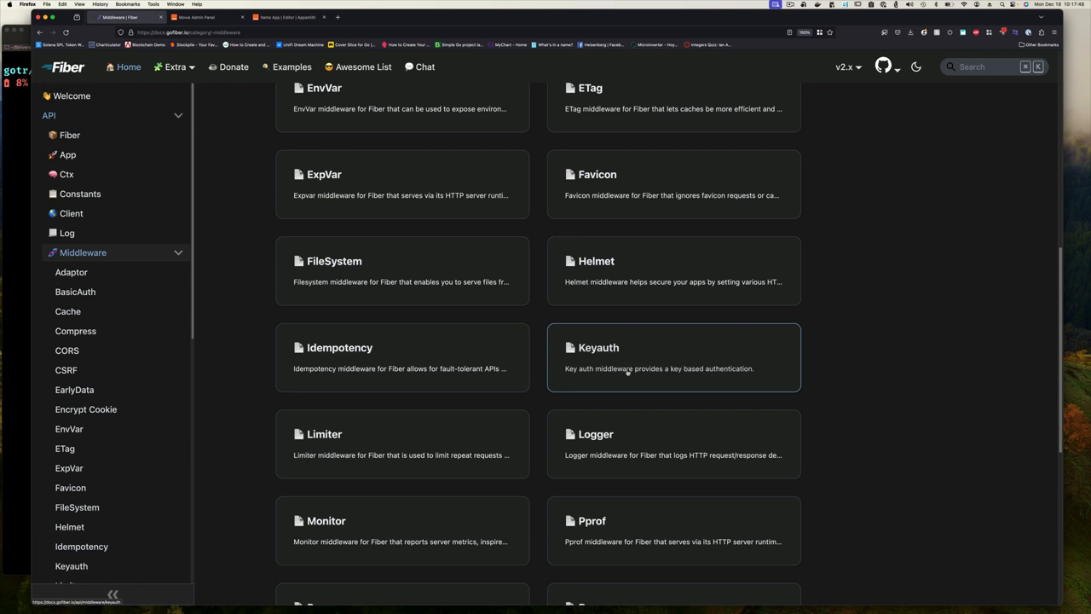
mouse_move(600, 360)
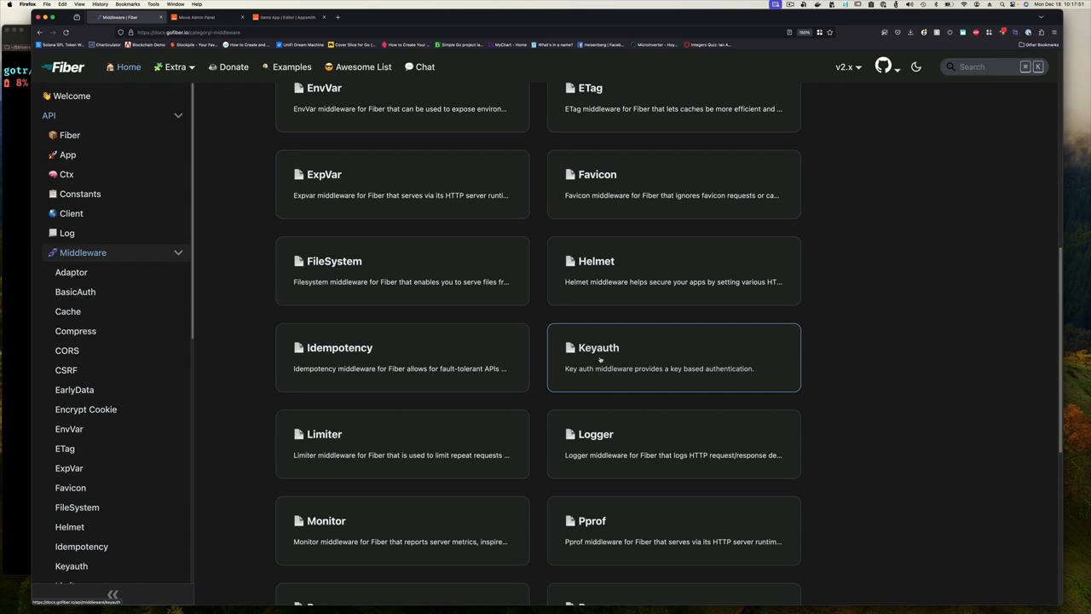
mouse_move(688, 365)
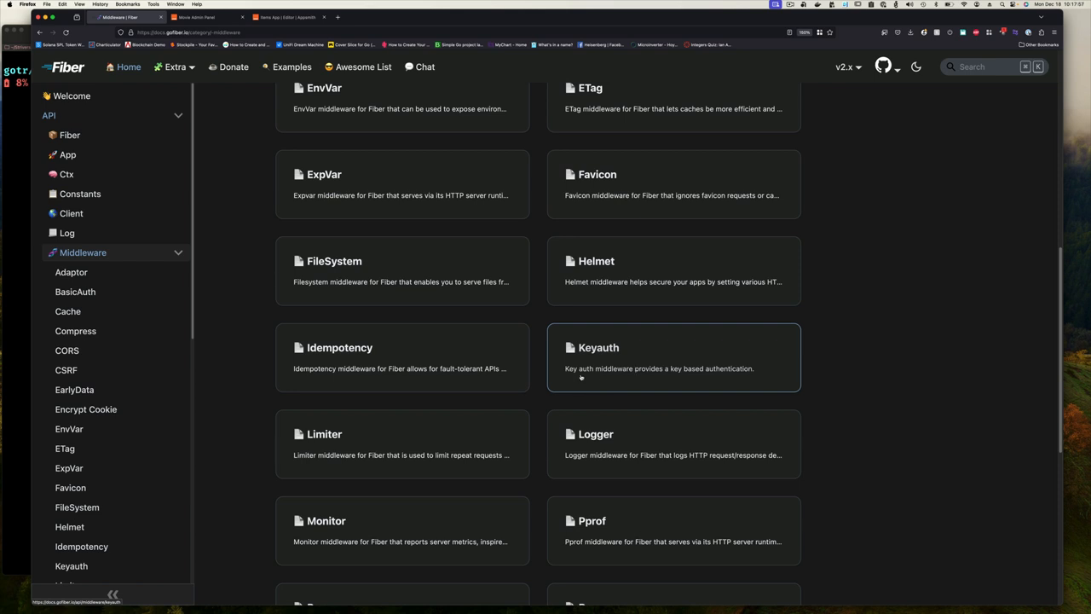
- Scroll the Middleware page to reveal the Proxy, Recover, Redirect and RequestID cards
scroll("down", 3)
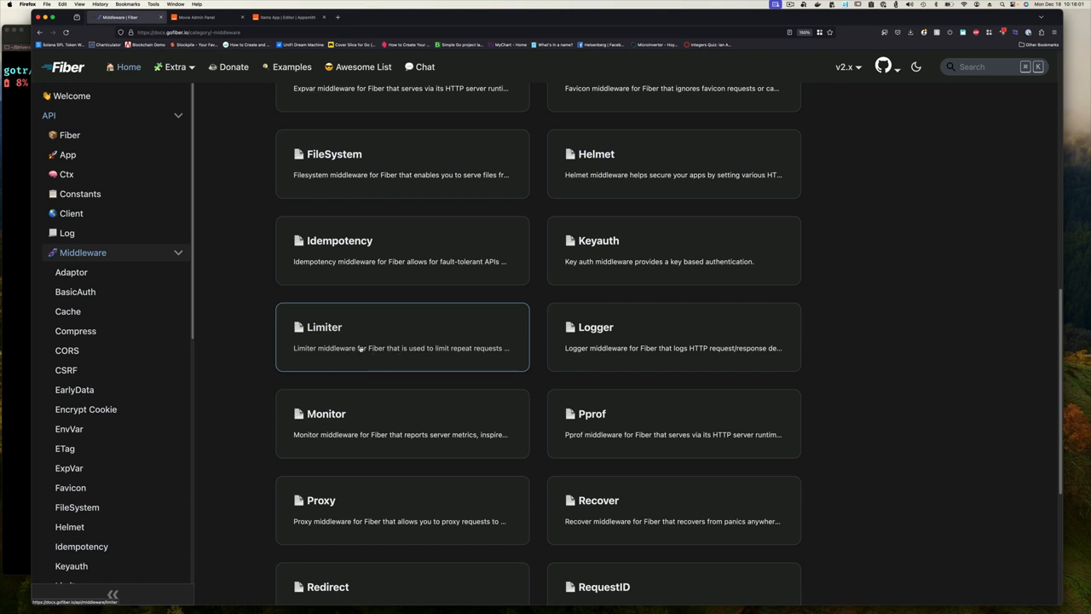
mouse_move(392, 336)
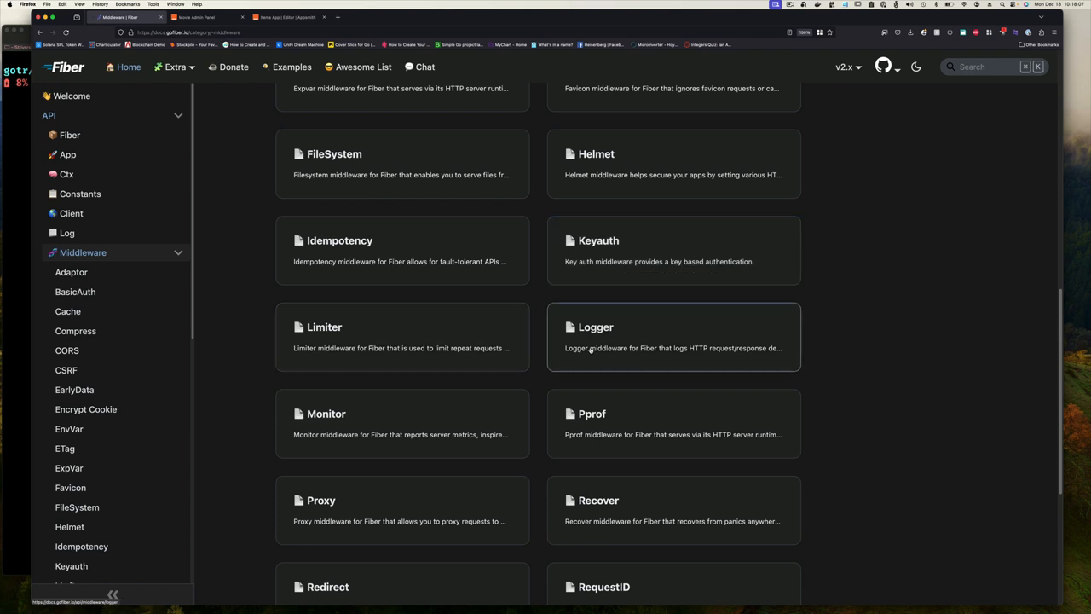
mouse_move(665, 569)
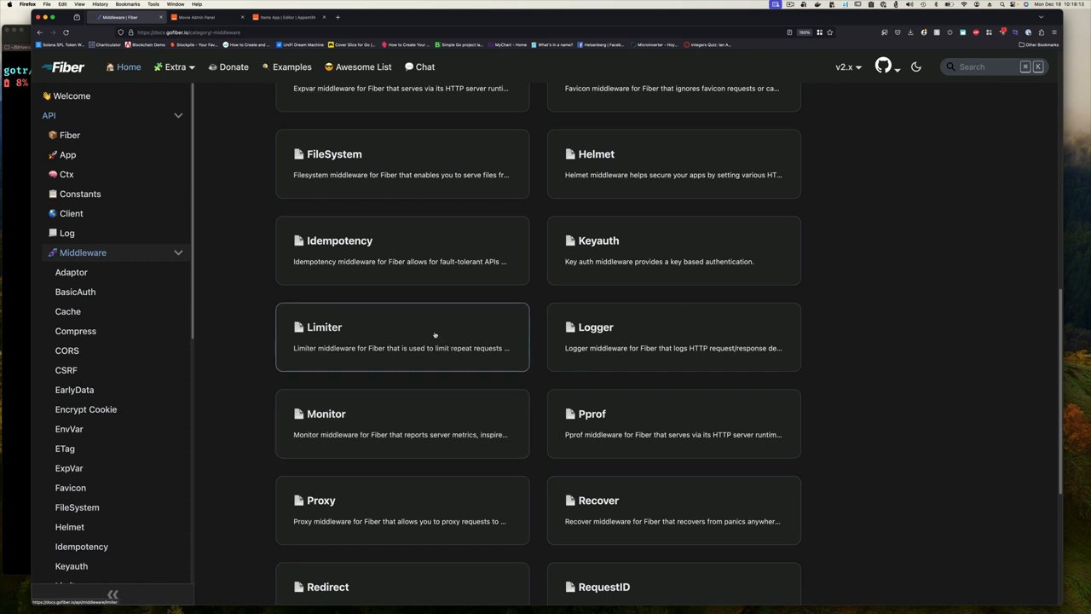
mouse_move(347, 344)
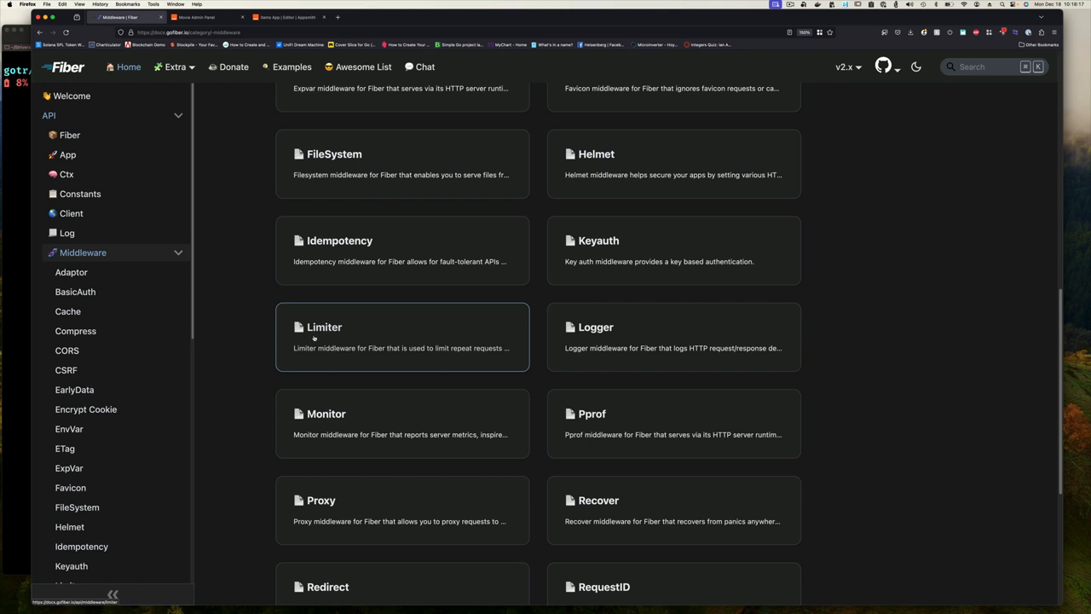
mouse_move(333, 348)
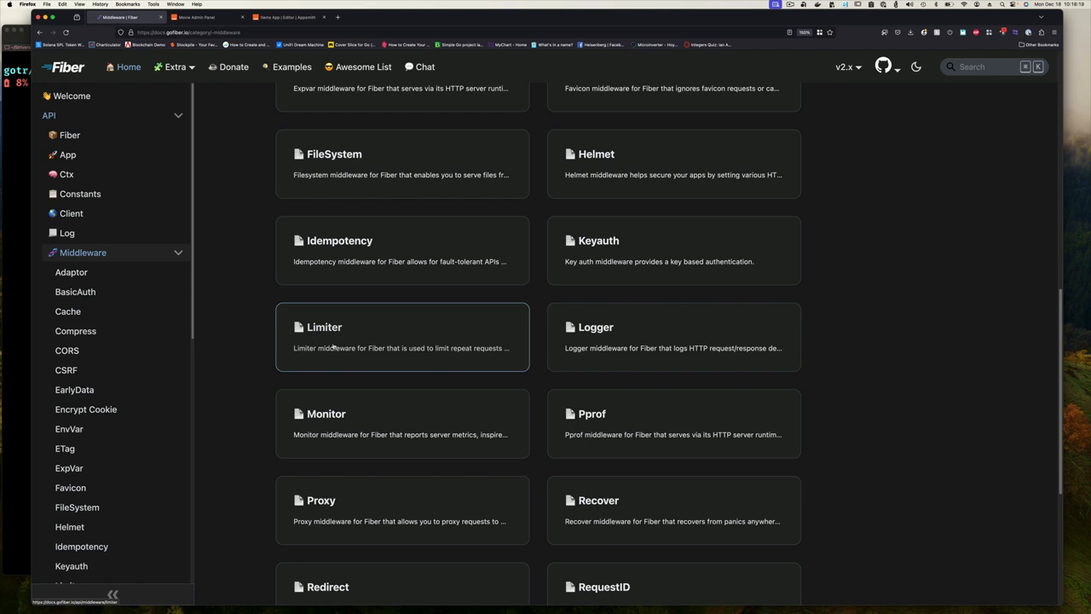
mouse_move(334, 348)
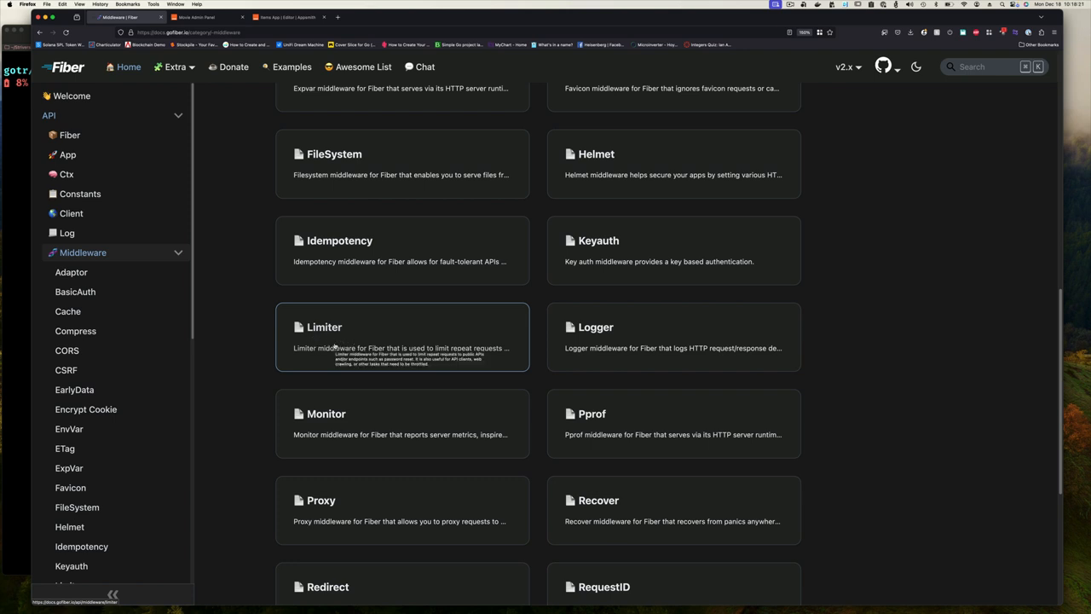
mouse_move(501, 331)
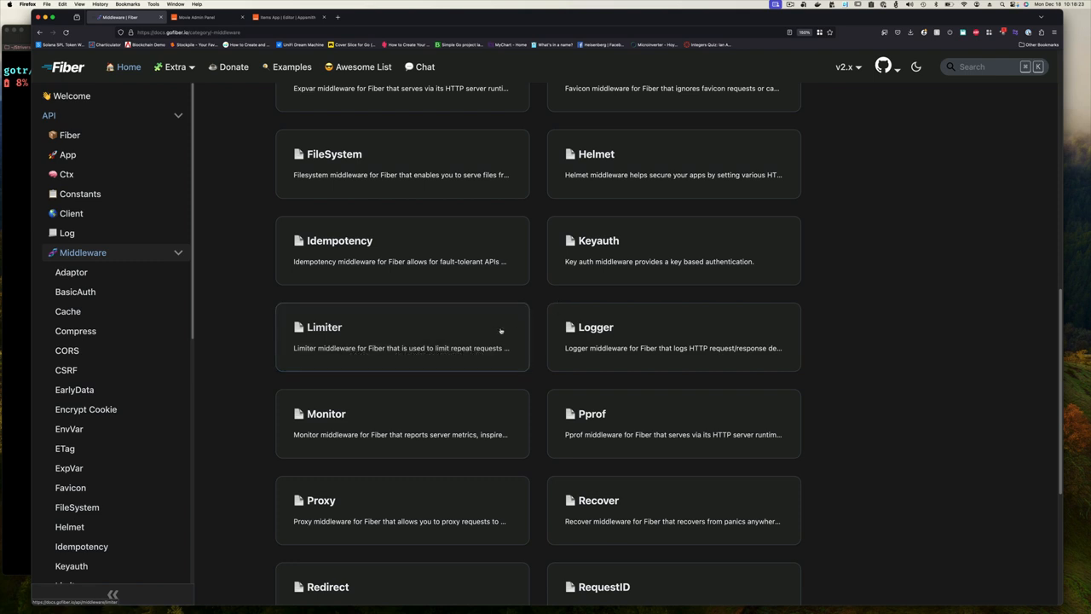
mouse_move(590, 261)
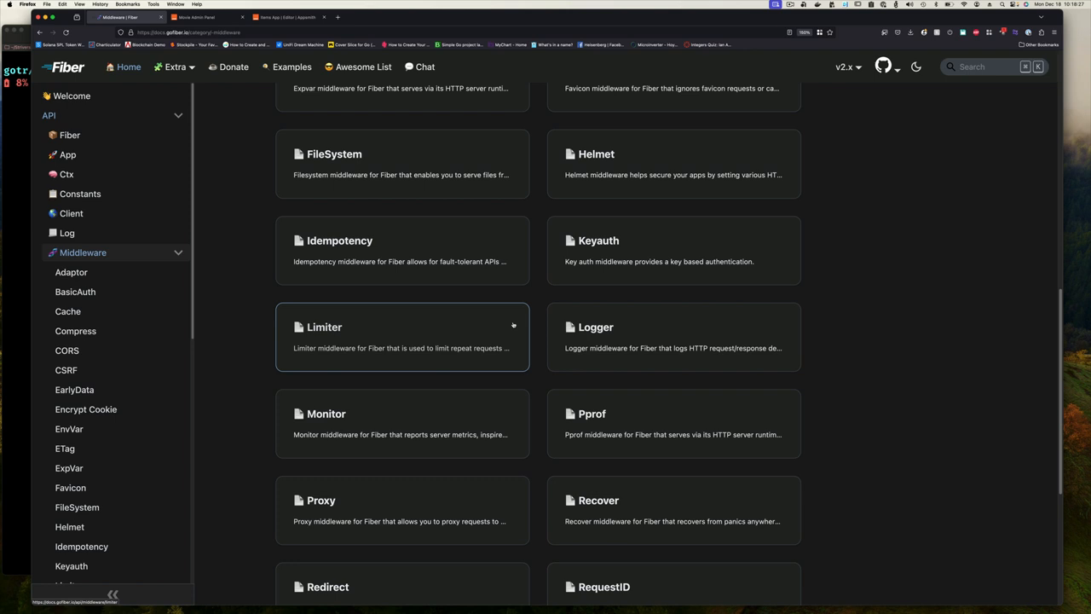
mouse_move(460, 341)
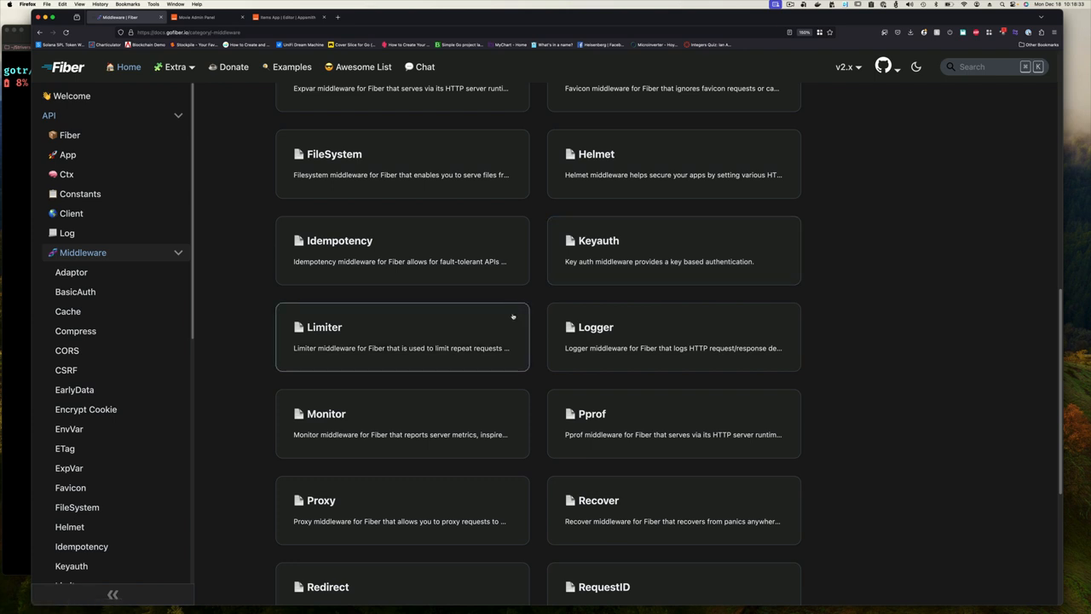
mouse_move(565, 273)
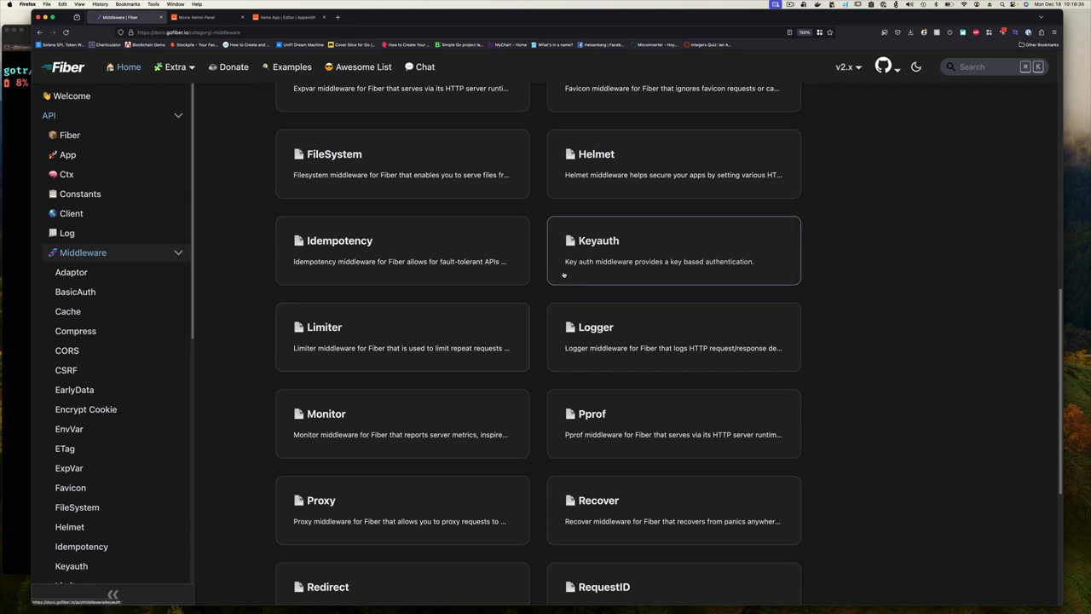
mouse_move(424, 364)
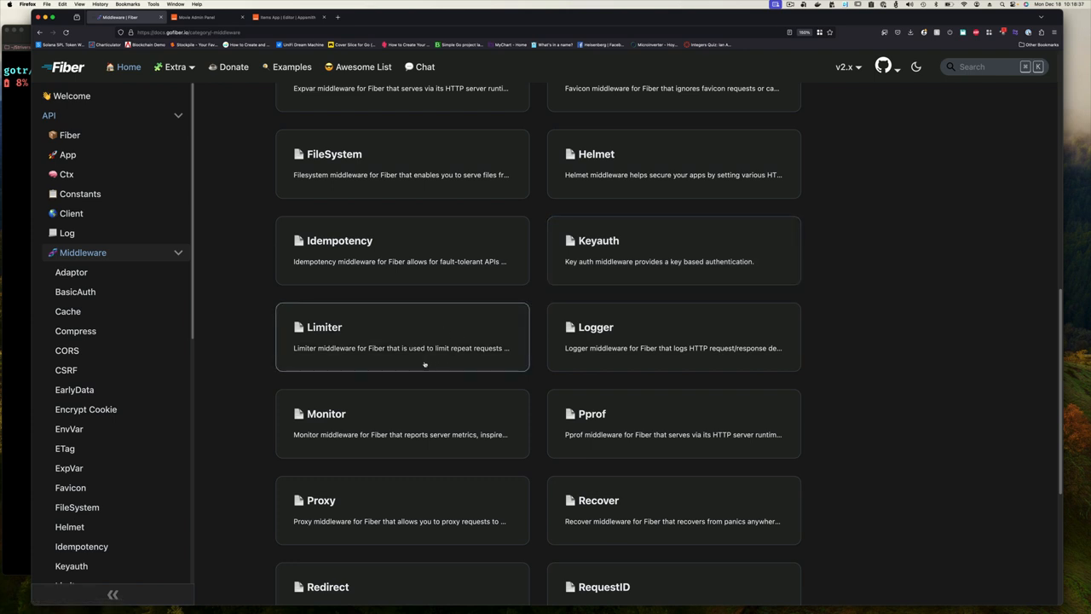
mouse_move(389, 347)
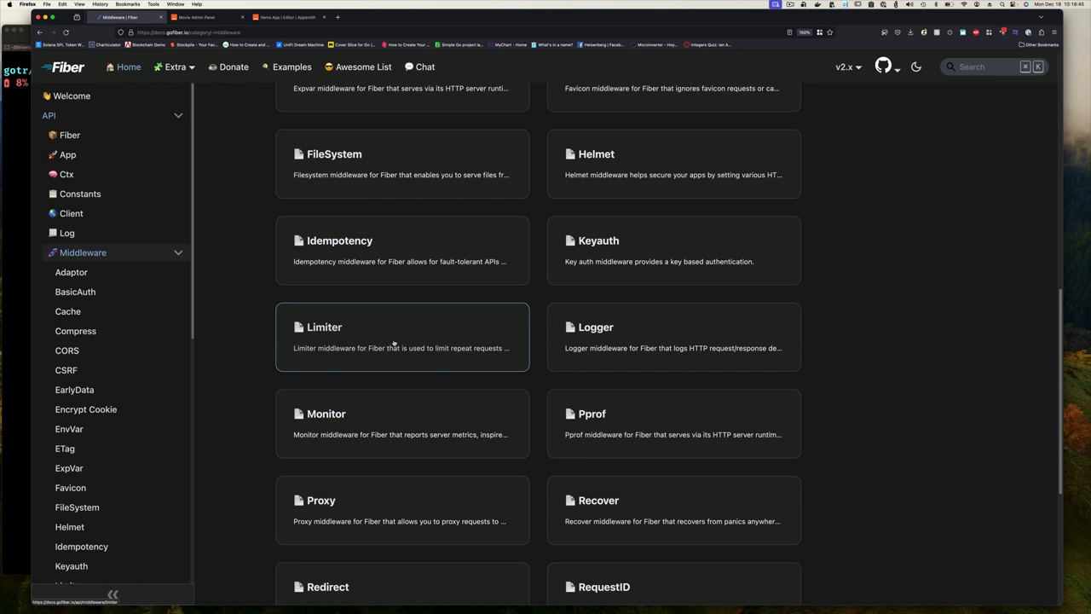
mouse_move(354, 334)
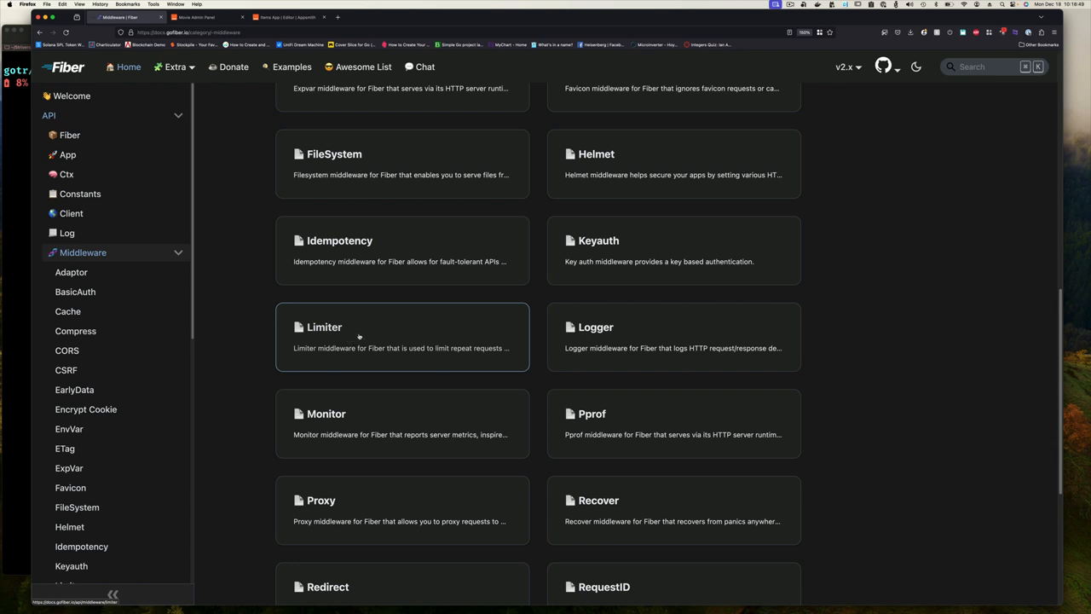
mouse_move(378, 334)
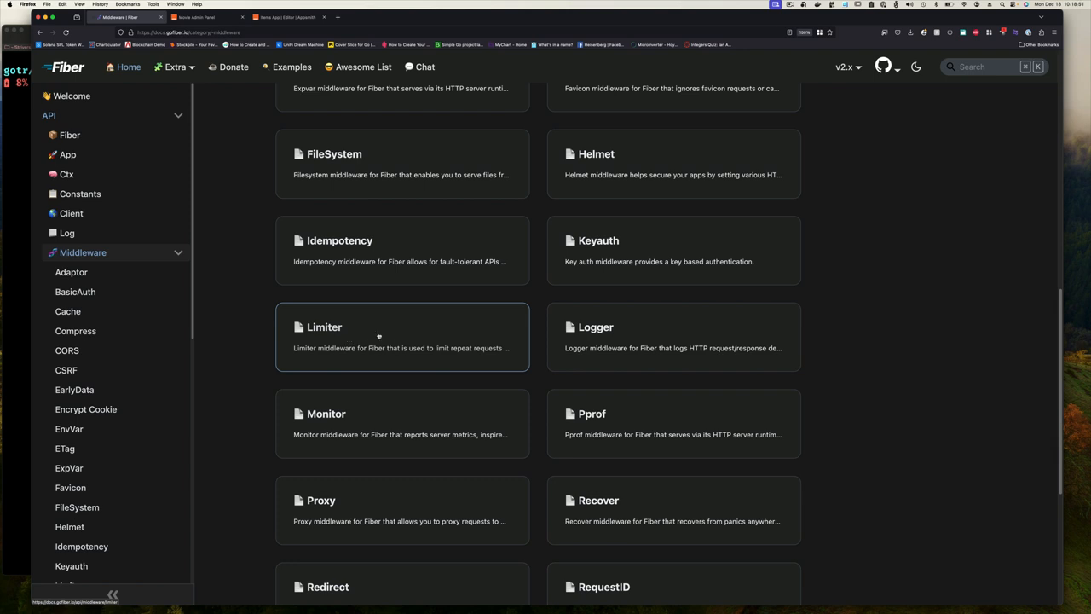
mouse_move(428, 339)
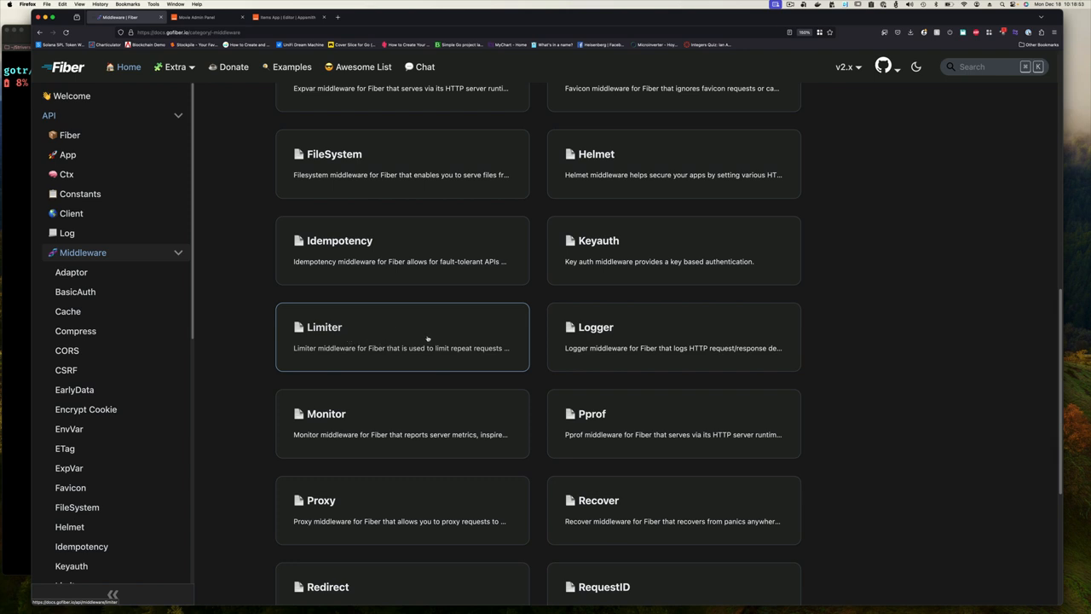
scroll("down", 3)
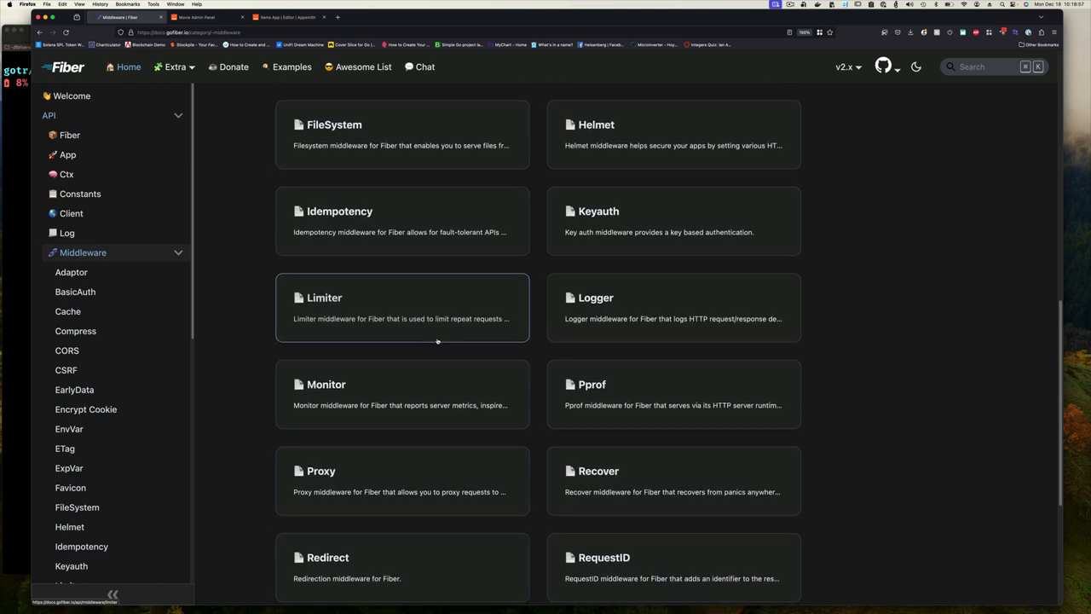
scroll("down", 3)
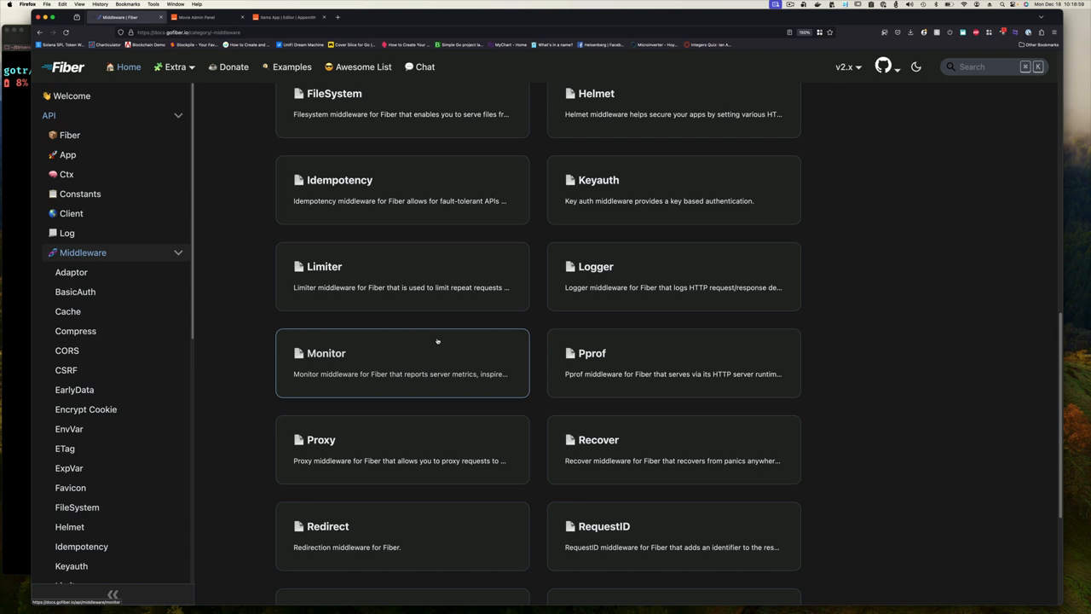
mouse_move(562, 322)
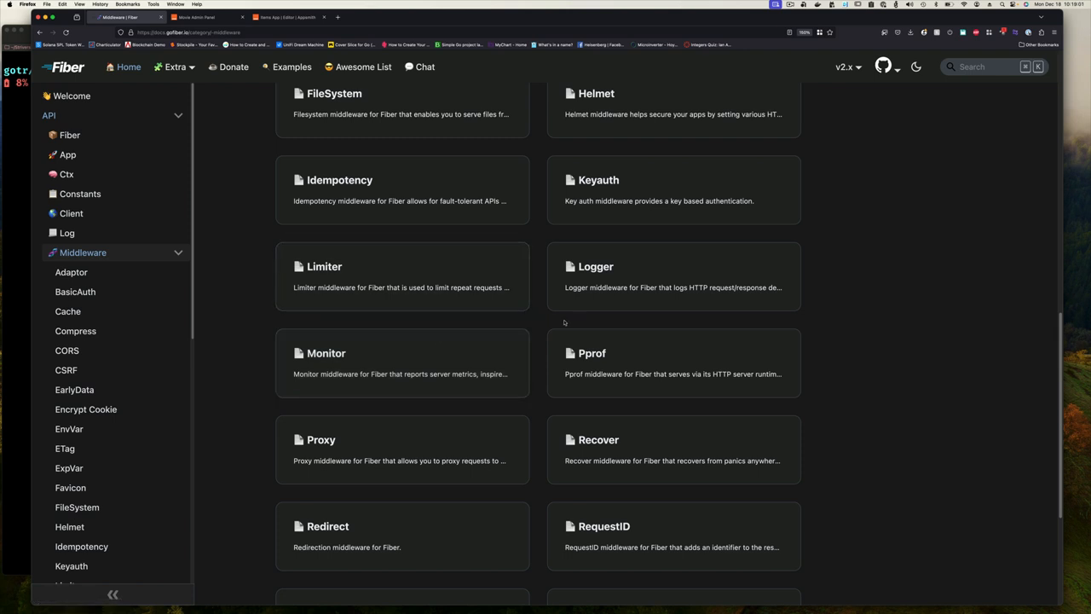
scroll("down", 3)
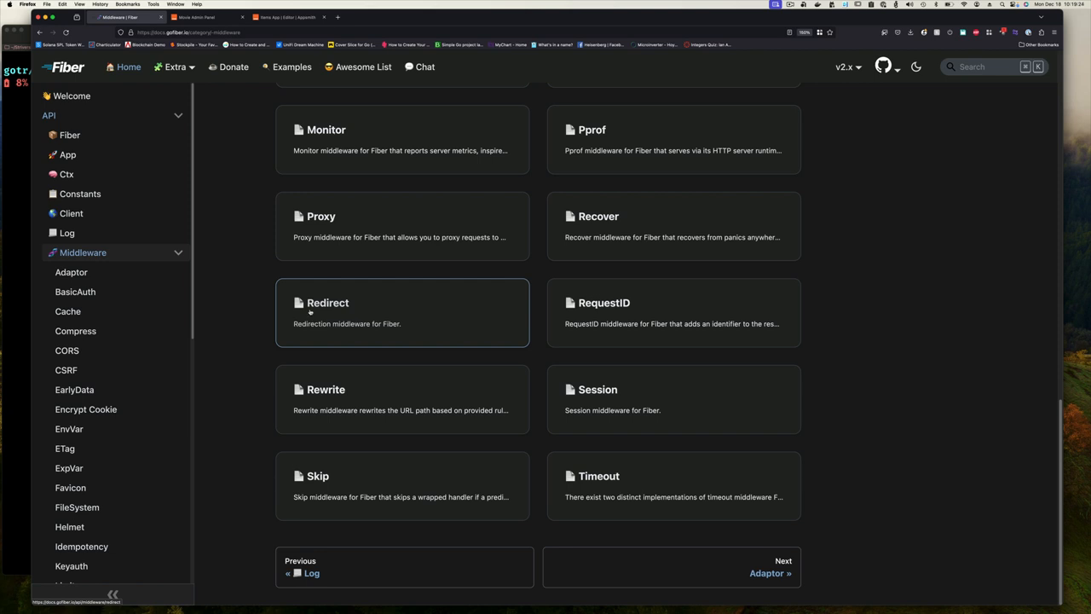
mouse_move(338, 319)
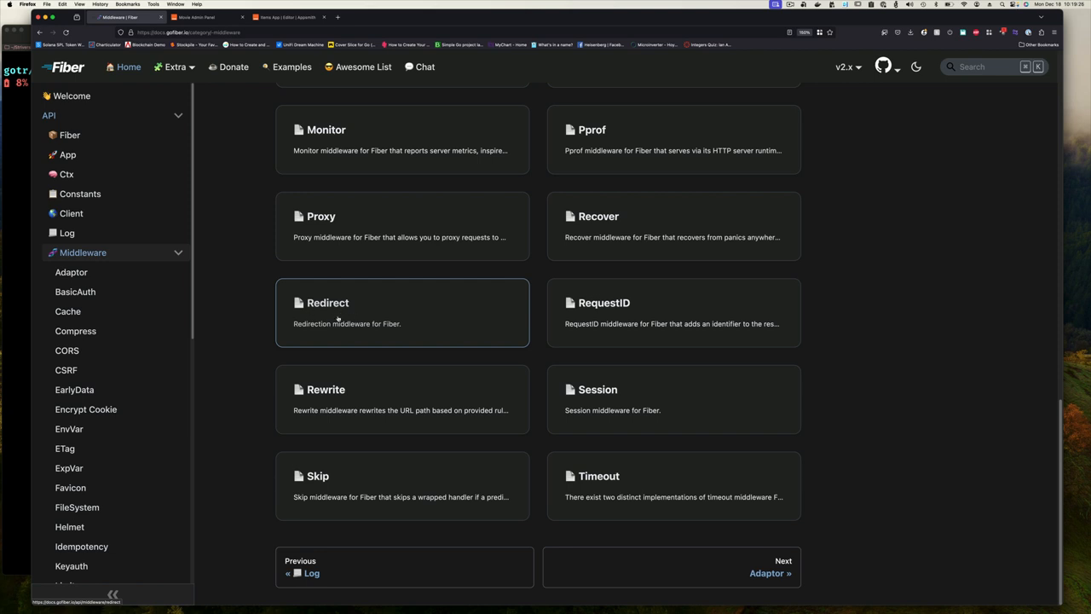
mouse_move(322, 322)
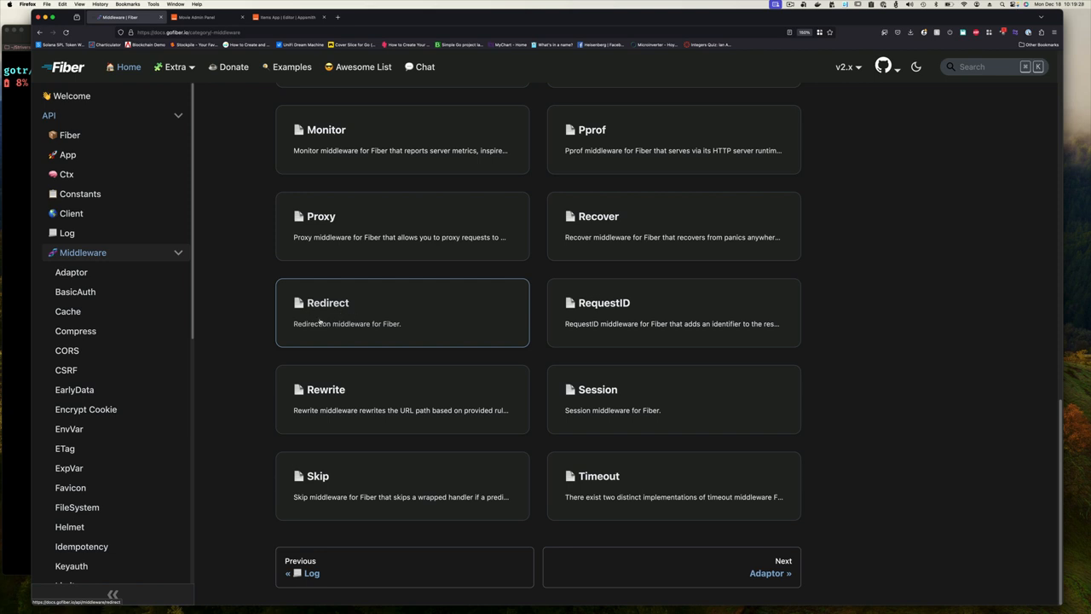
mouse_move(405, 409)
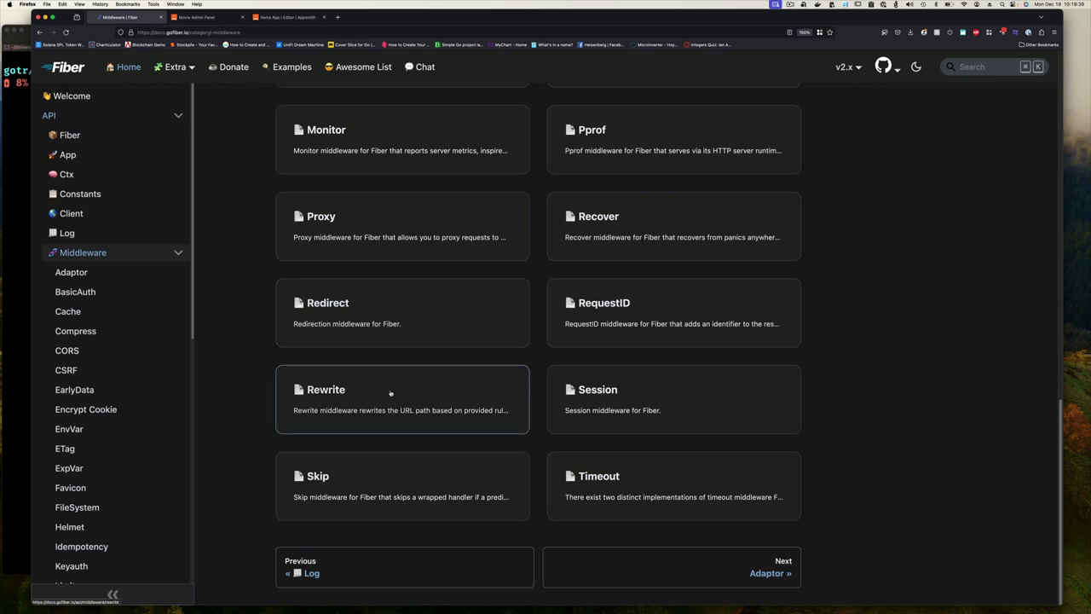
mouse_move(174, 434)
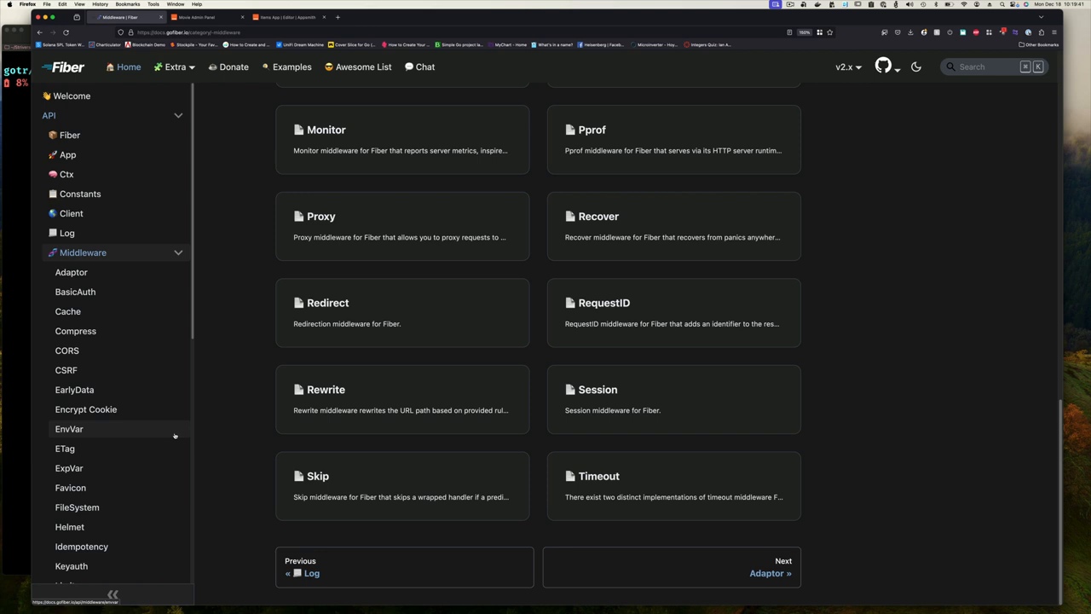
scroll("down", 3)
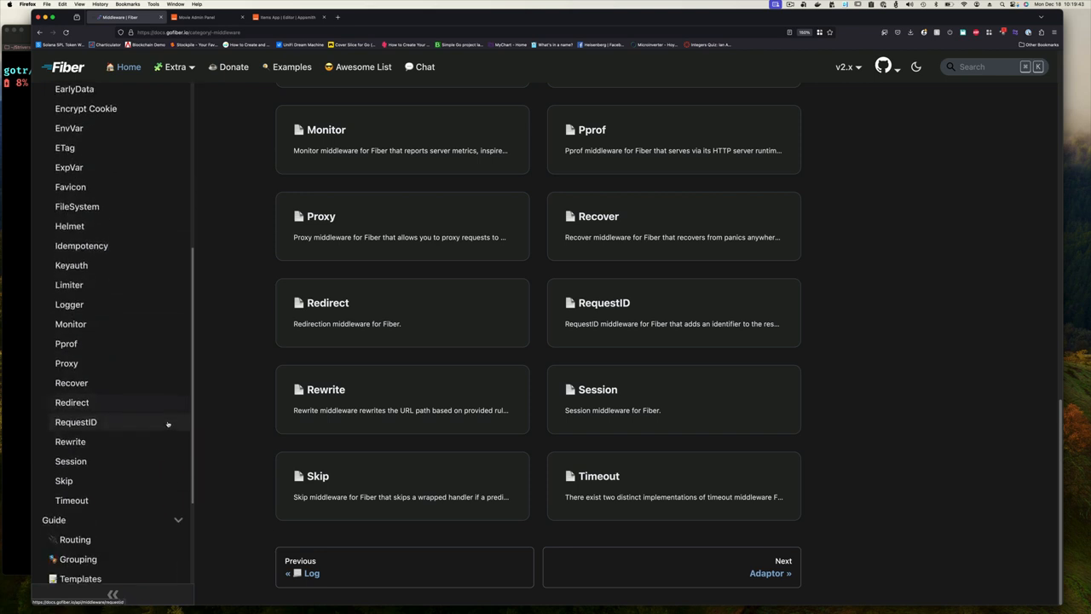
scroll("down", 3)
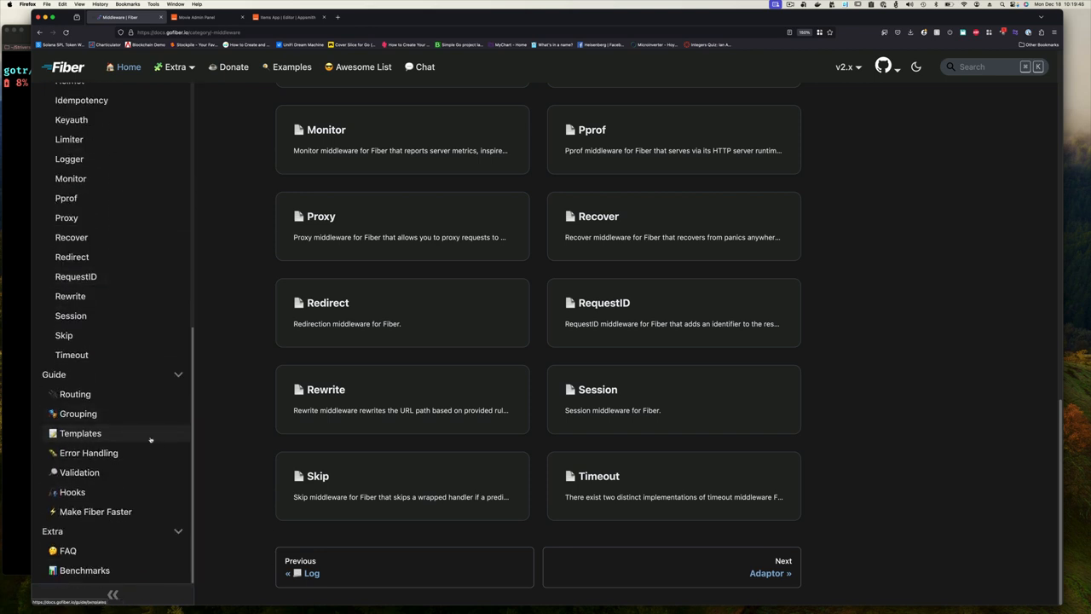
- Show the Templates guide and read the Views interface explanation with its code examples
left_click(80, 433)
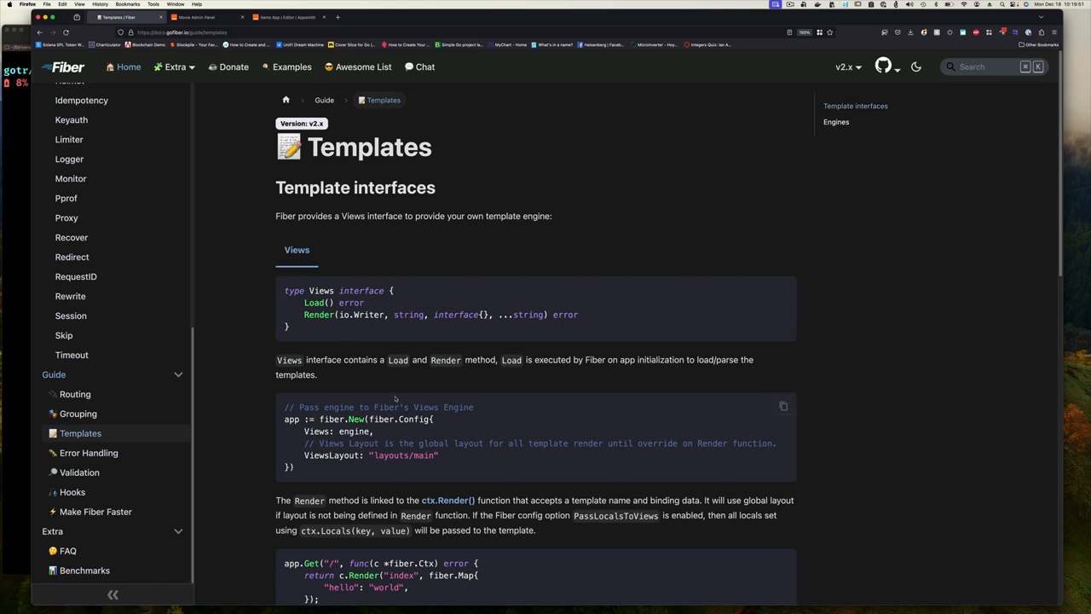
mouse_move(413, 440)
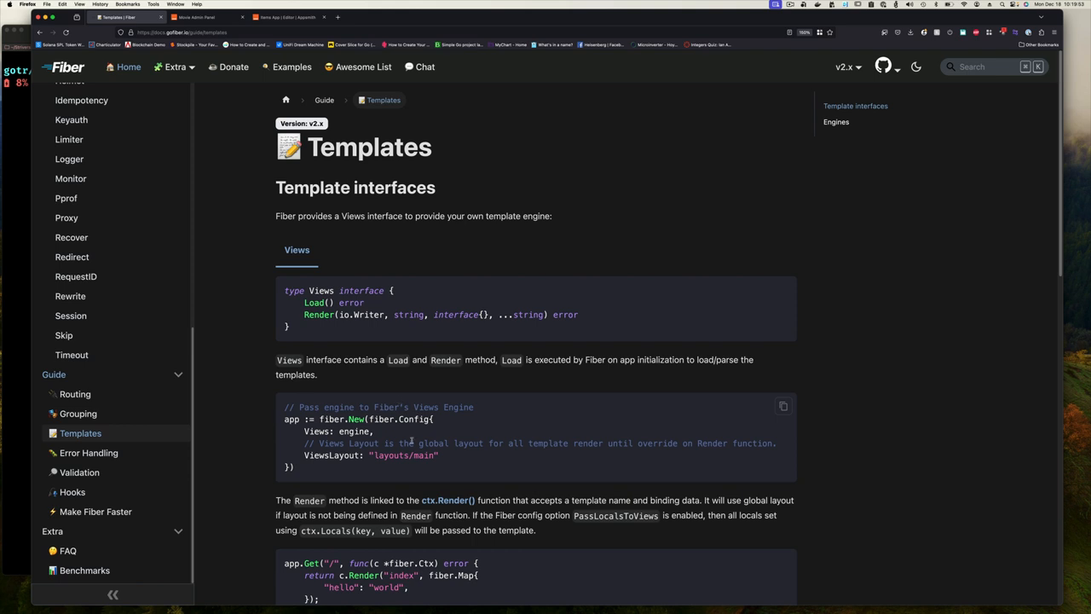
mouse_move(409, 458)
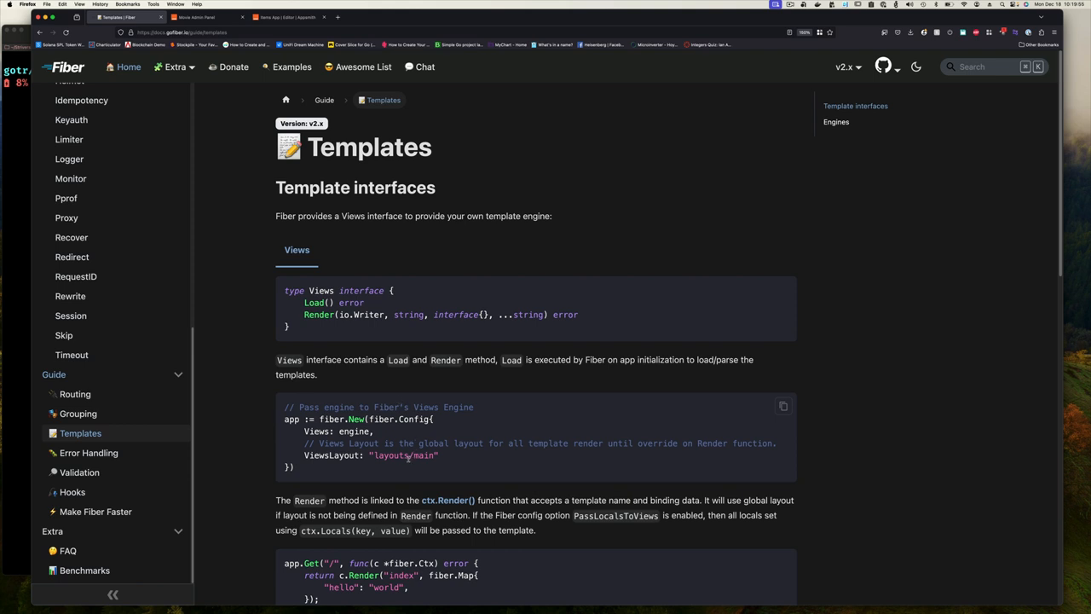
scroll("down", 3)
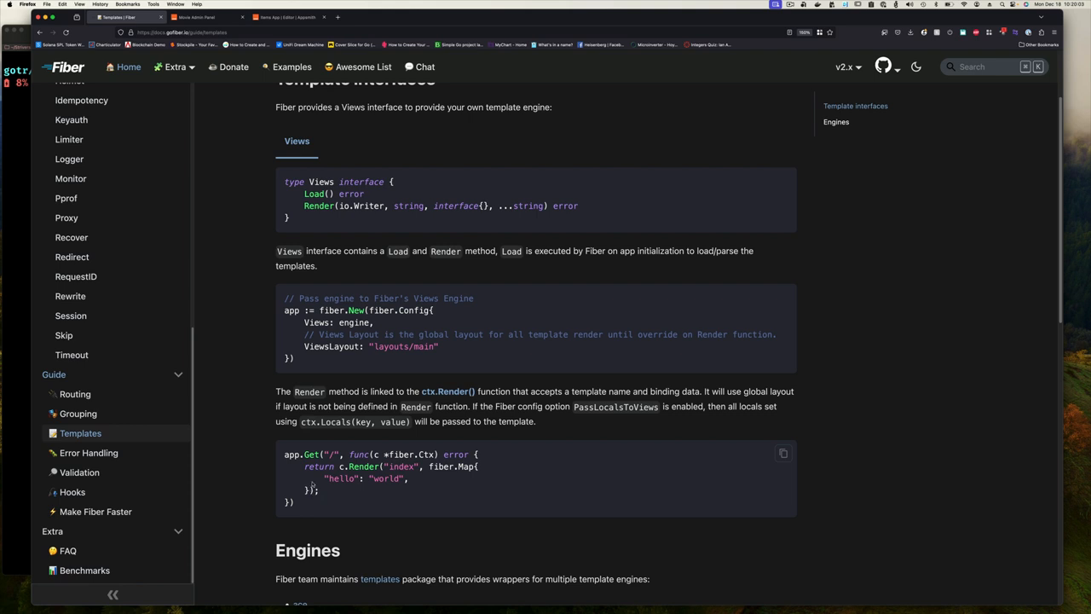
scroll("up", 3)
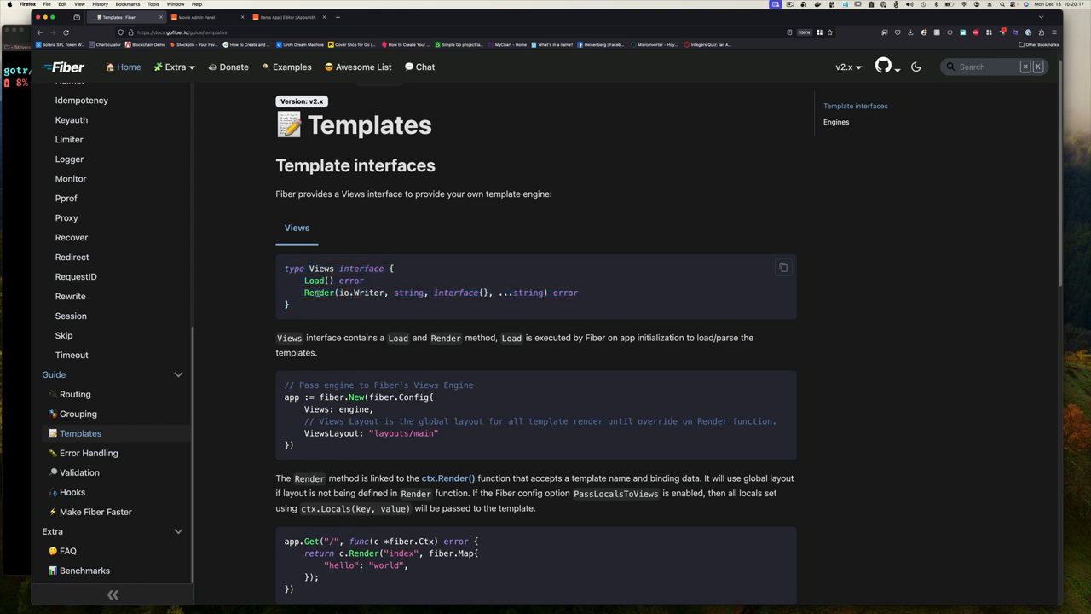
scroll("down", 3)
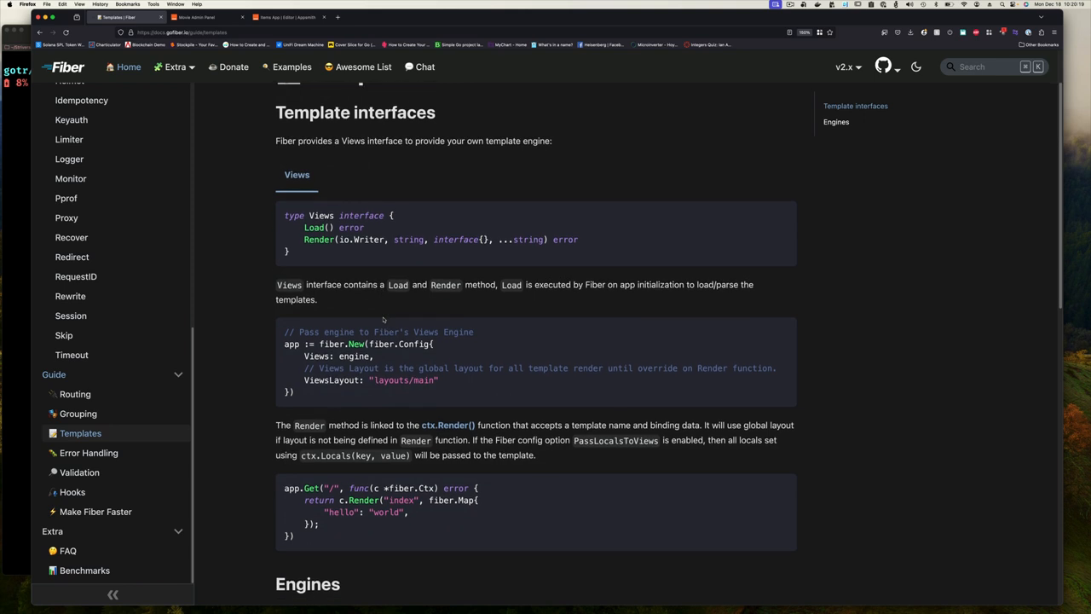
- Read the Engines section and example code, then move to the Make Fiber Faster guide
scroll("down", 3)
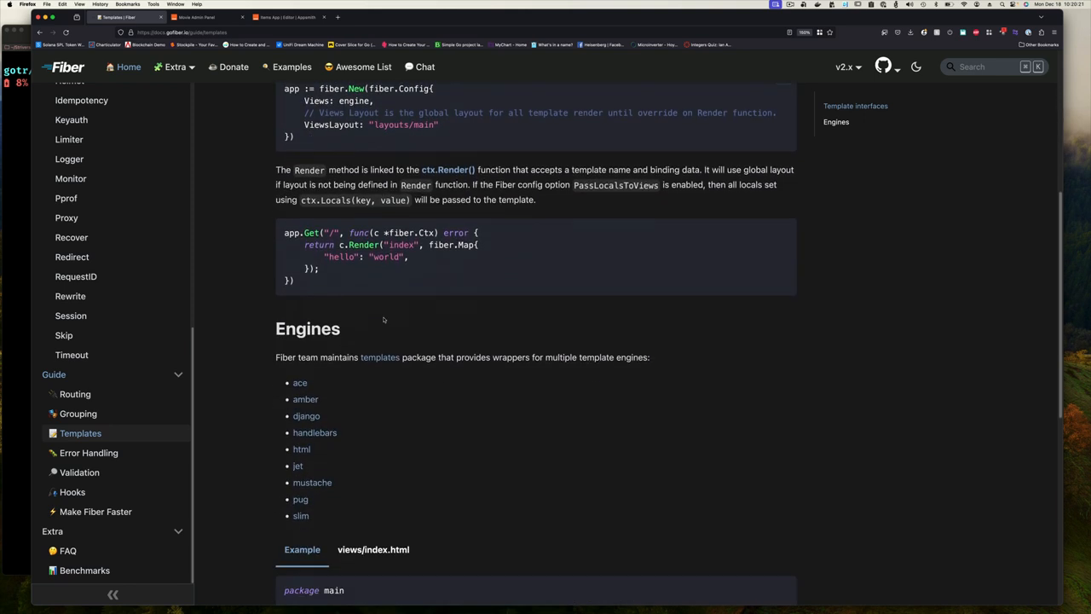
scroll("down", 3)
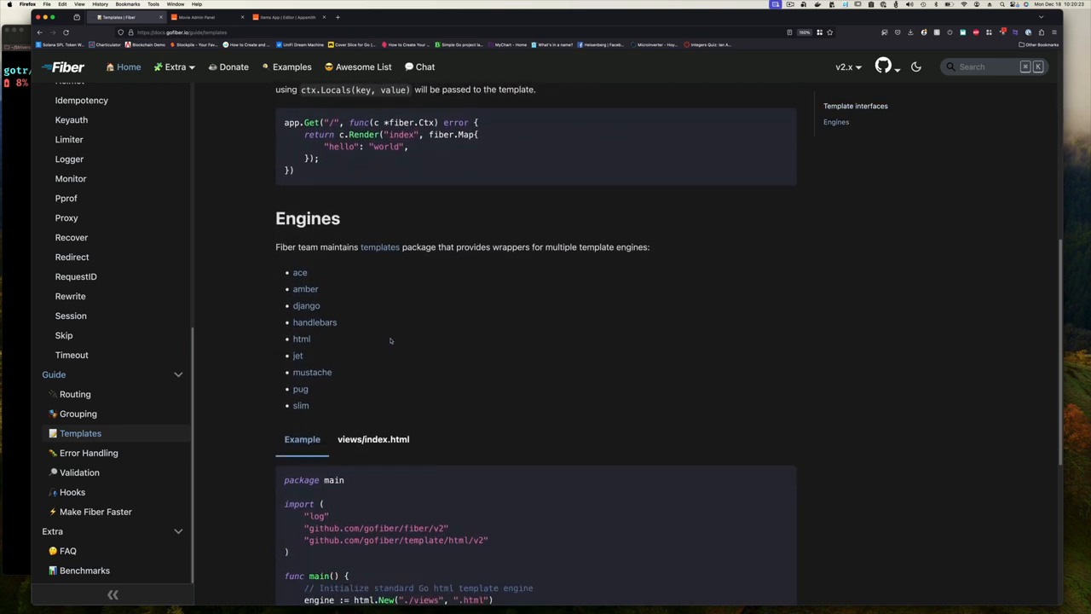
mouse_move(351, 395)
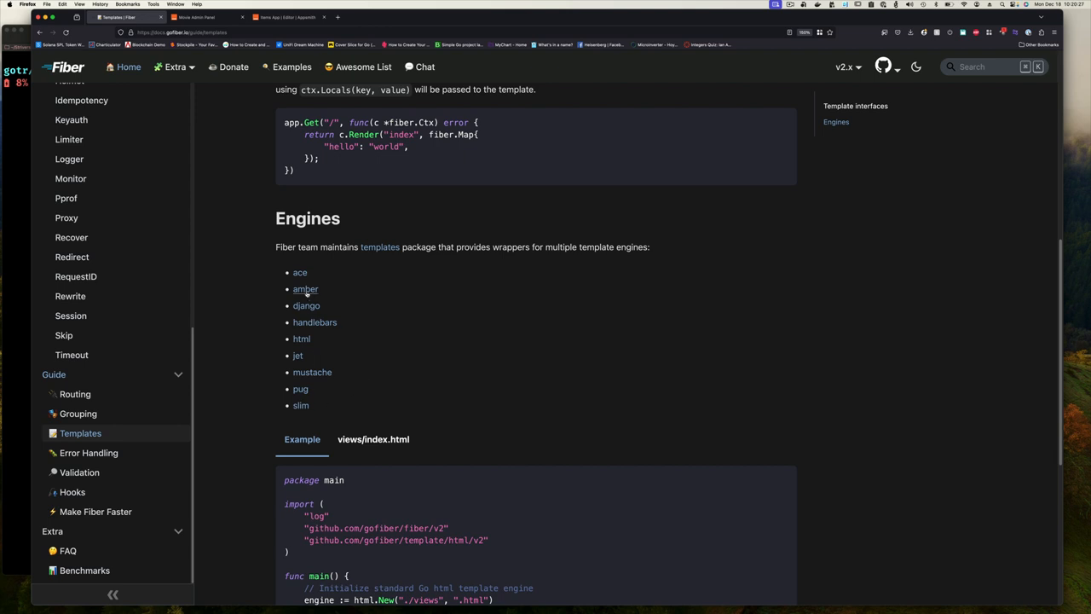
mouse_move(305, 290)
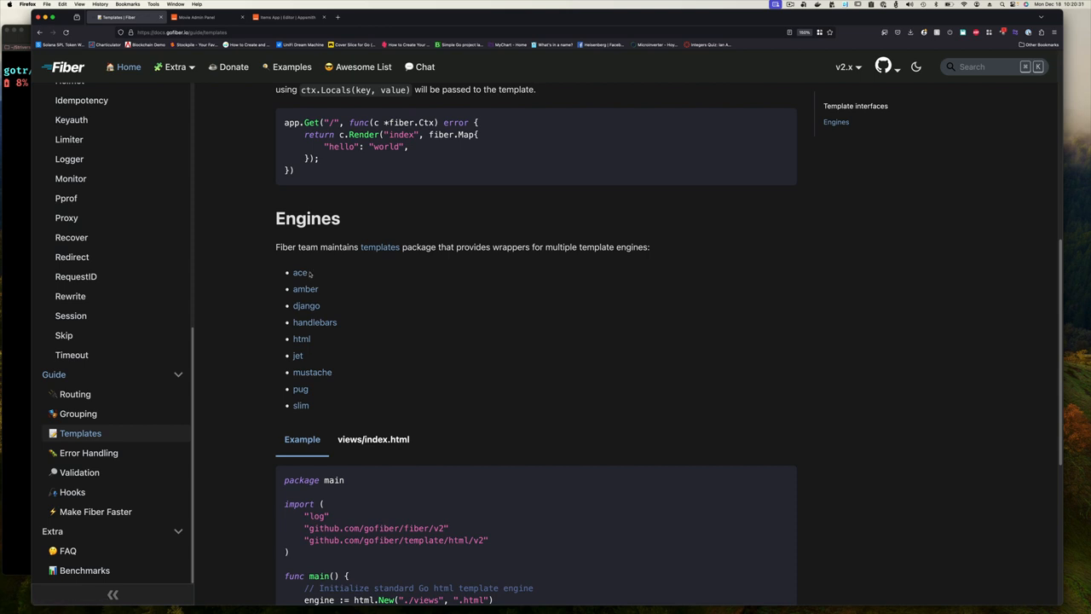
mouse_move(305, 289)
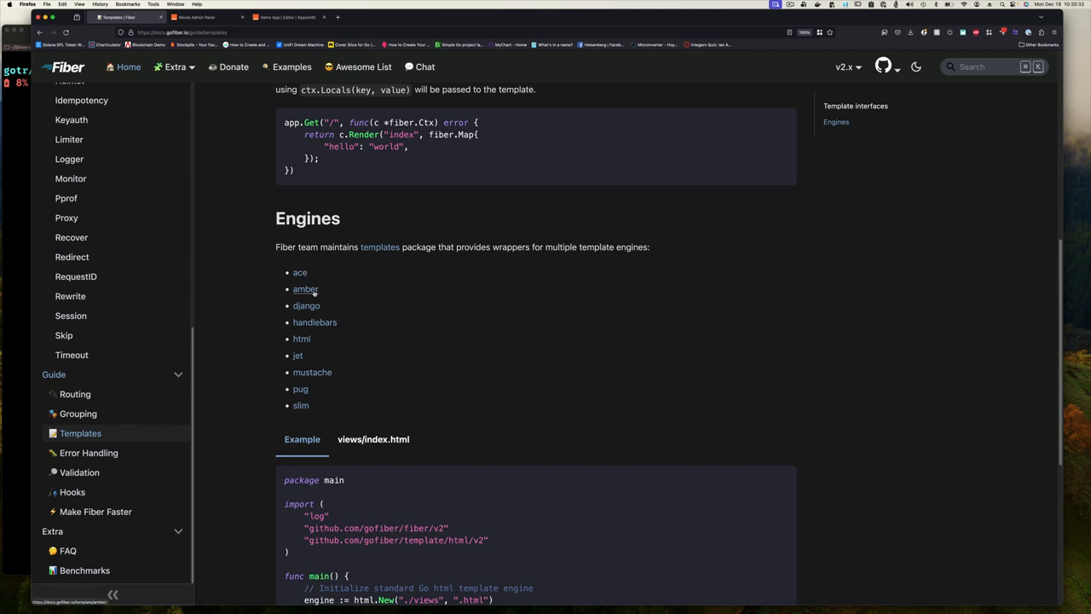
mouse_move(313, 322)
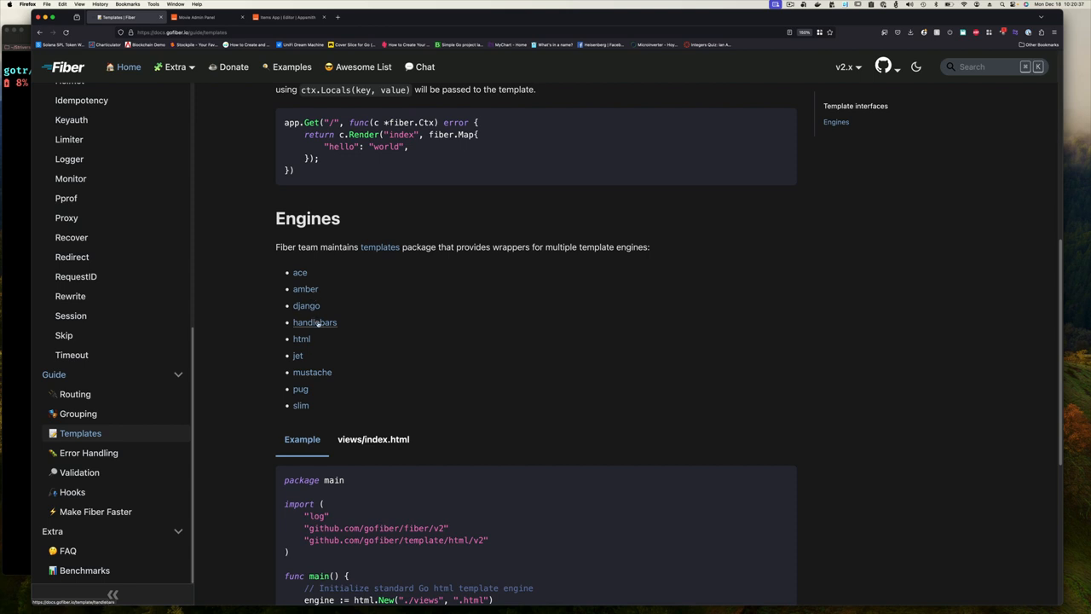
mouse_move(312, 372)
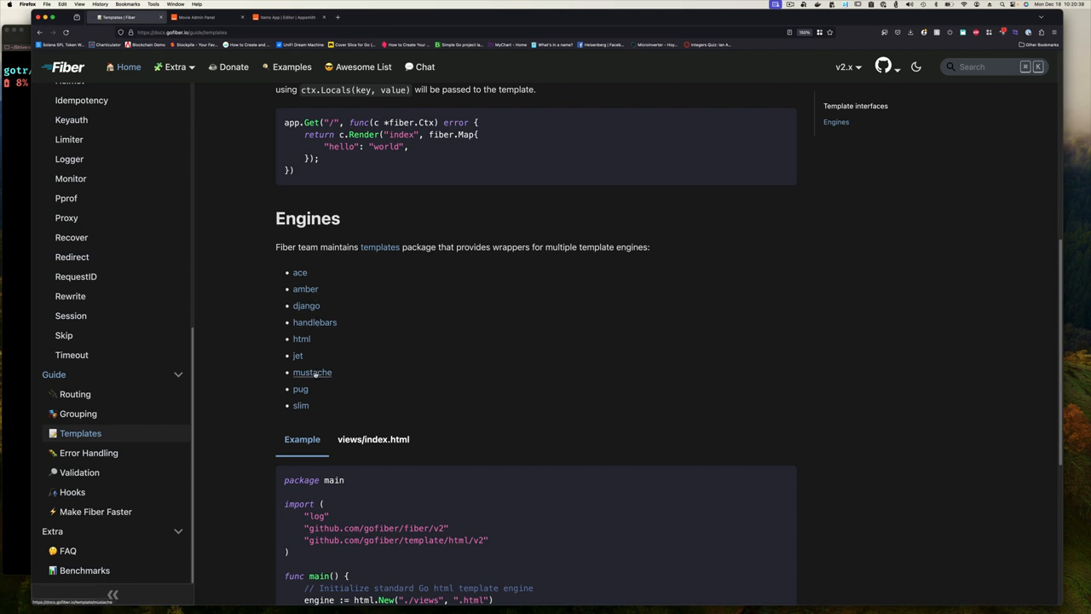
mouse_move(305, 290)
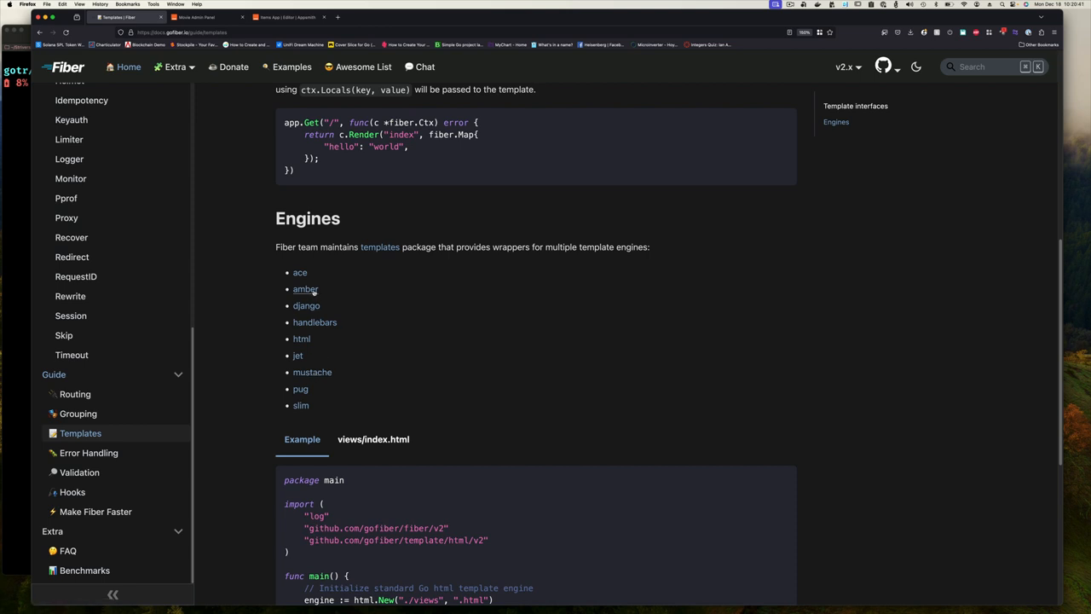
mouse_move(312, 372)
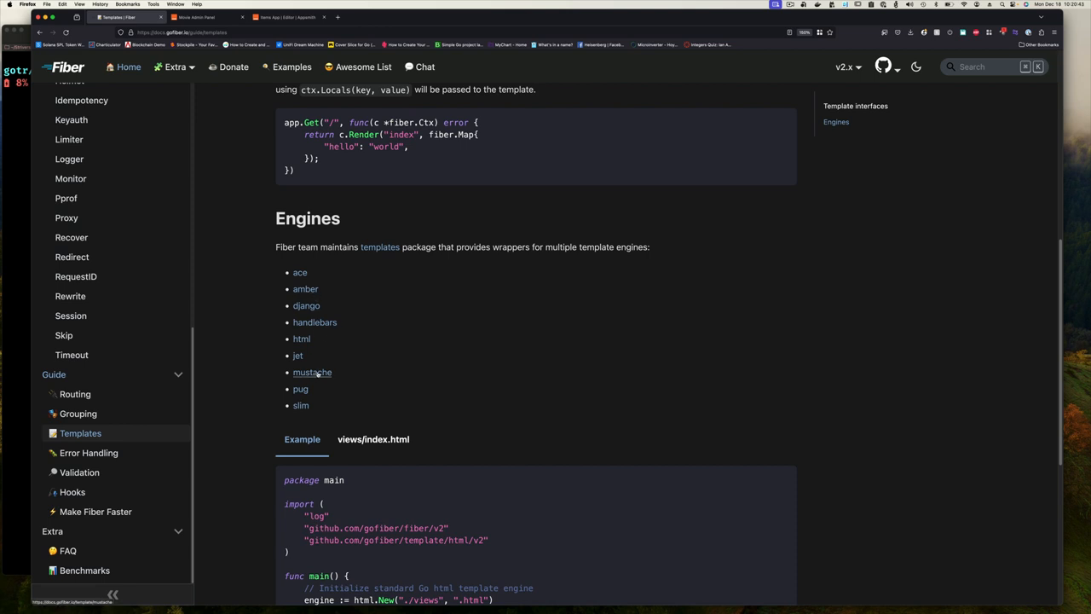
mouse_move(305, 288)
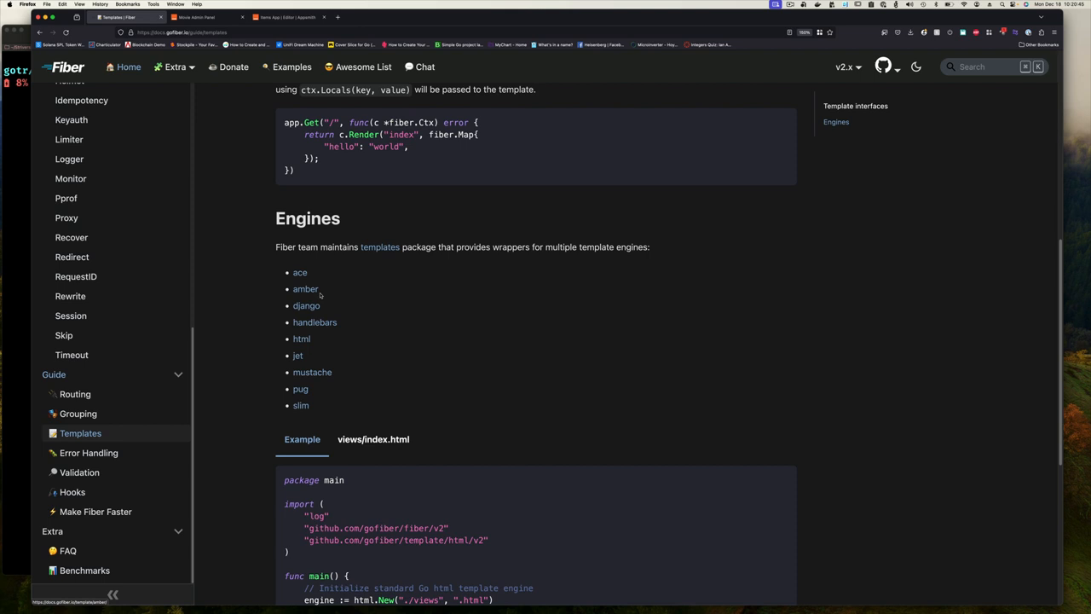
mouse_move(341, 353)
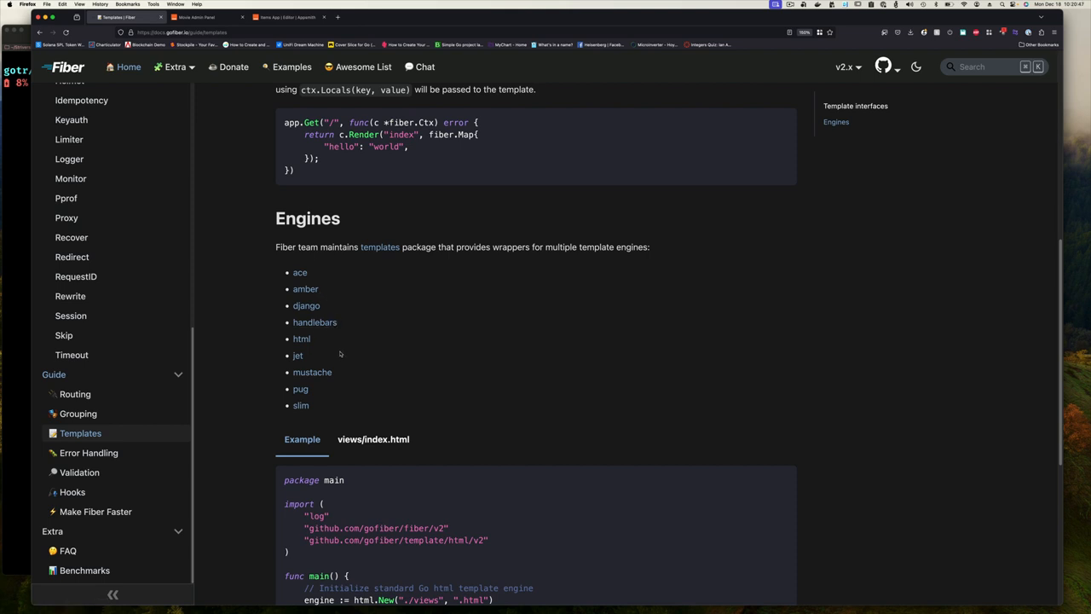
mouse_move(303, 296)
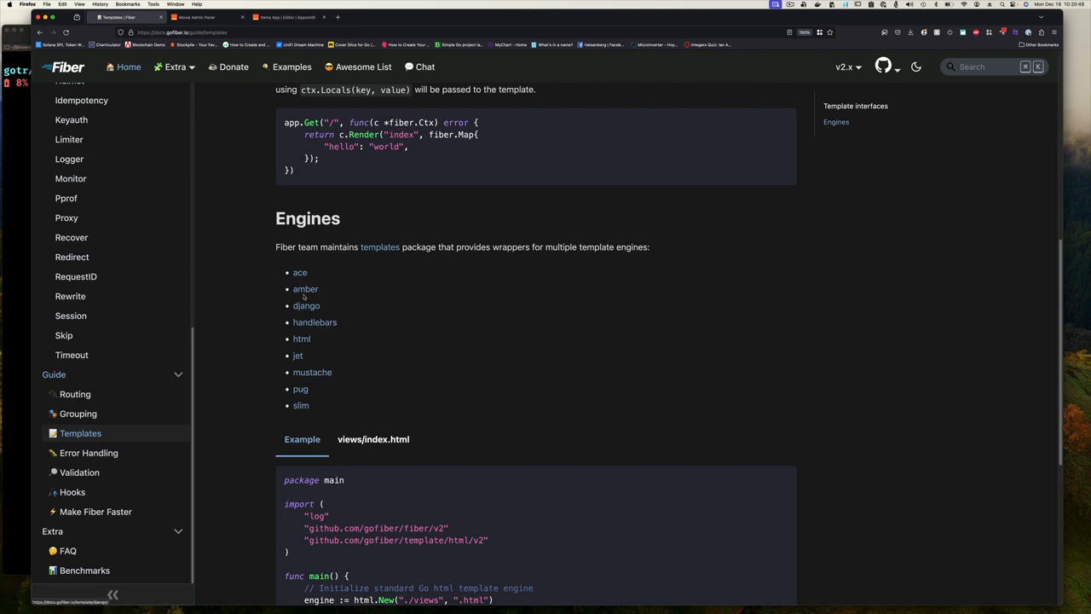
mouse_move(314, 277)
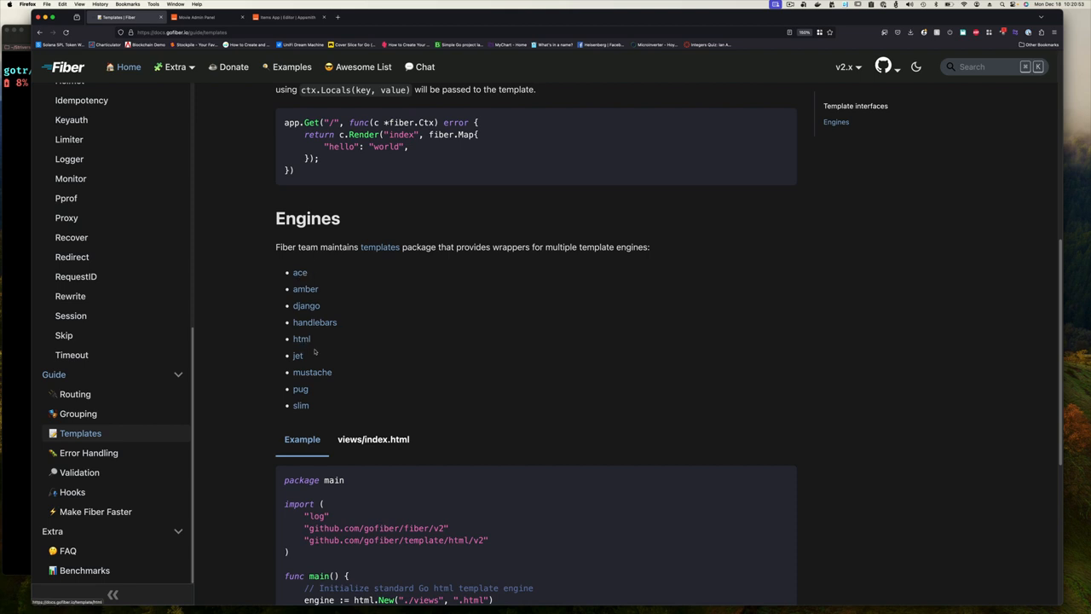
scroll("down", 3)
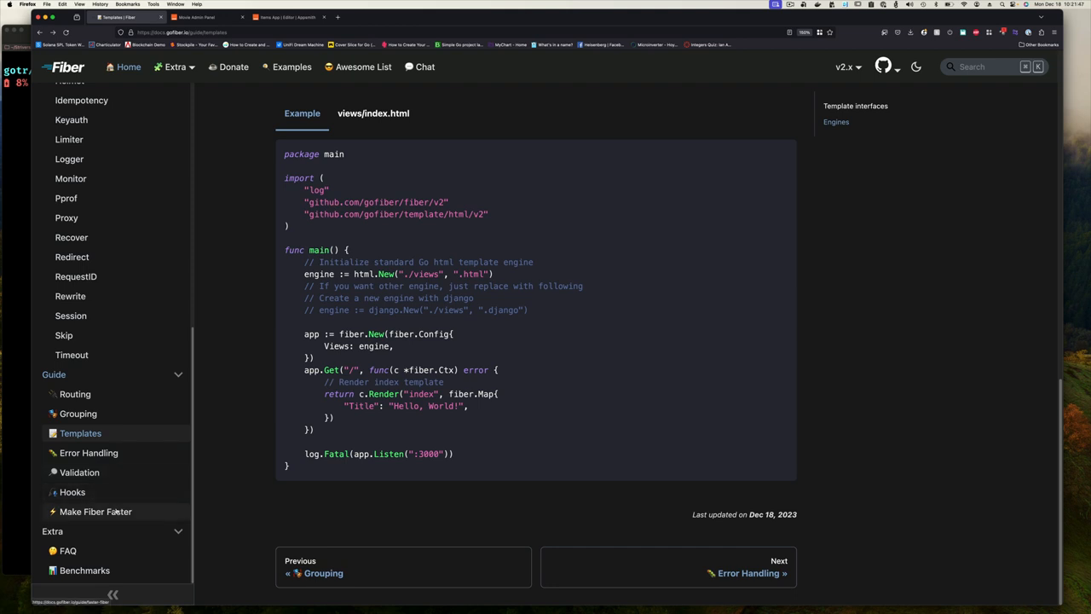
left_click(96, 512)
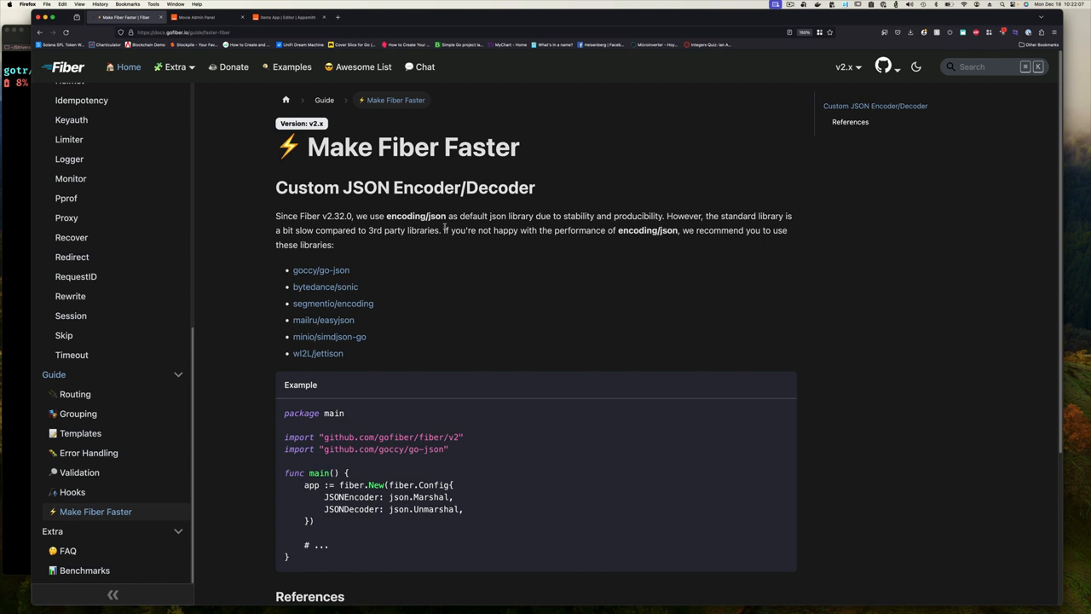
mouse_move(372, 354)
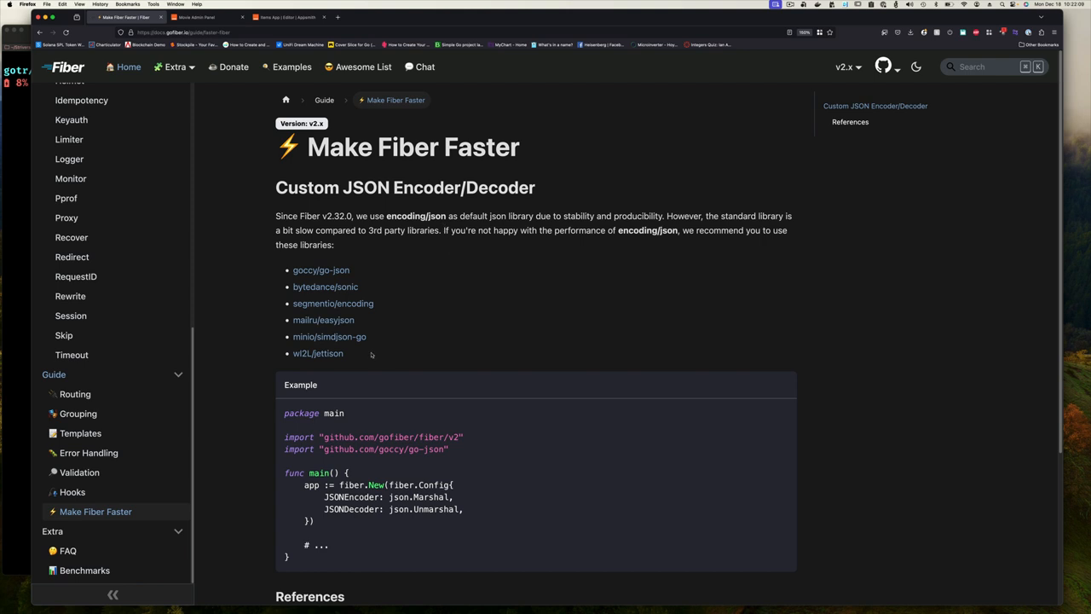
mouse_move(290, 302)
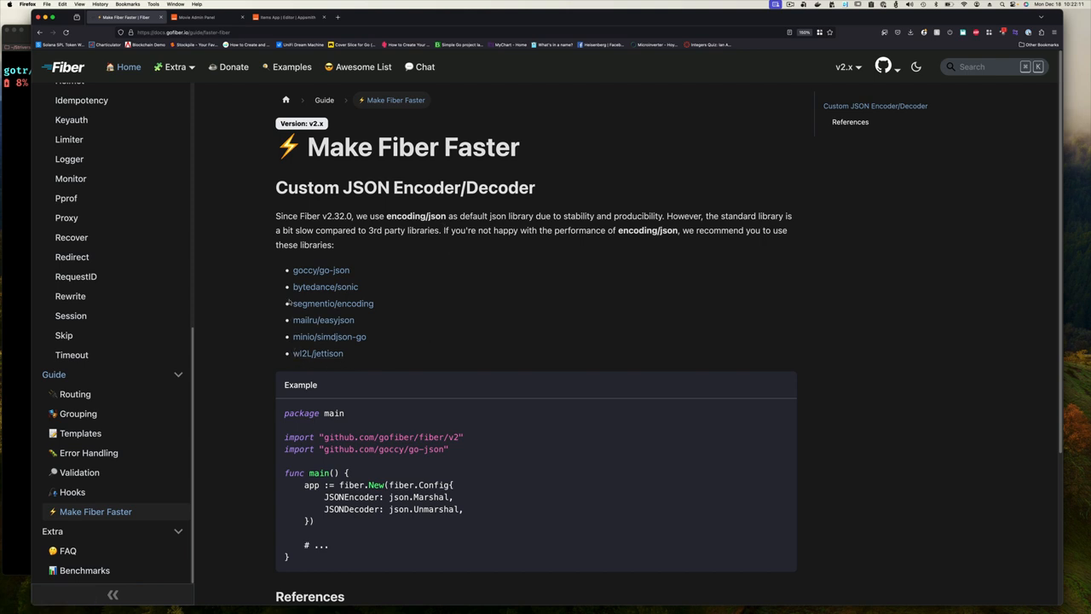
mouse_move(358, 363)
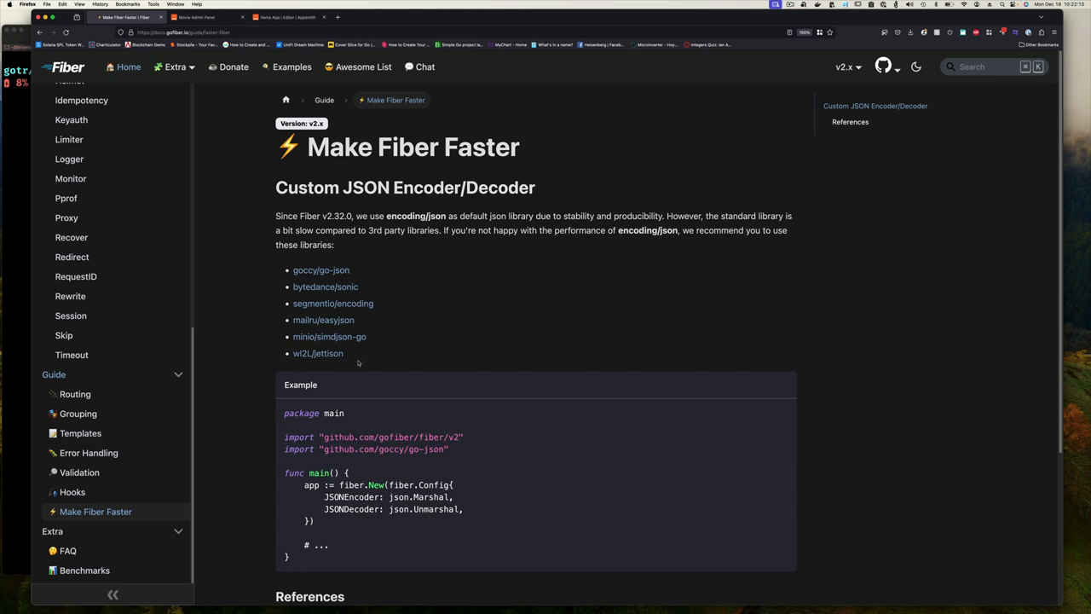
mouse_move(382, 308)
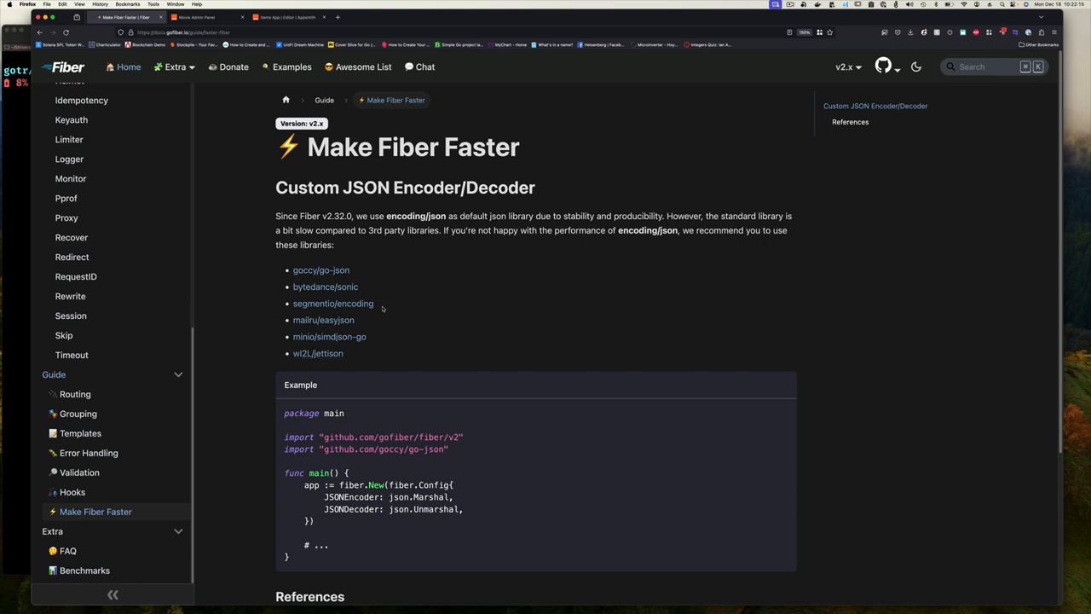
mouse_move(307, 329)
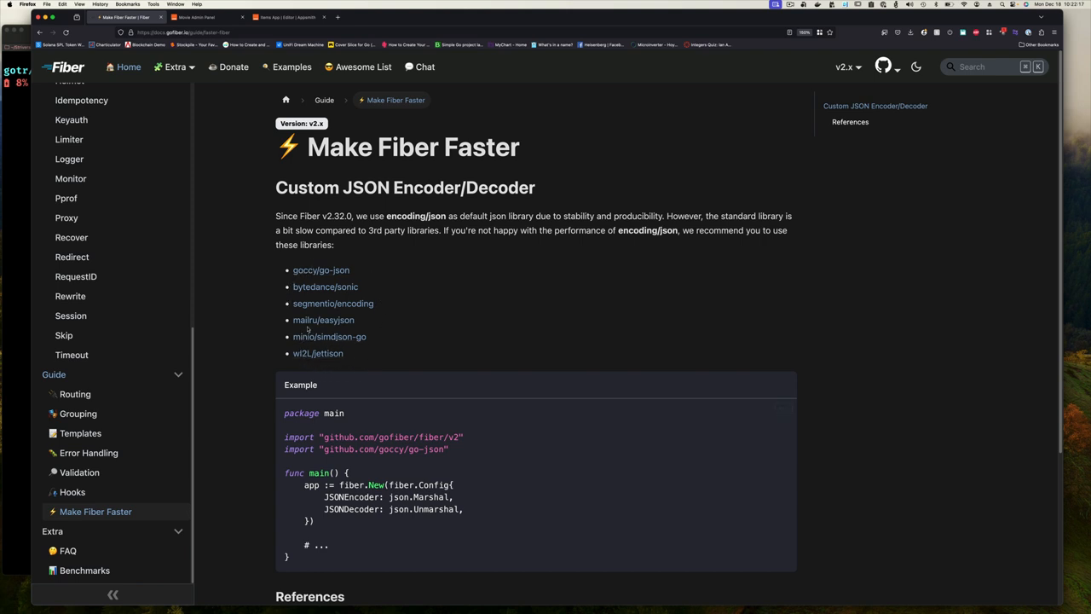
mouse_move(337, 306)
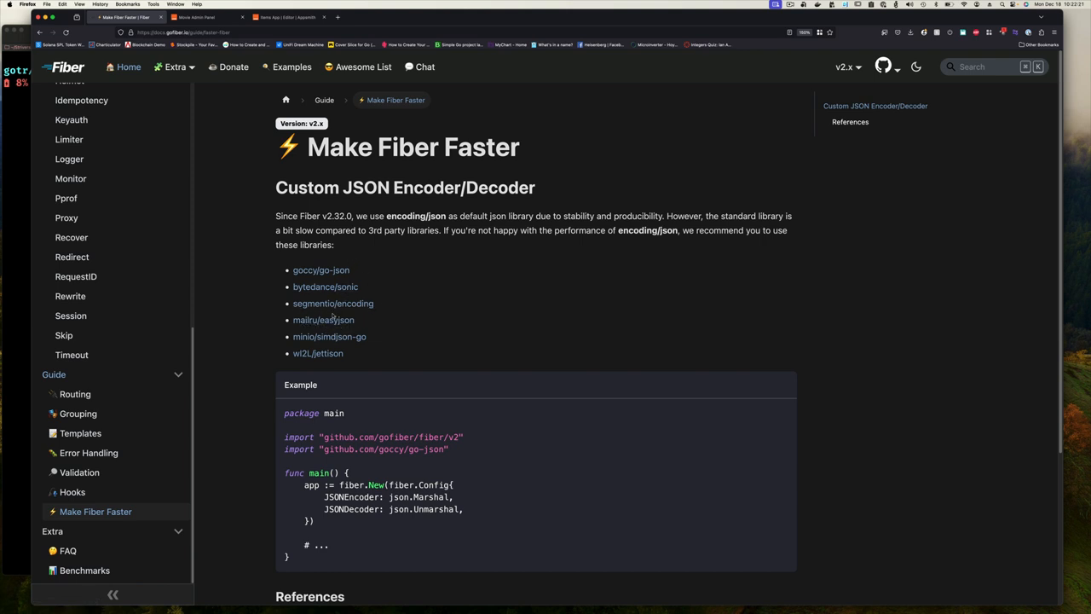
mouse_move(324, 286)
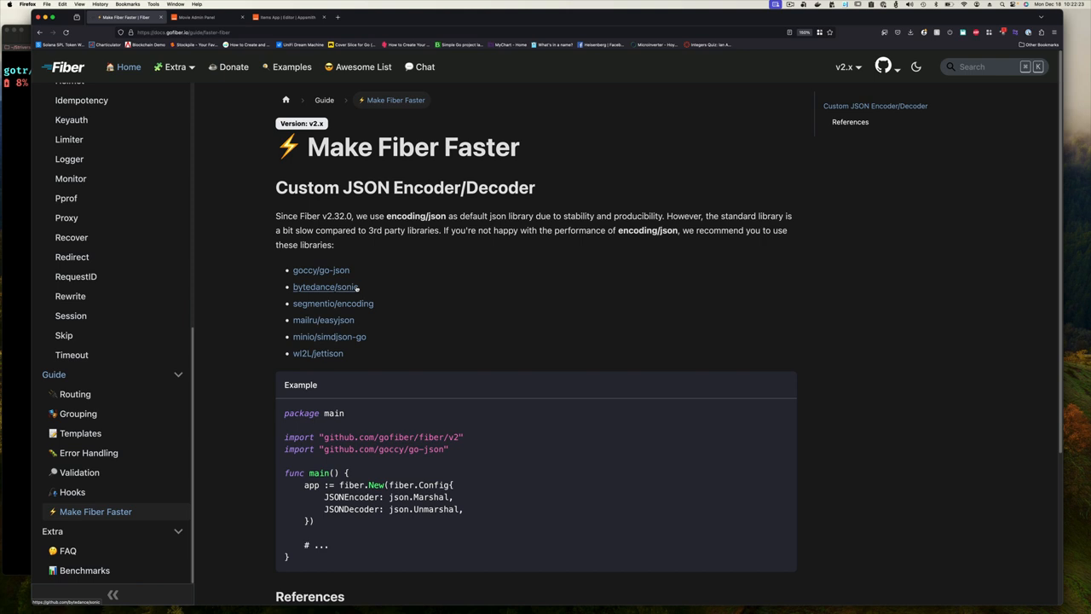
mouse_move(353, 332)
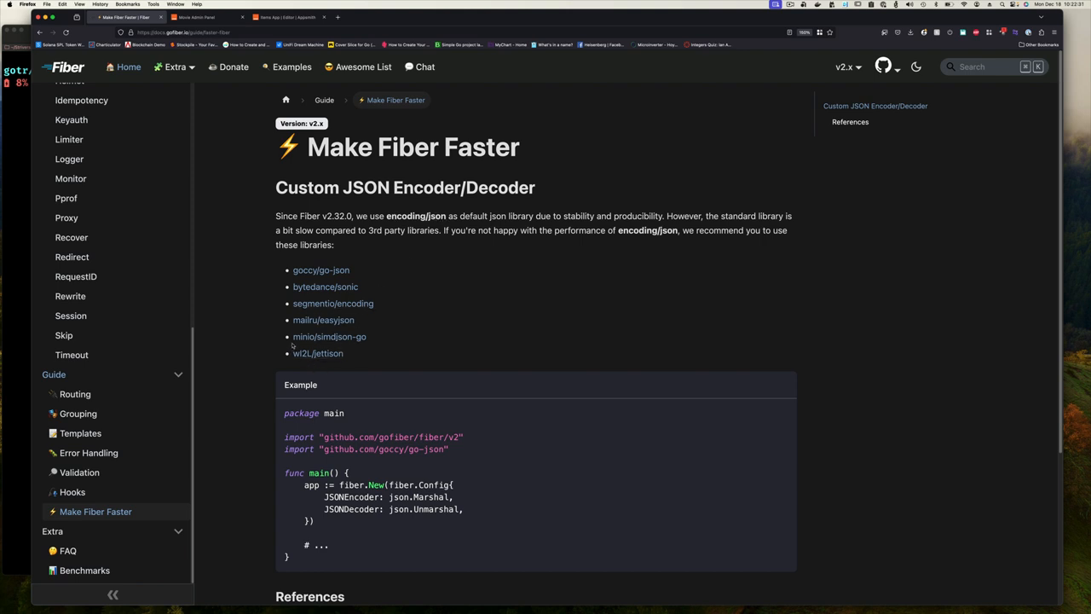
mouse_move(324, 320)
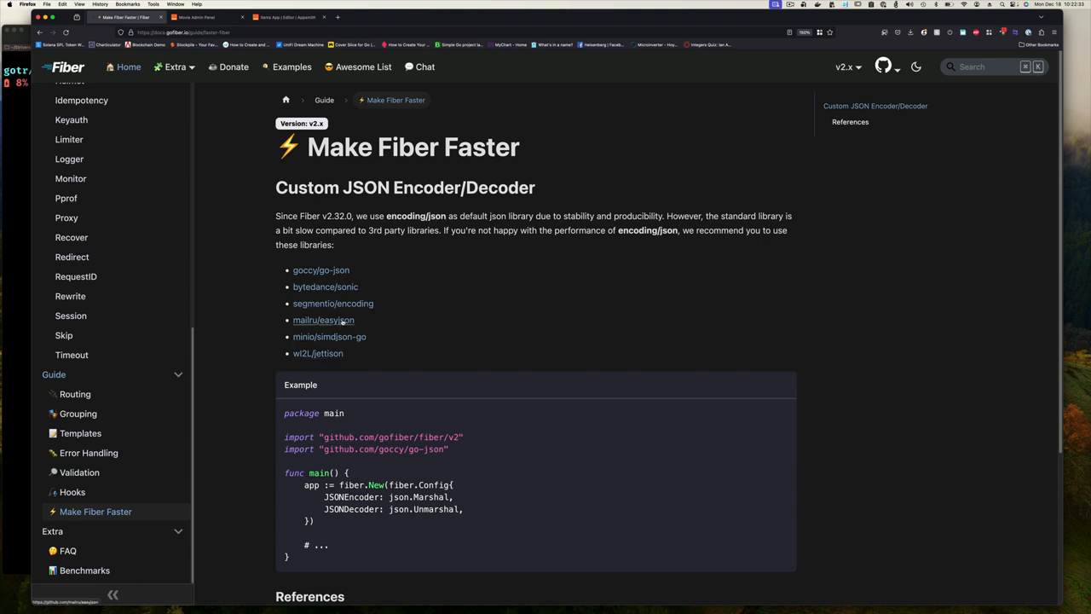
mouse_move(329, 335)
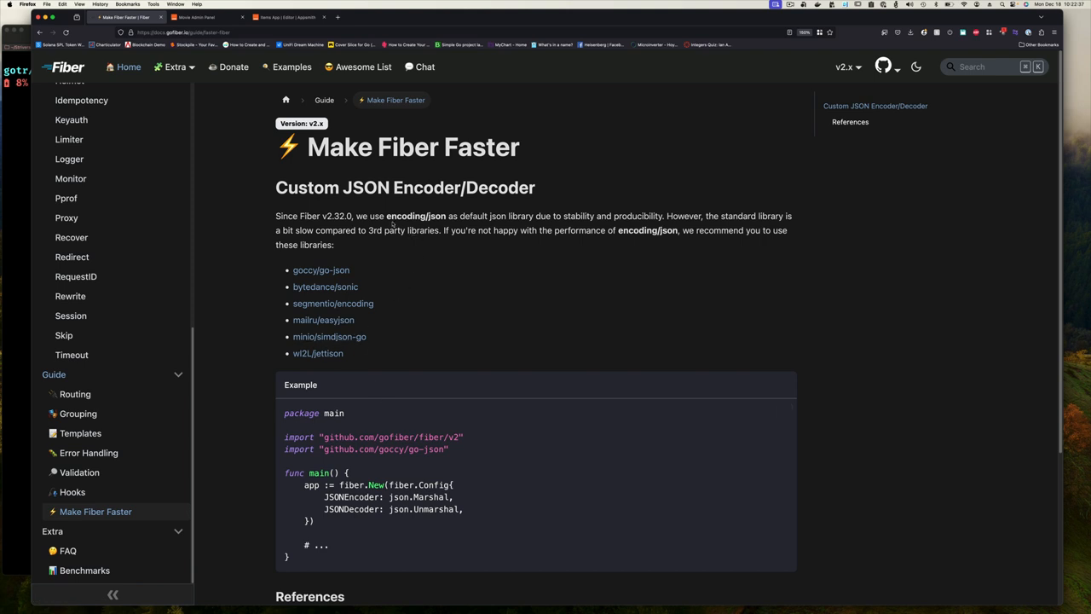
mouse_move(344, 293)
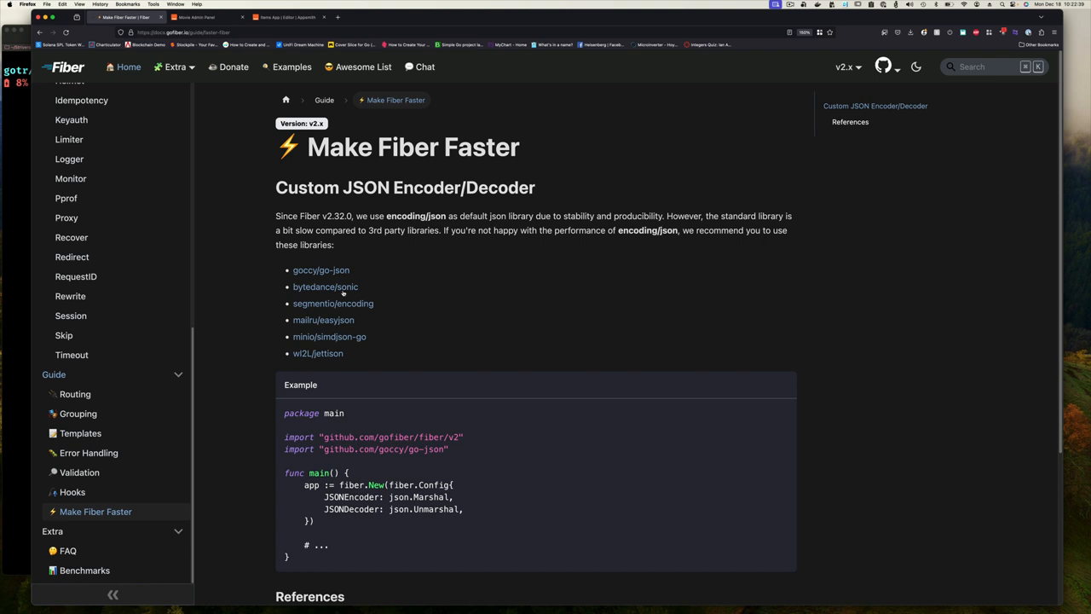
mouse_move(344, 293)
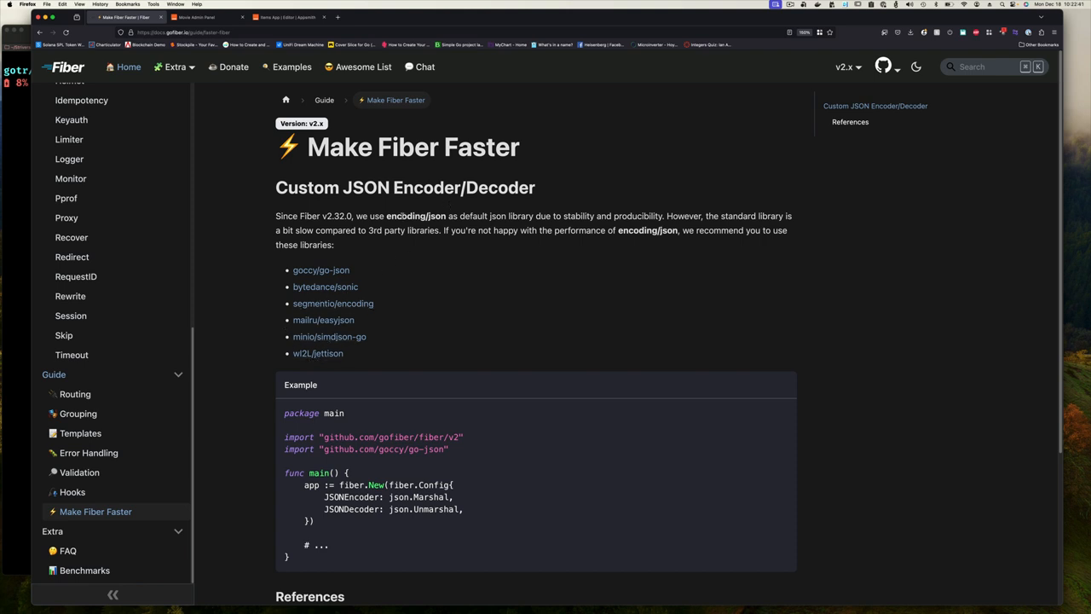
mouse_move(422, 316)
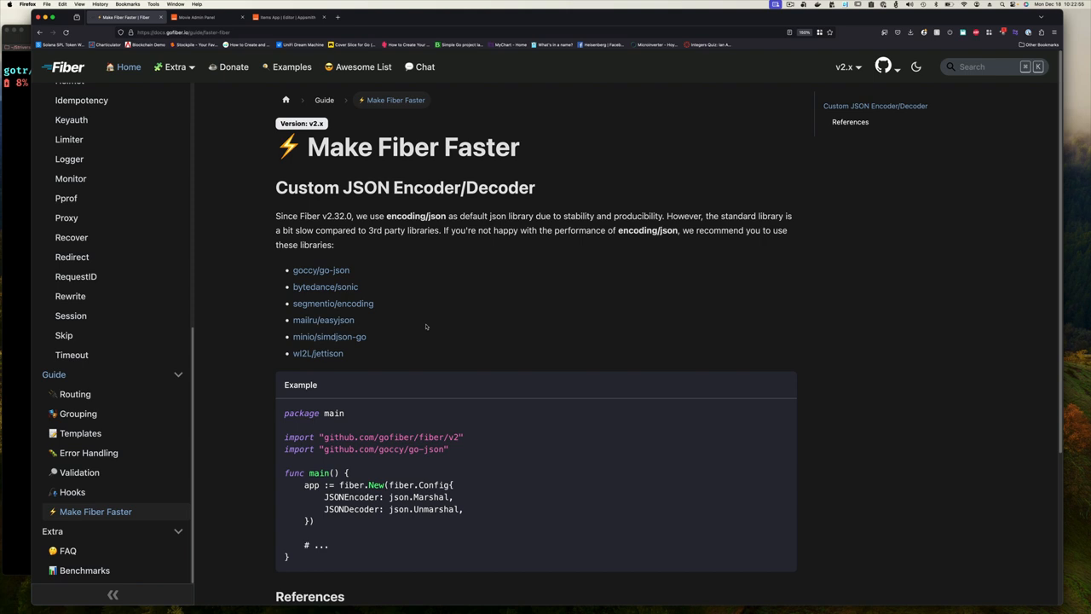
mouse_move(426, 372)
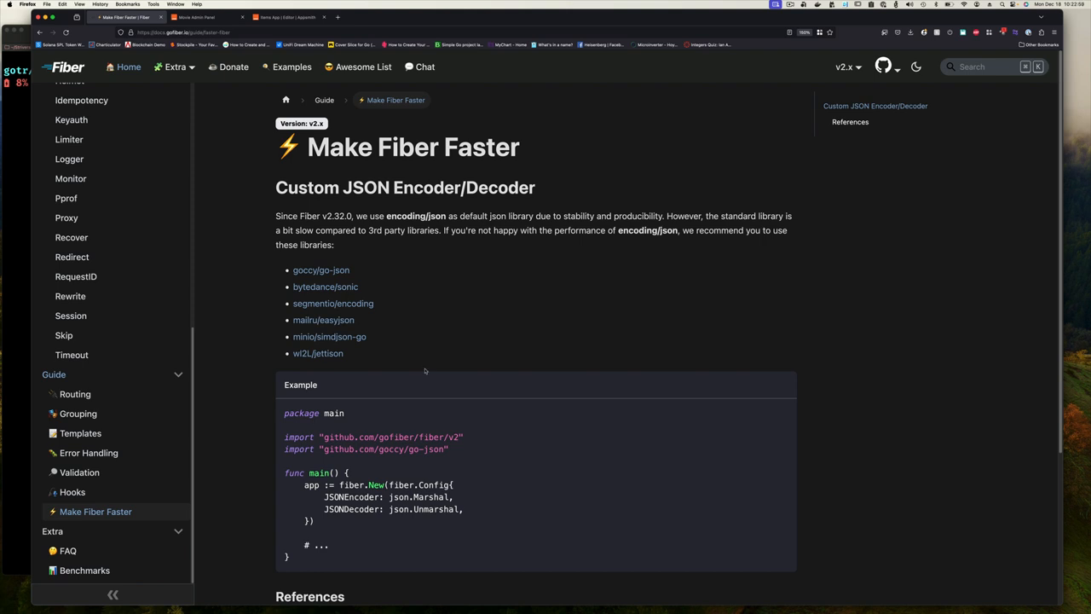
mouse_move(406, 341)
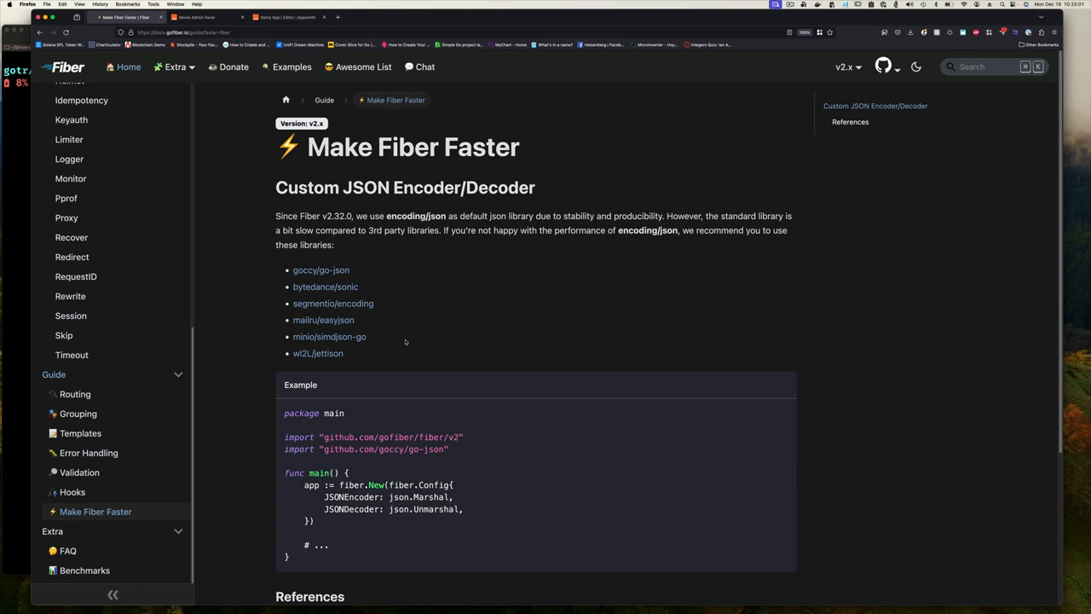
mouse_move(286, 315)
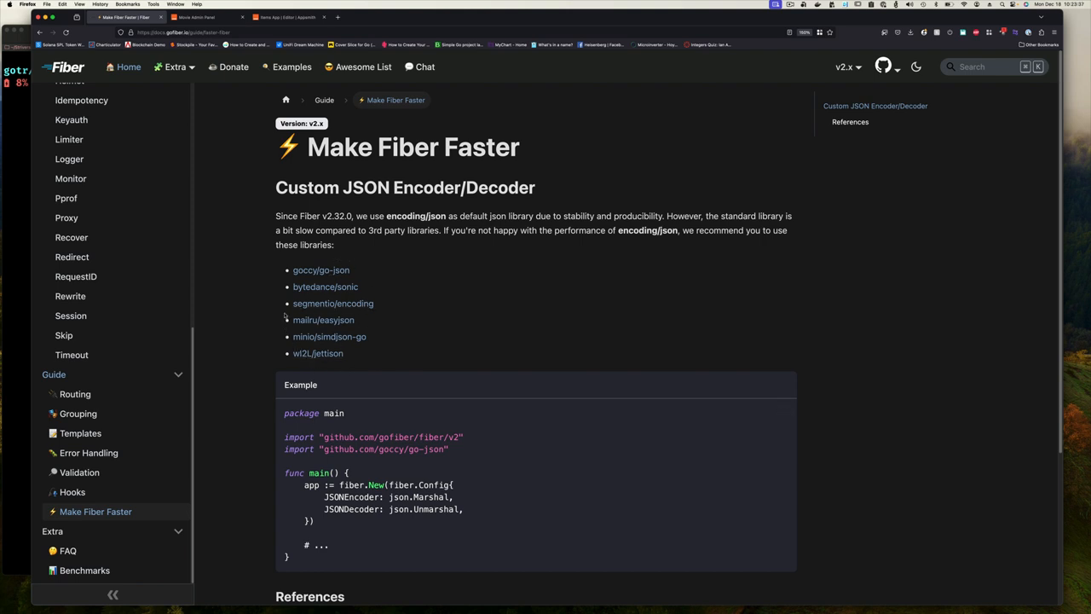
mouse_move(324, 320)
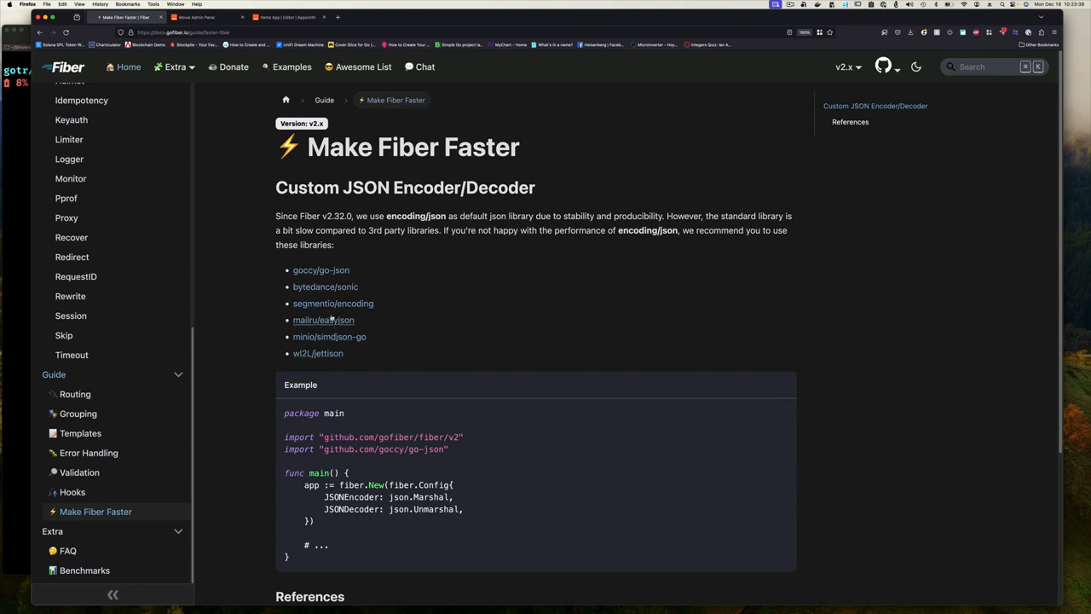
mouse_move(332, 321)
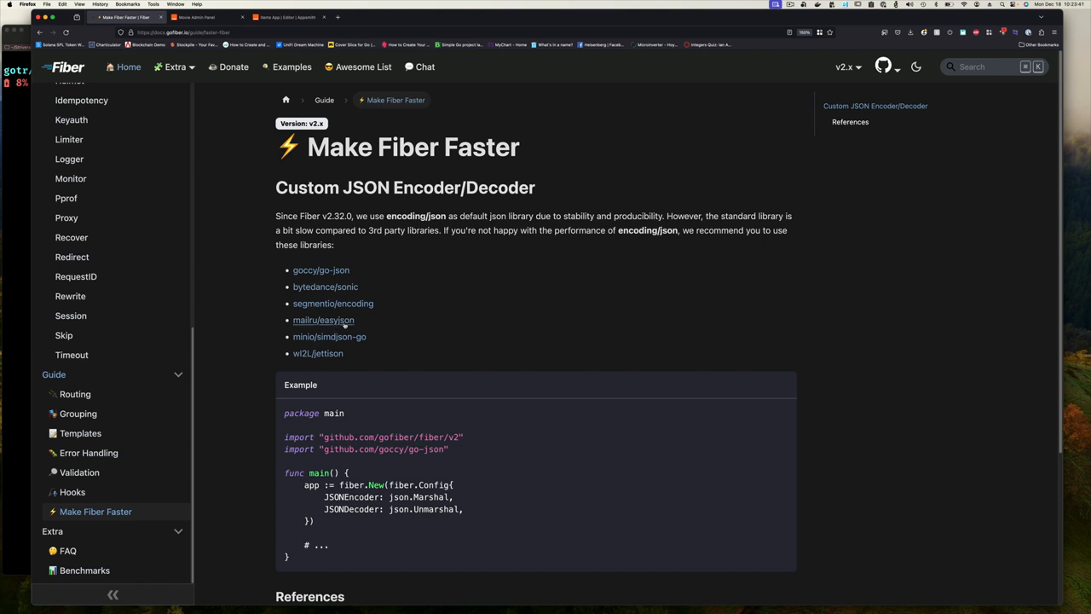
mouse_move(323, 321)
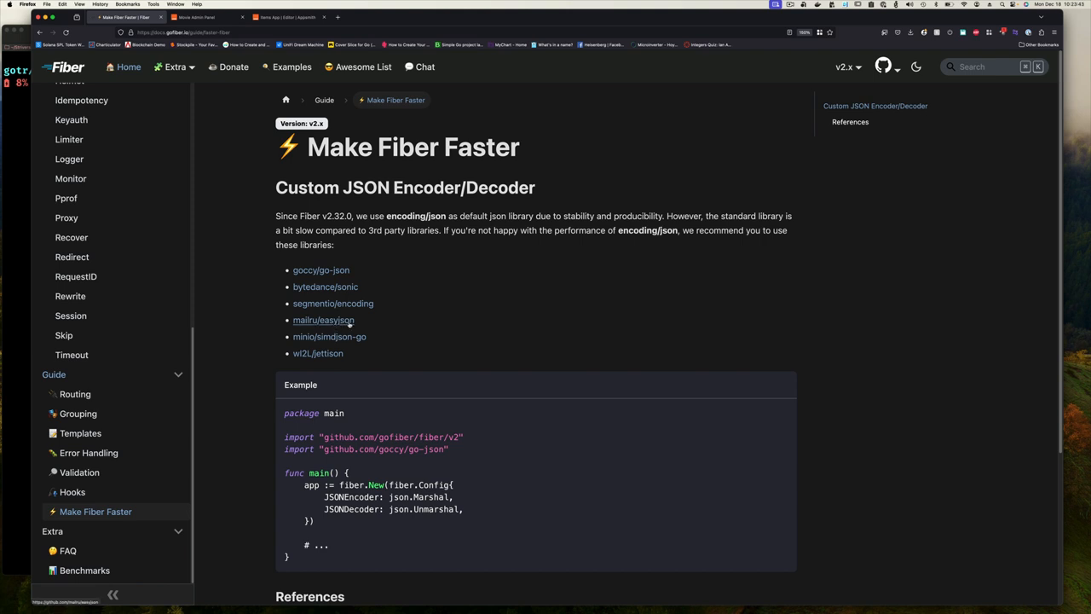
mouse_move(320, 270)
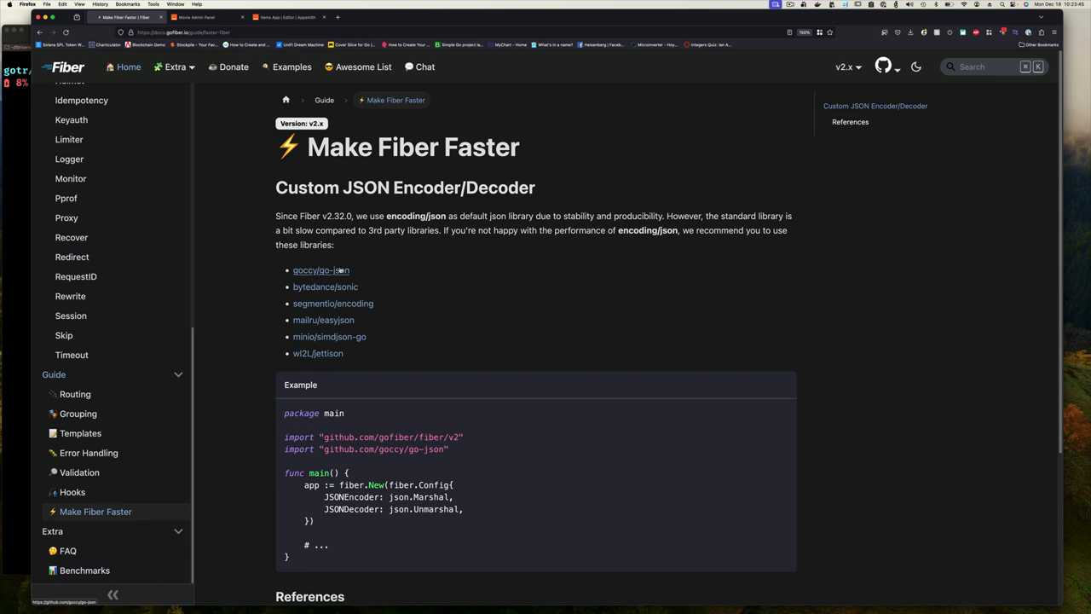
mouse_move(389, 293)
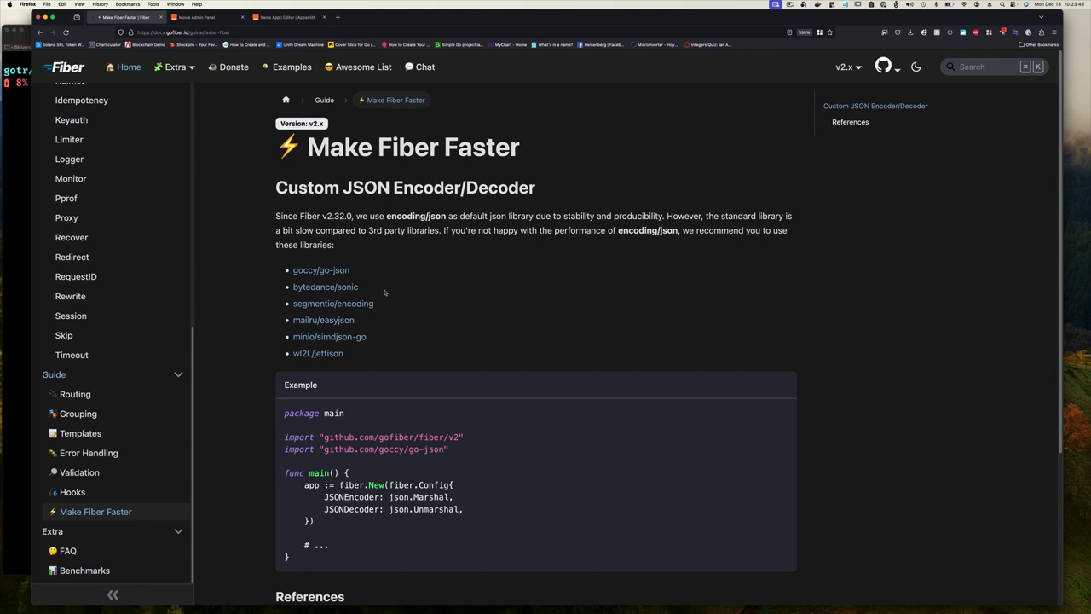
mouse_move(474, 266)
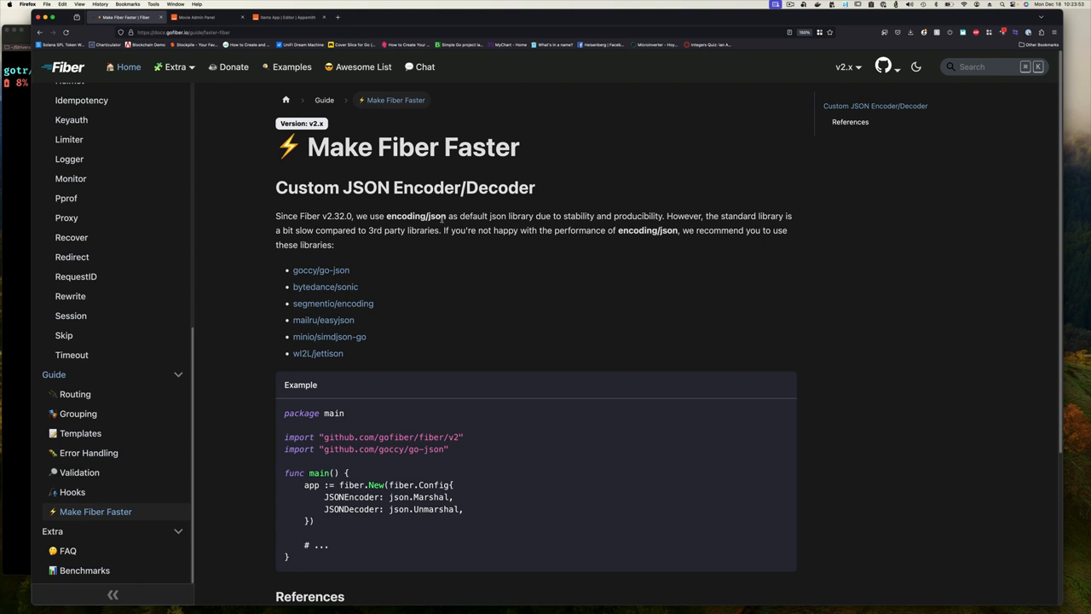
scroll("down", 3)
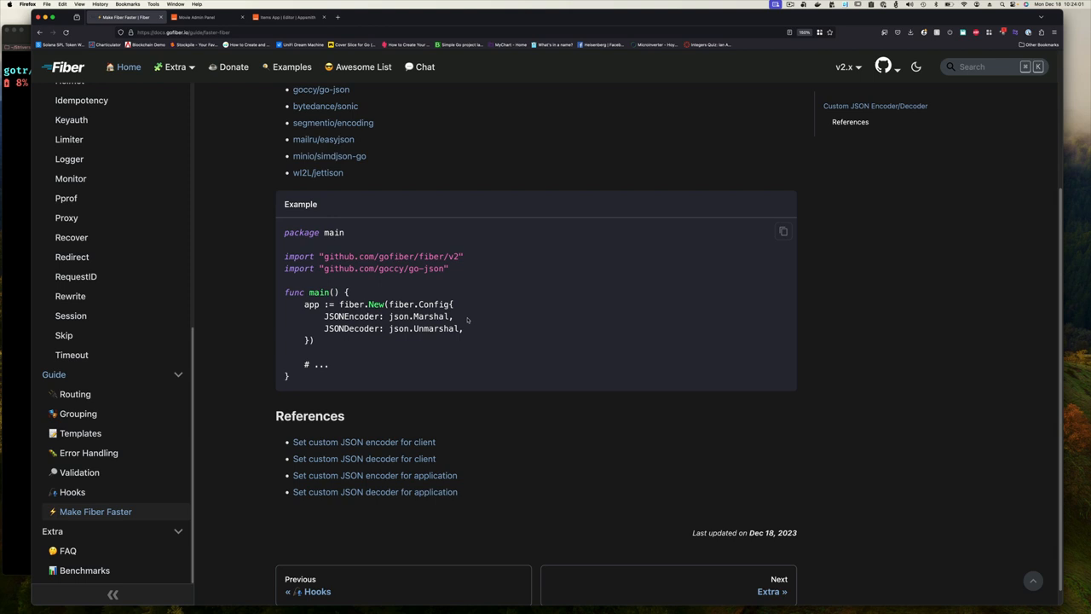
scroll("down", 3)
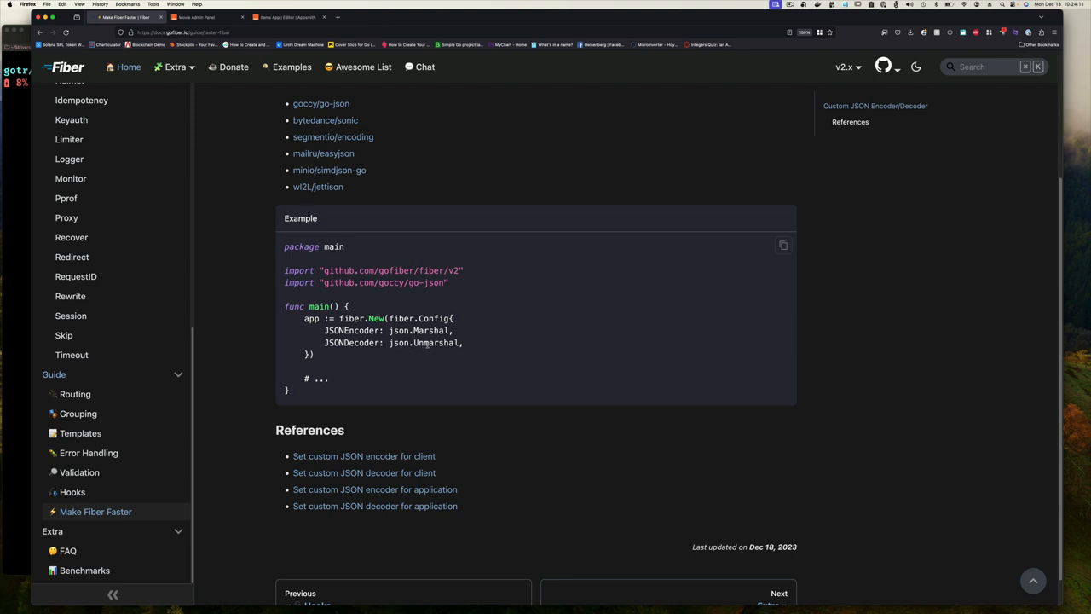
scroll("down", 3)
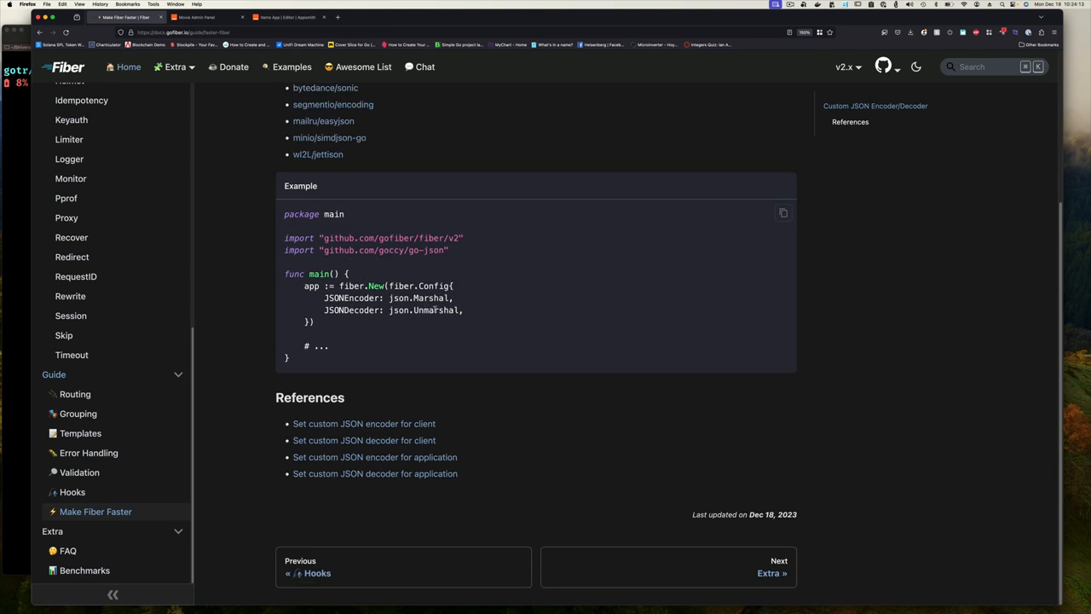
scroll("up", 3)
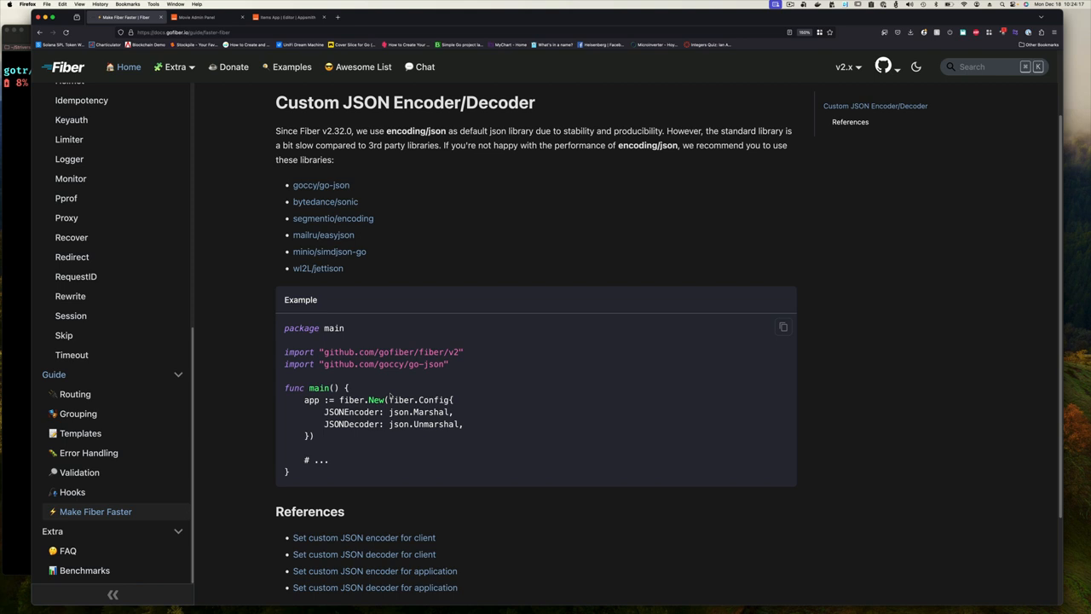
mouse_move(421, 341)
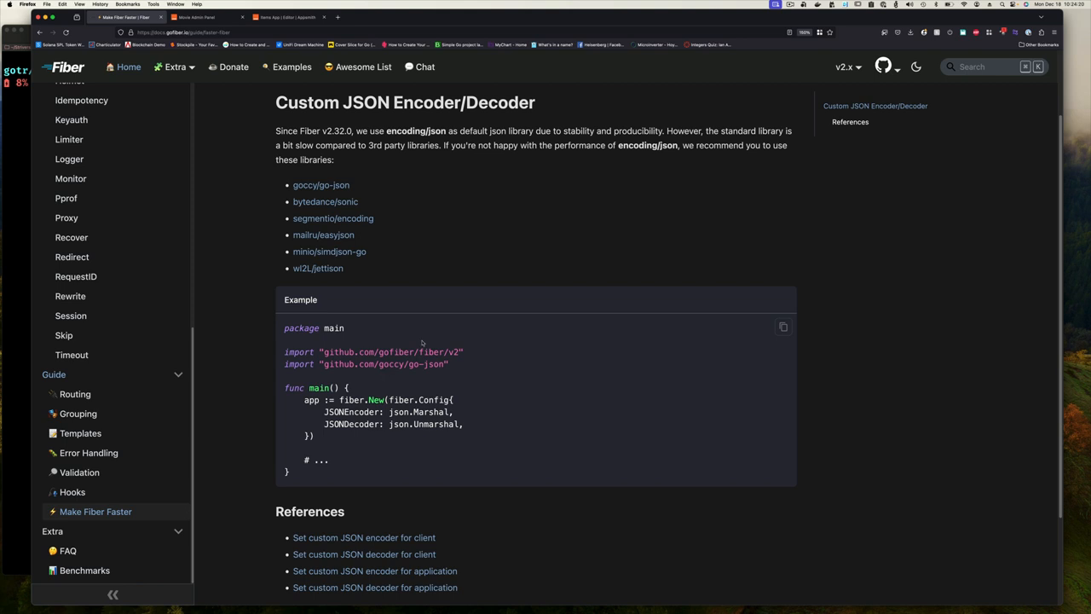
mouse_move(379, 293)
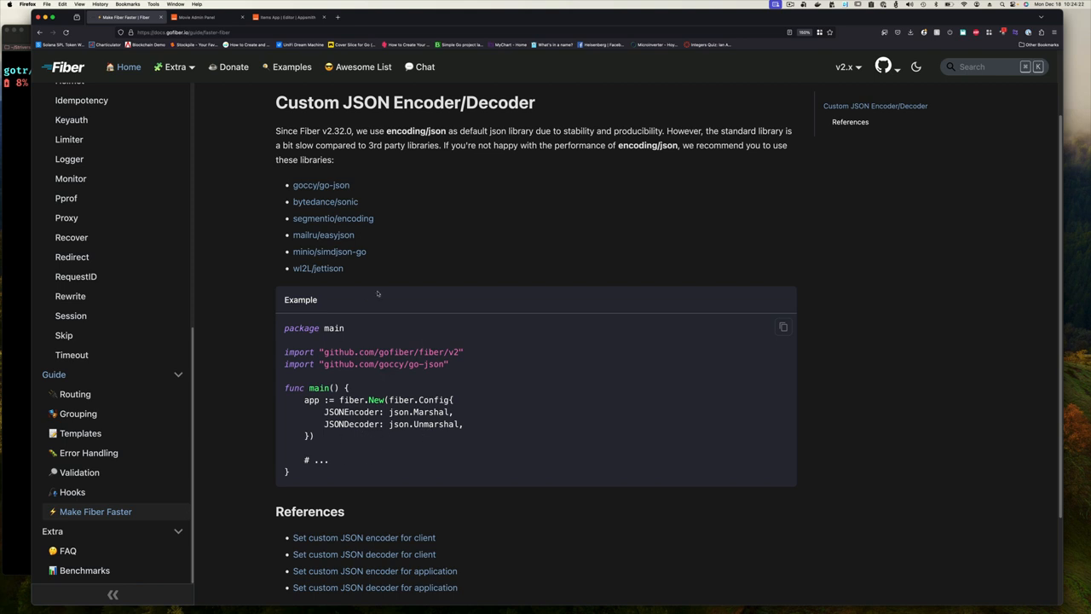
mouse_move(460, 262)
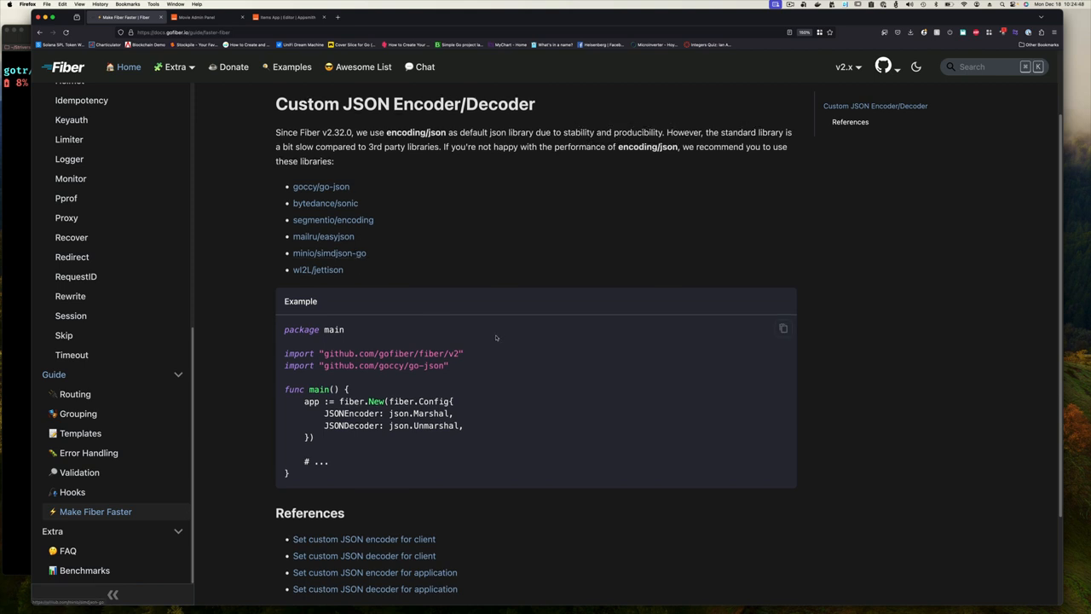
mouse_move(484, 283)
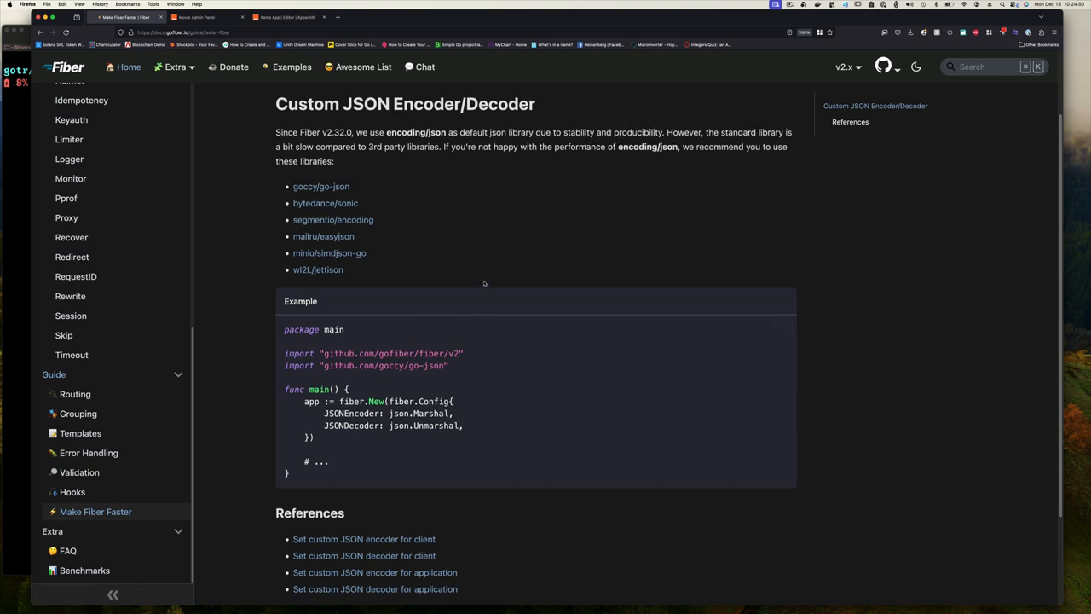
mouse_move(477, 277)
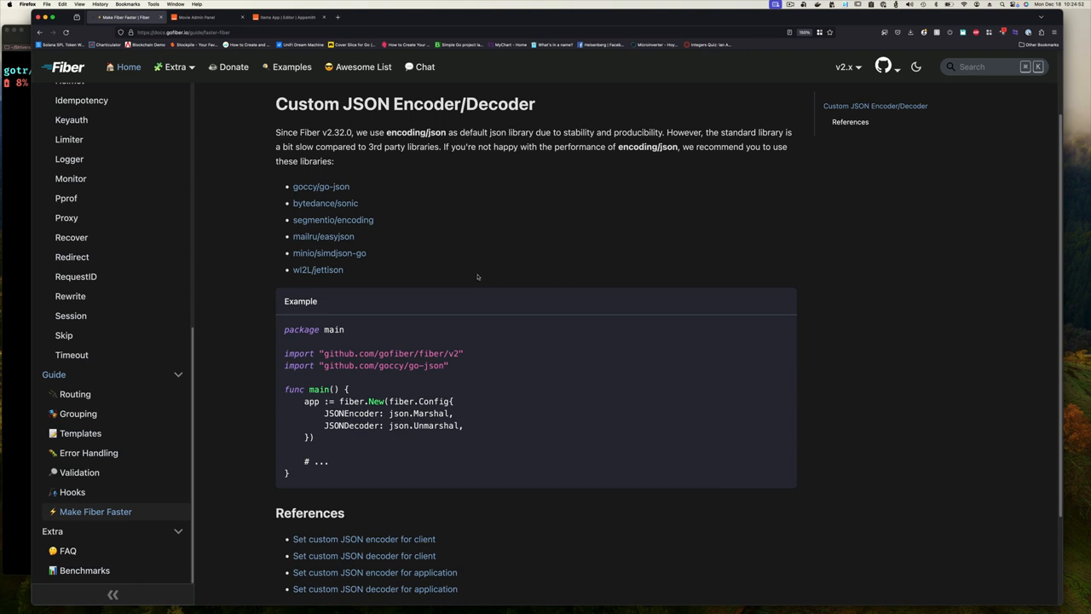
mouse_move(423, 264)
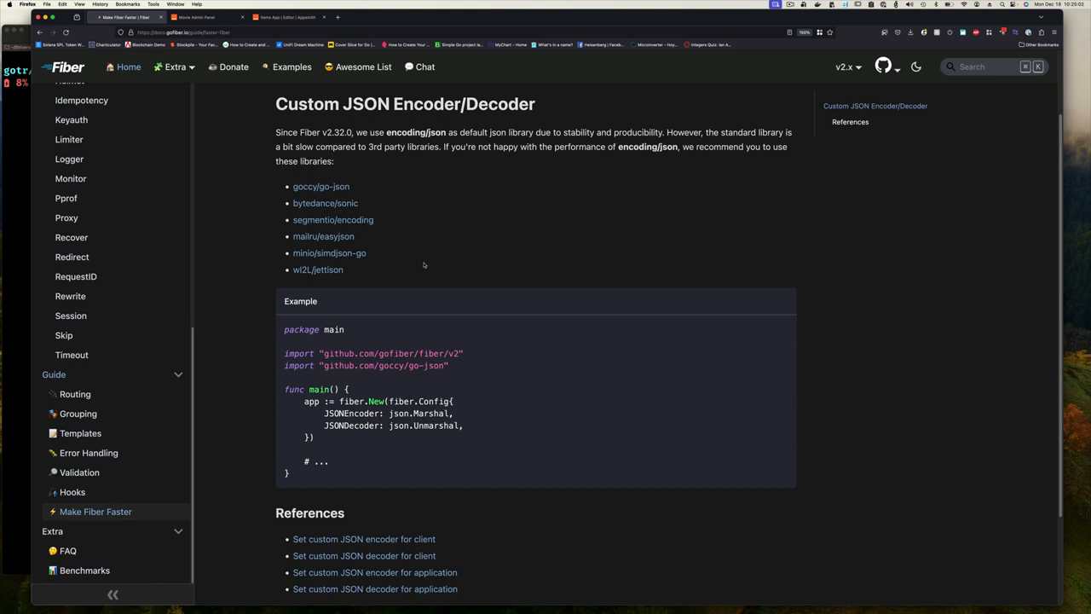
mouse_move(214, 382)
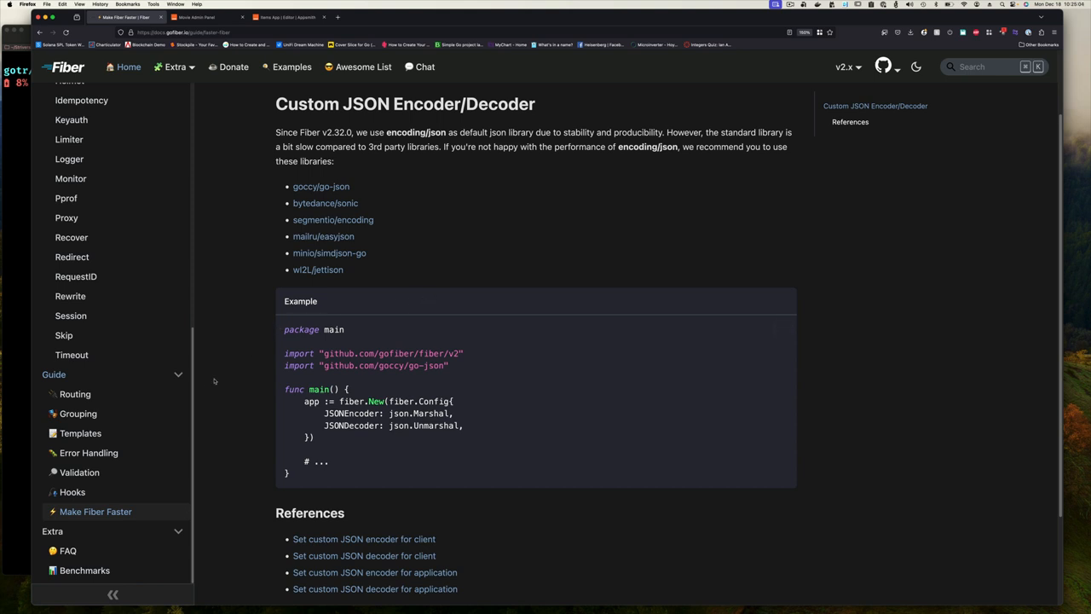
scroll("up", 3)
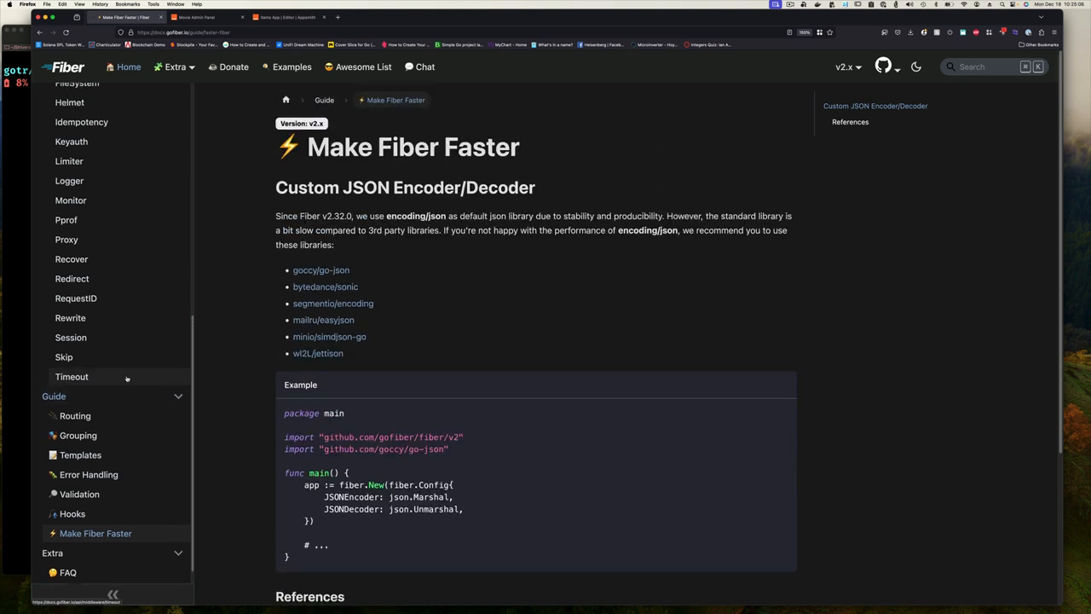